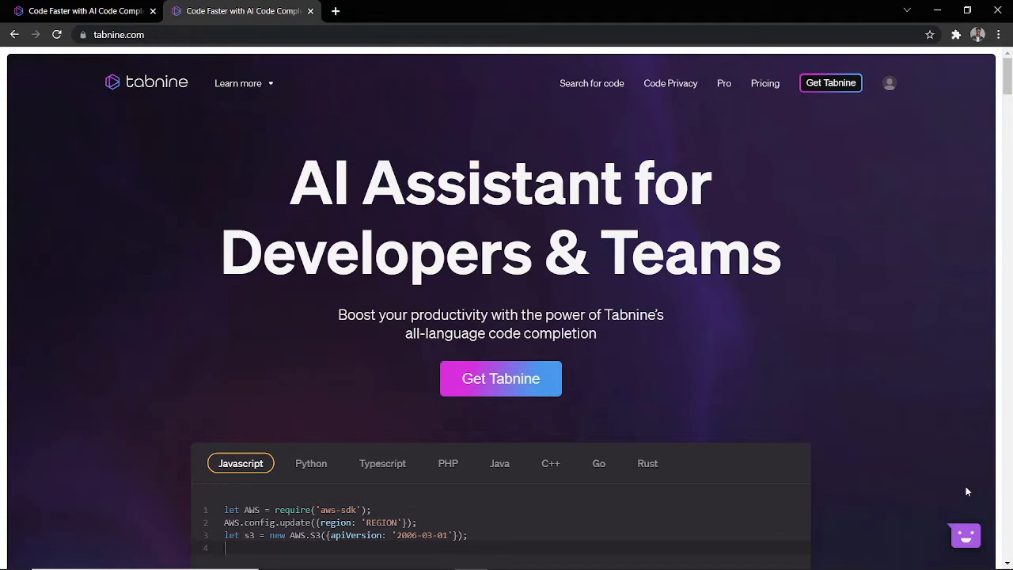
mouse_move(749, 444)
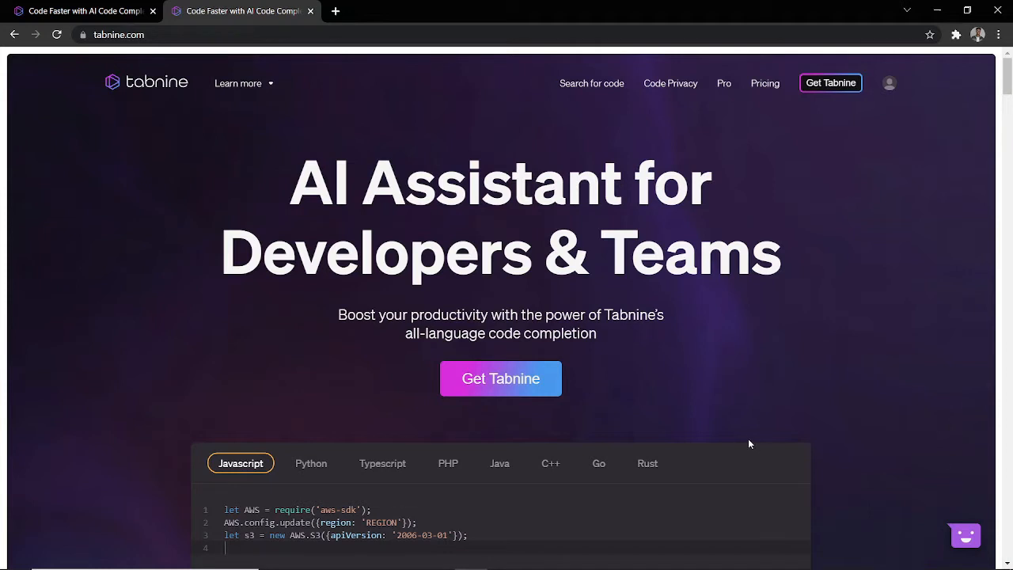
Open the Tabnine 'Choose your preferred IDE' install page from the Get Tabnine link
click(830, 82)
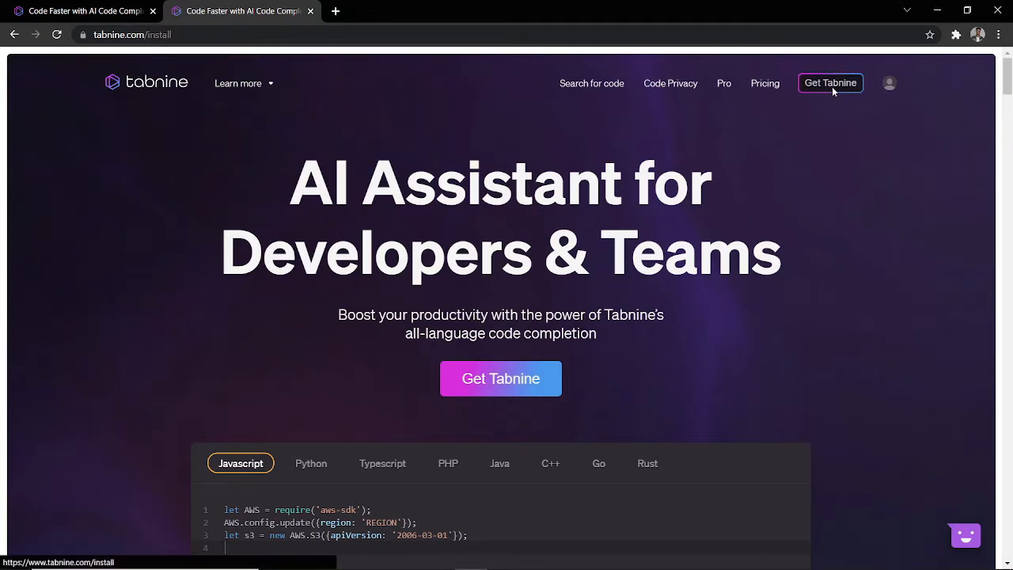
click(500, 378)
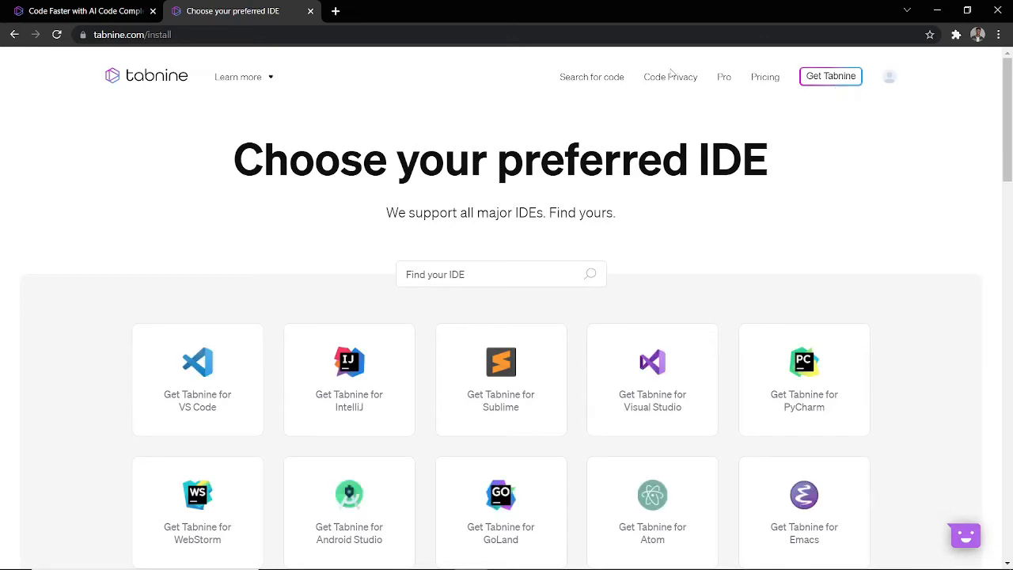
mouse_move(298, 293)
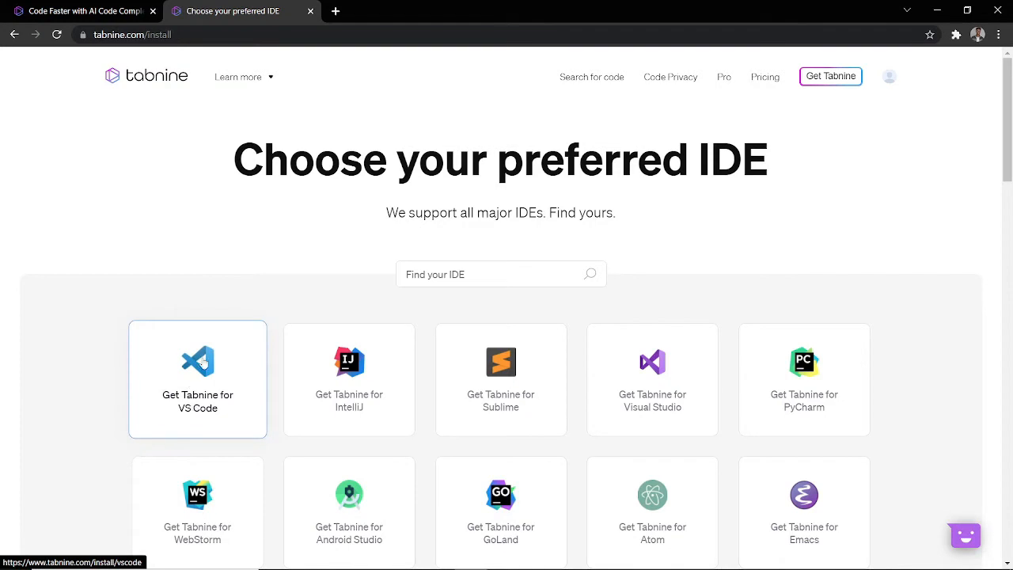
mouse_move(240, 345)
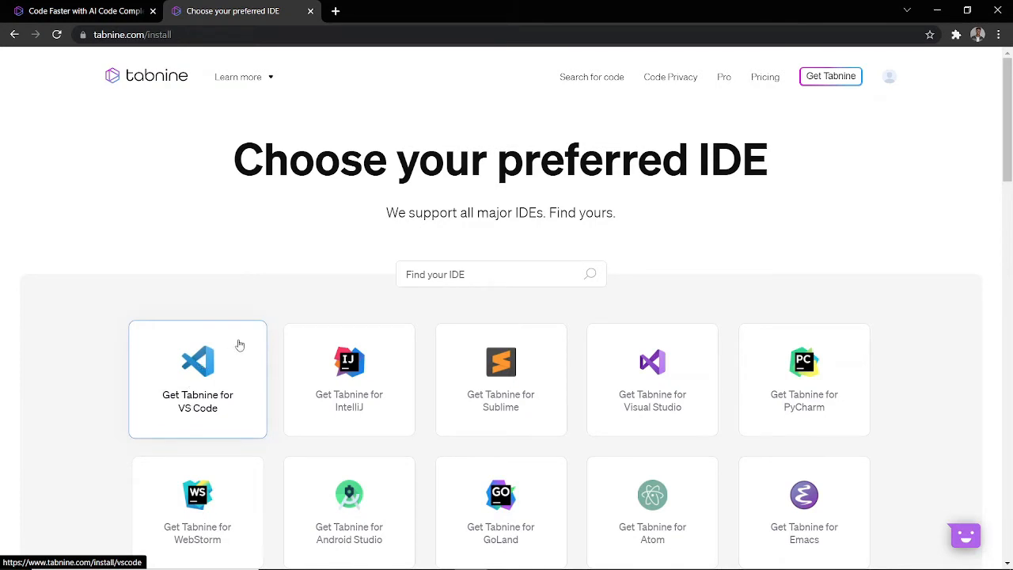
Open the Extensions view and search for 'tabnine'
click(197, 379)
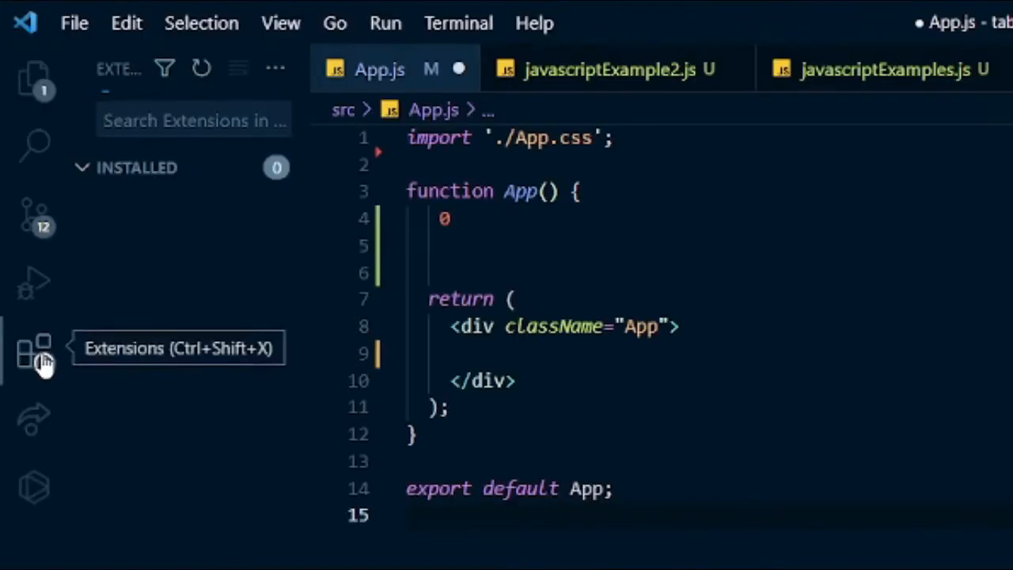
click(42, 354)
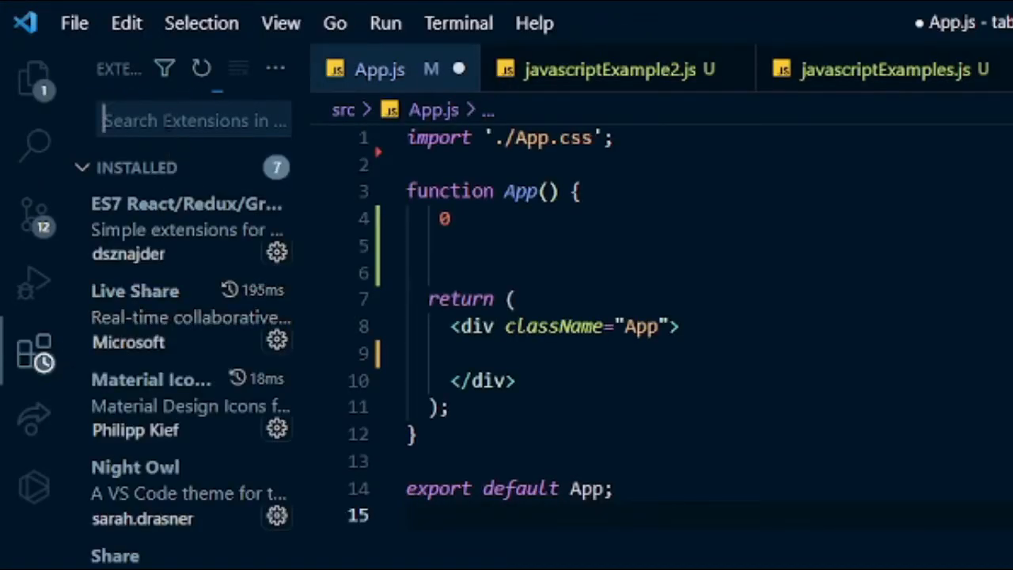
text(ta)
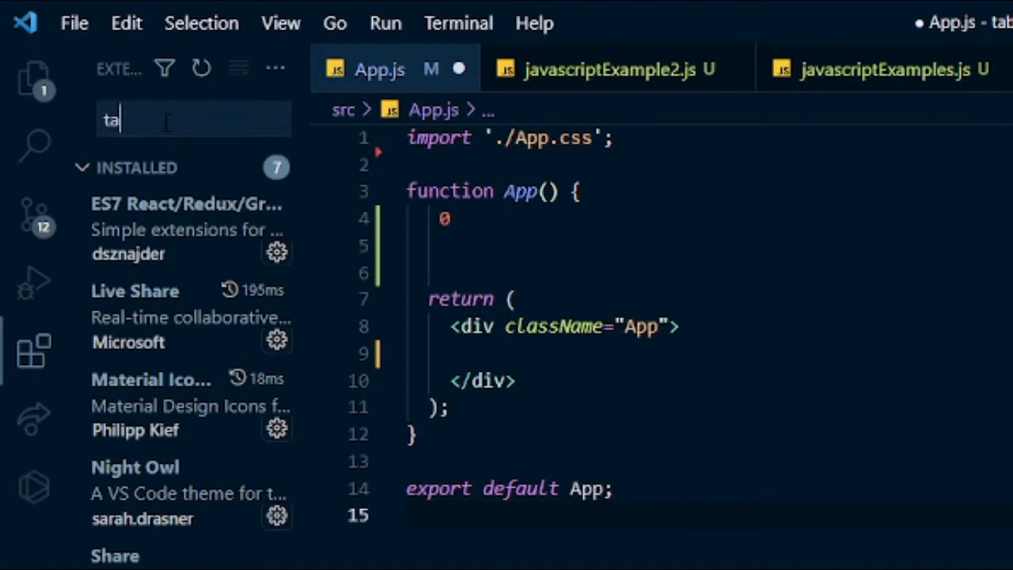
text(bnine)
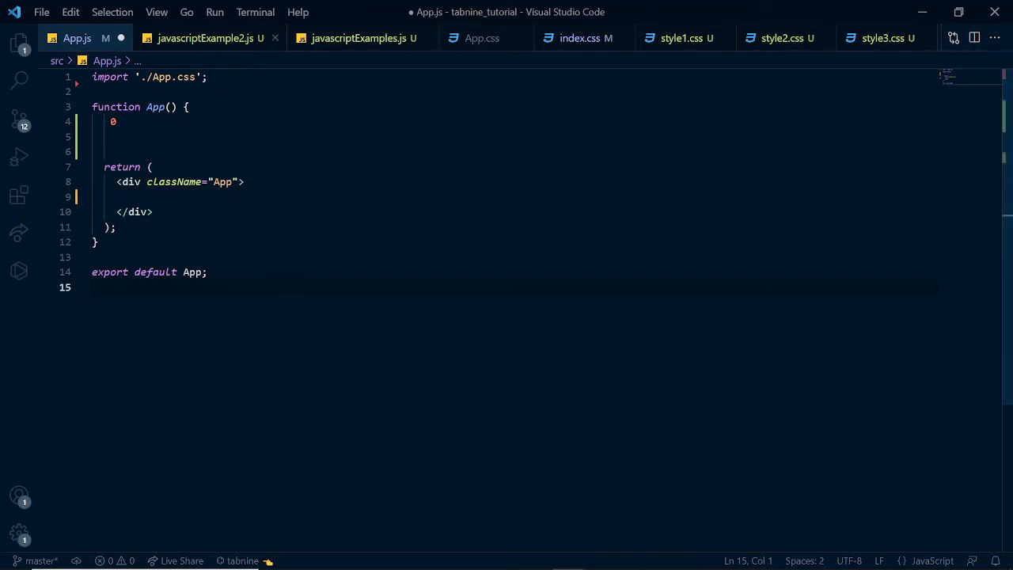
Replace the stray 0 with a // comment asking for a user object with name Daniel and a class
key(Backspace)
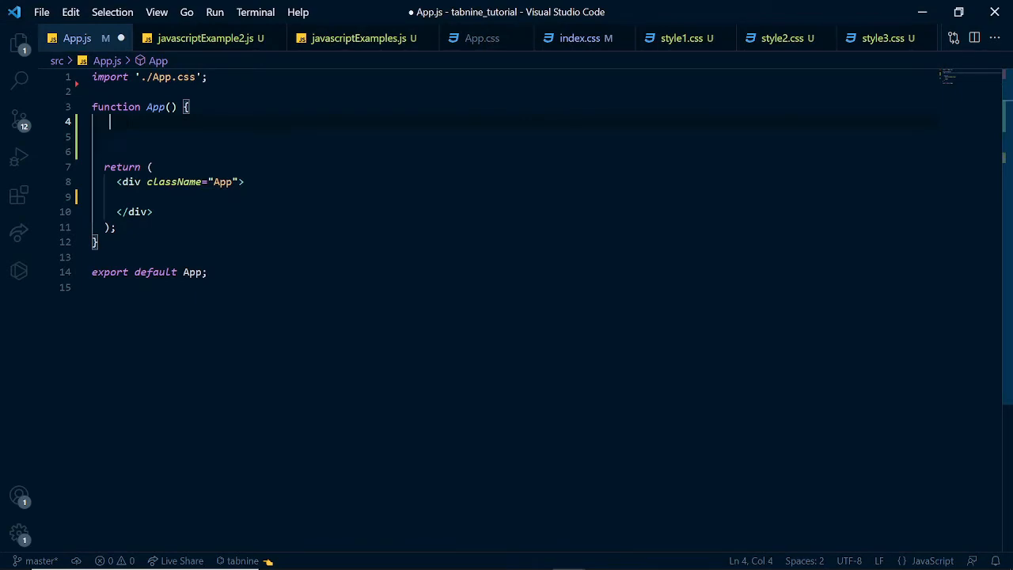
text(//)
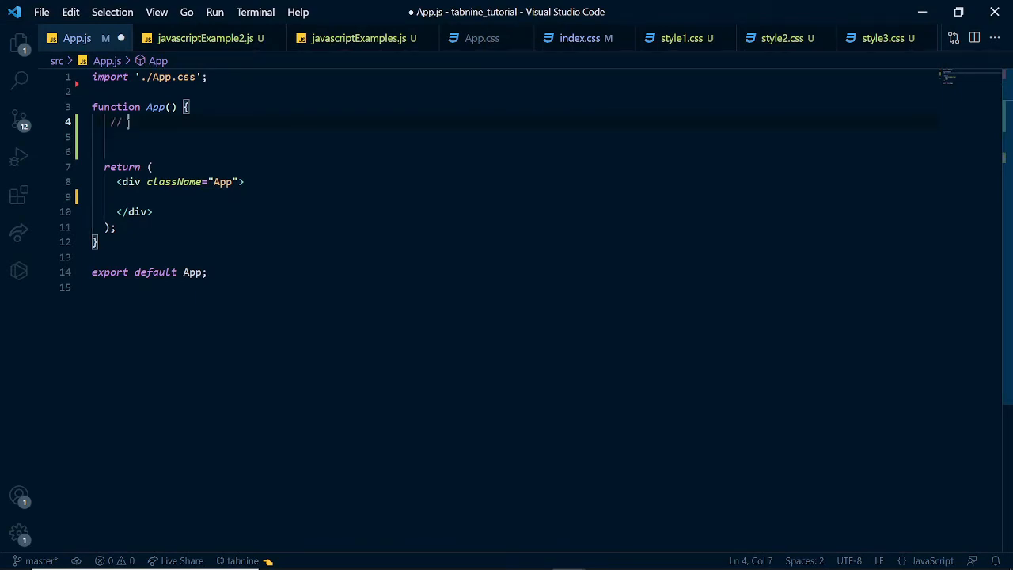
text(crerate c)
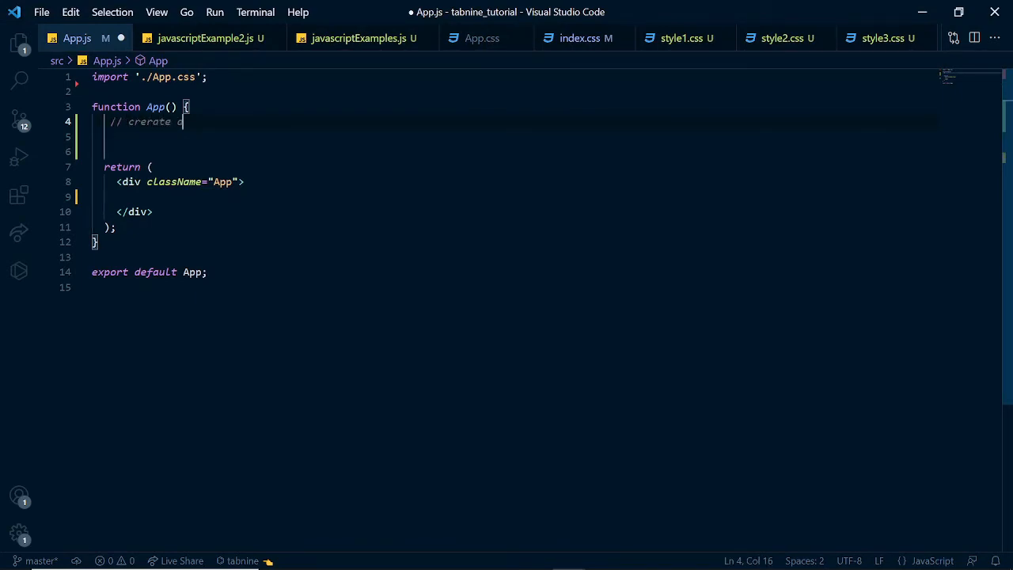
text(an)
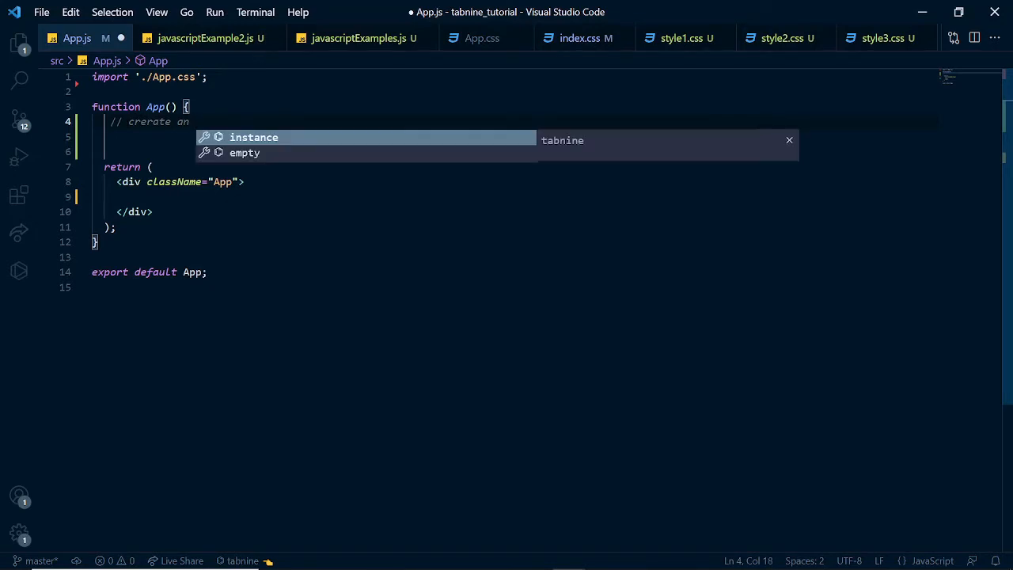
text(object)
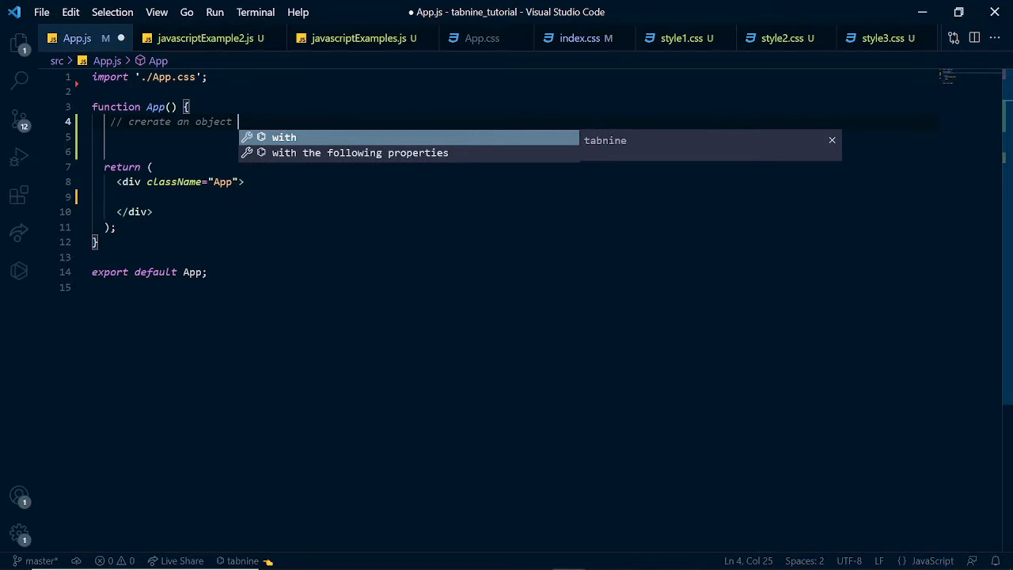
text(called)
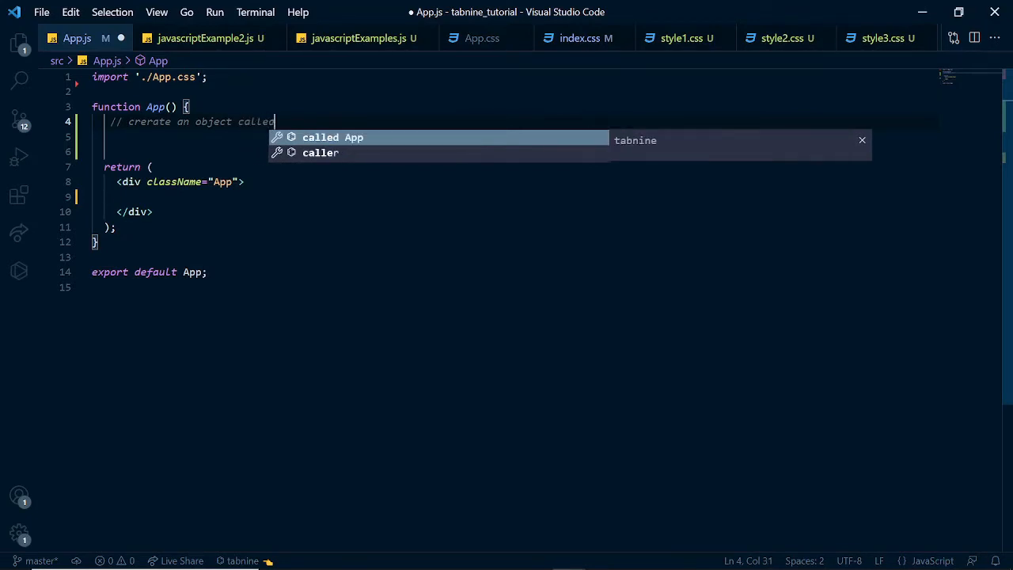
text(user that)
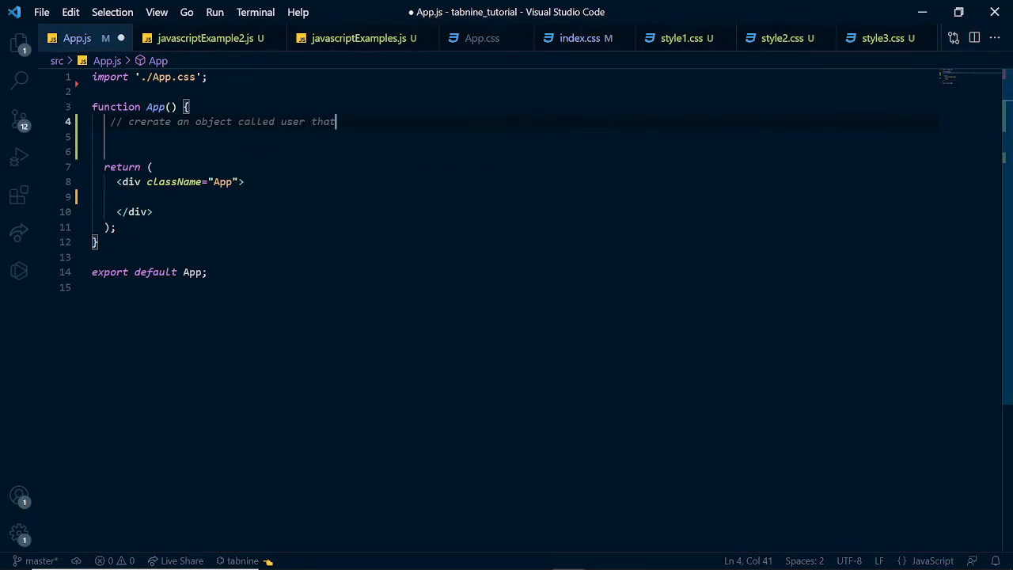
text(takes)
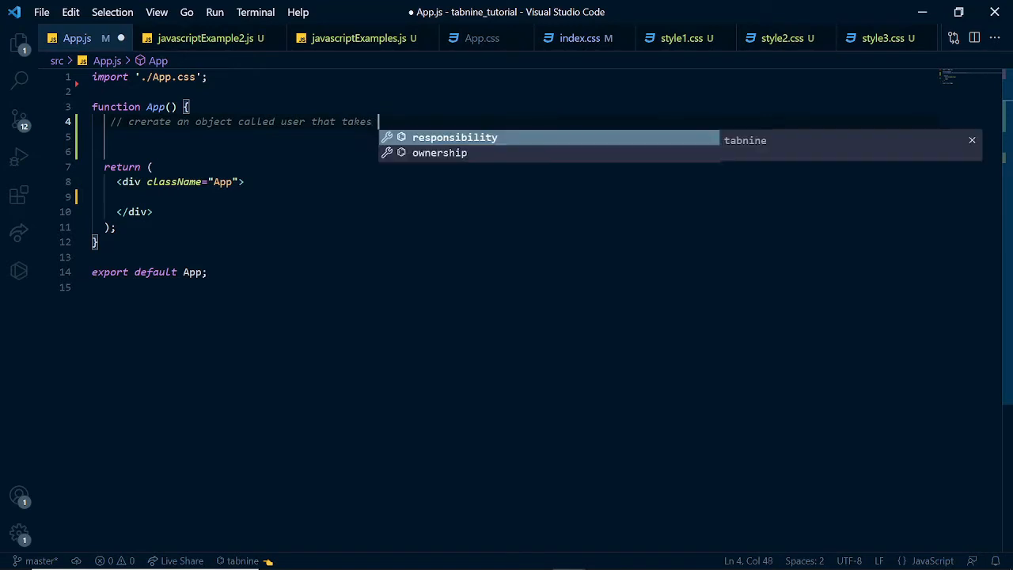
text(in a name of D)
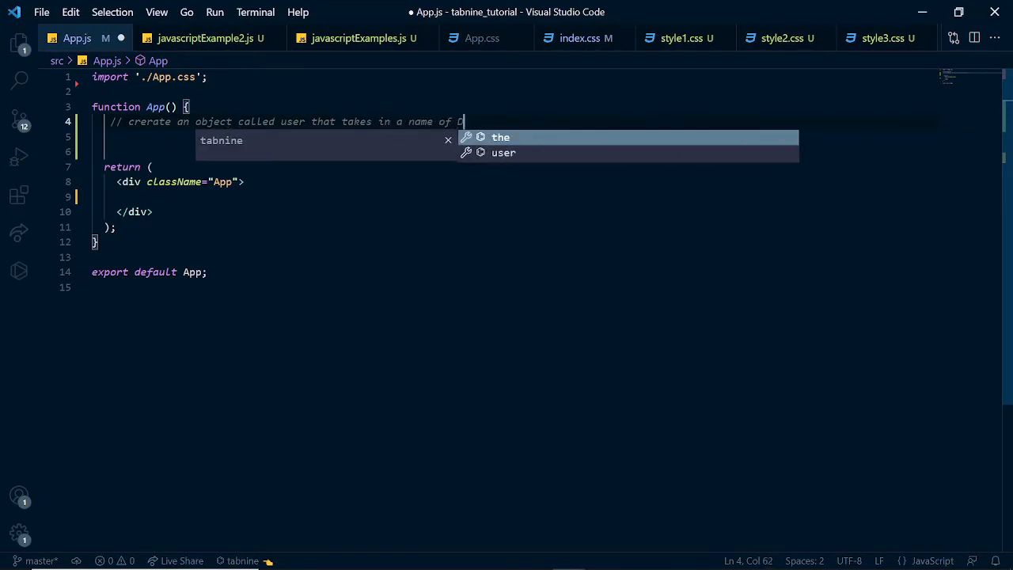
text(aniel and)
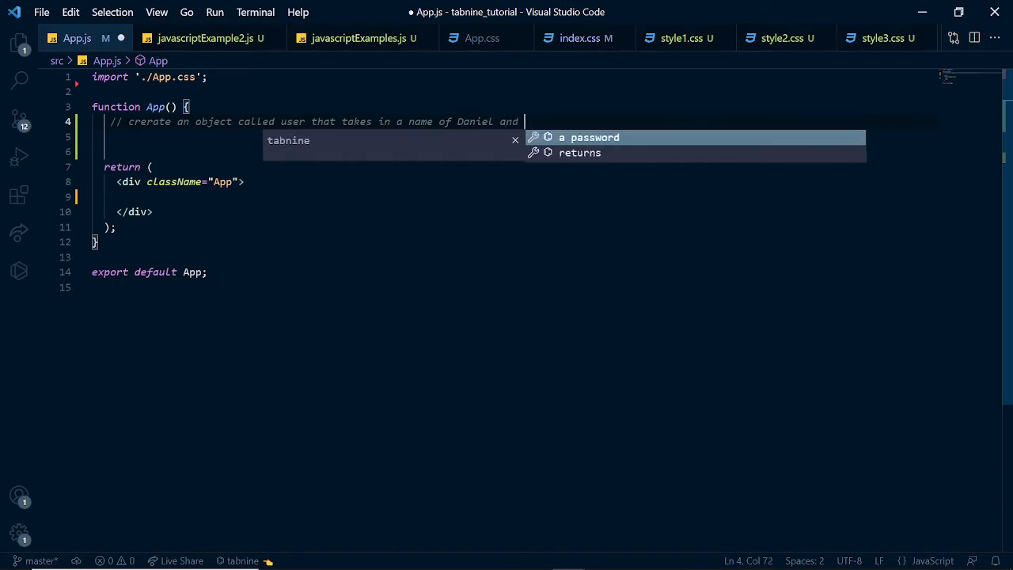
text(a cla)
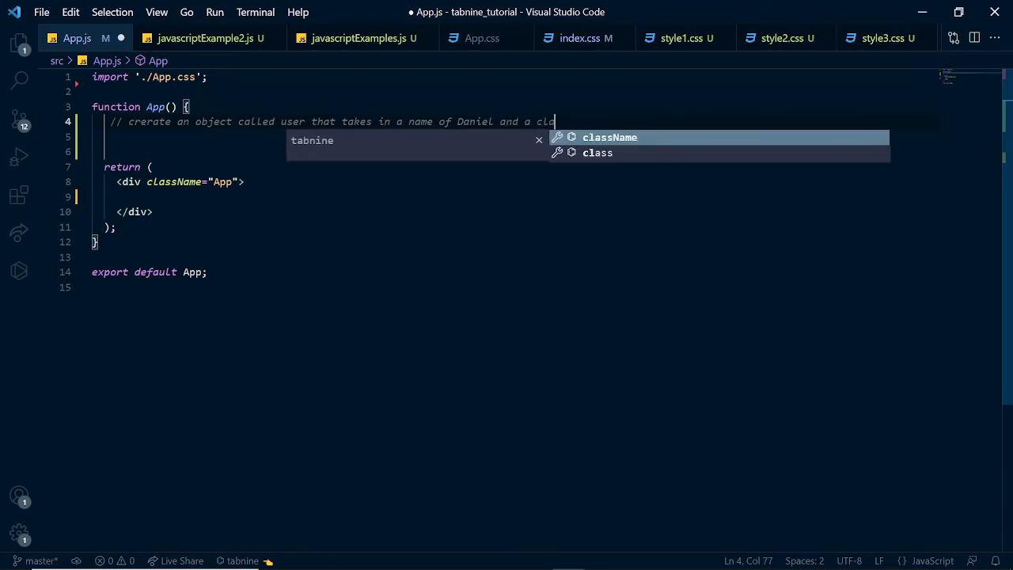
text(ss of primary 5)
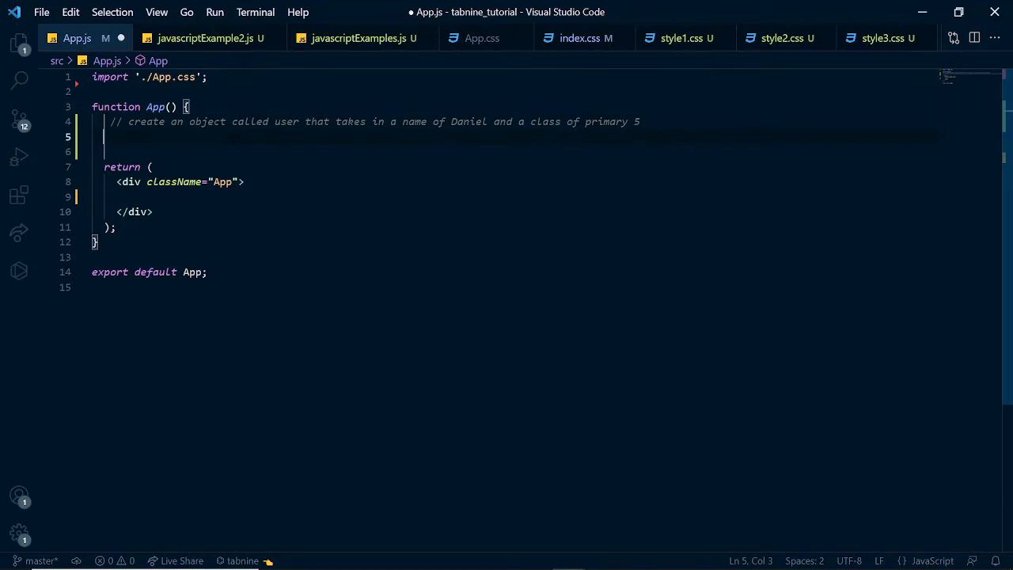
Write const user = { name: 'daniel', class: "primary 5" } using Tabnine completions
text(co)
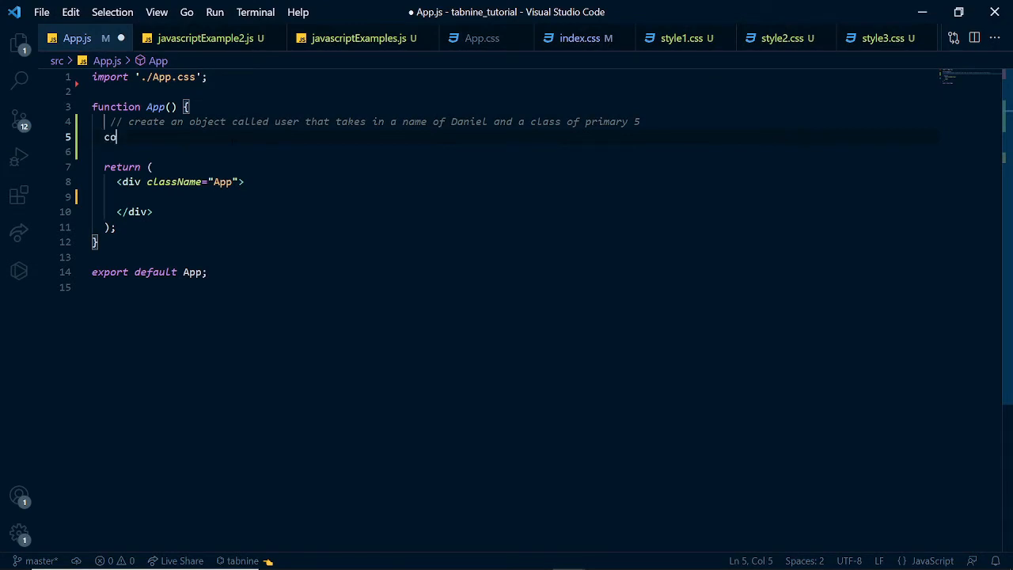
text(nst)
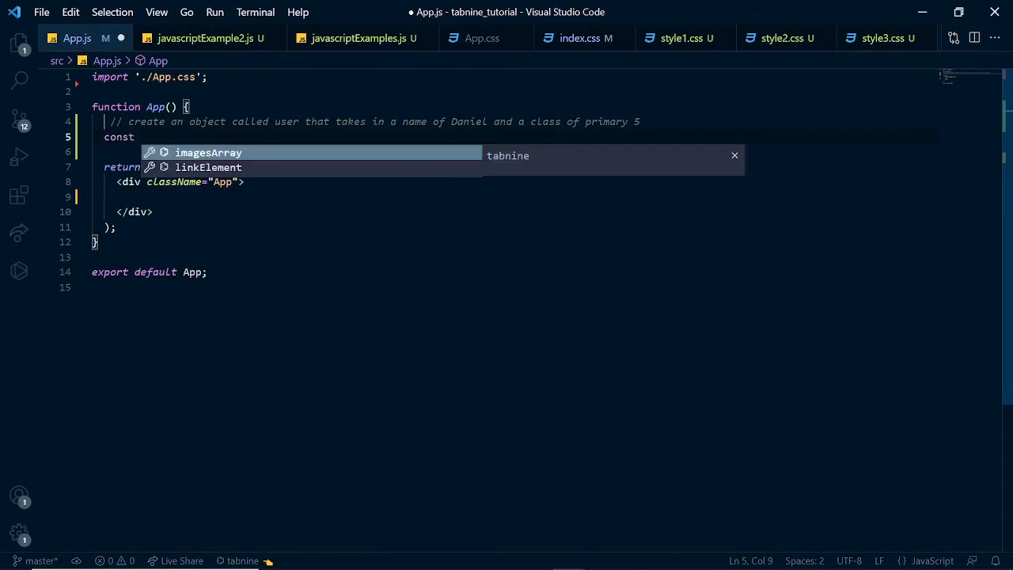
text(u)
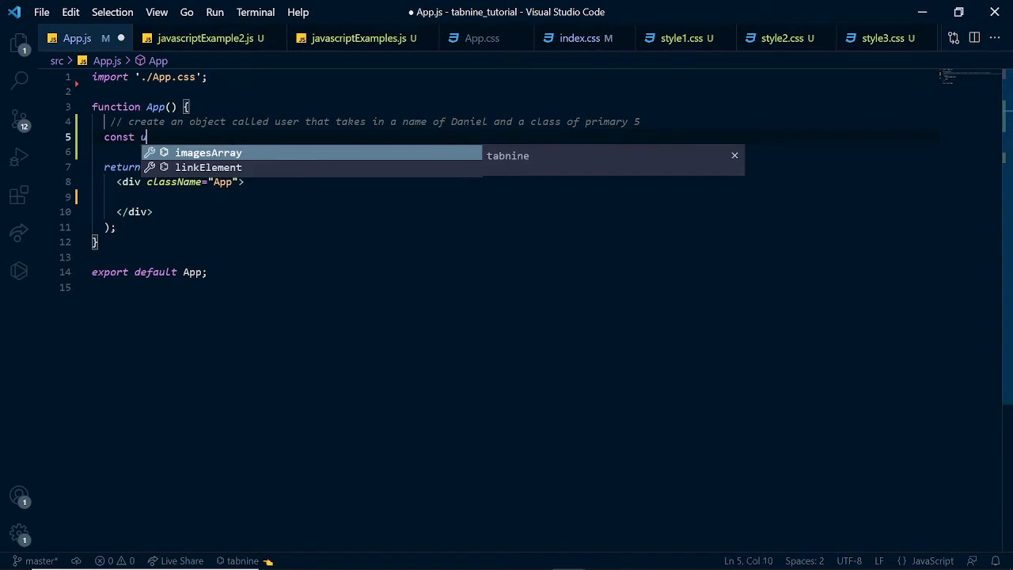
text(ser =)
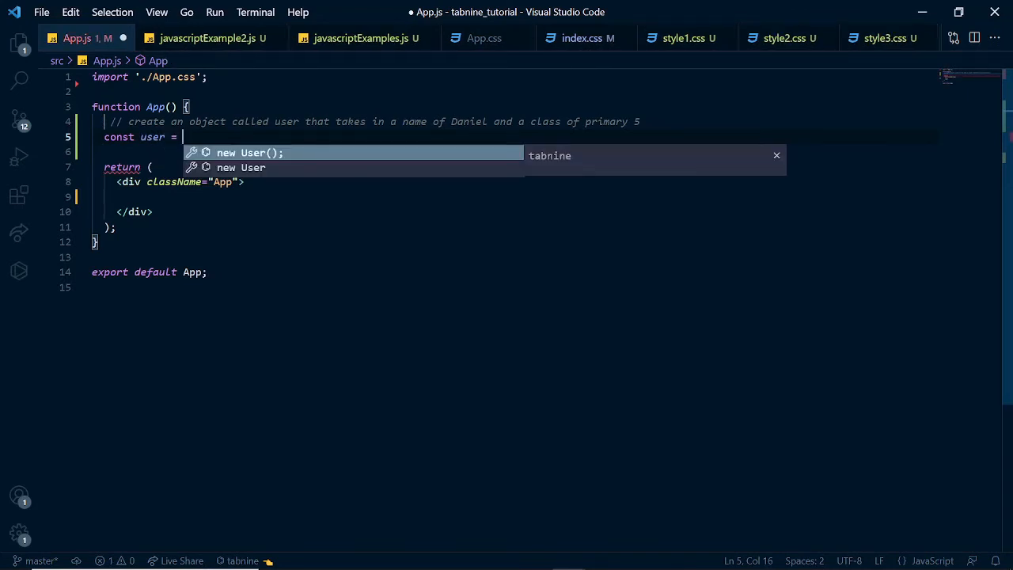
text({)
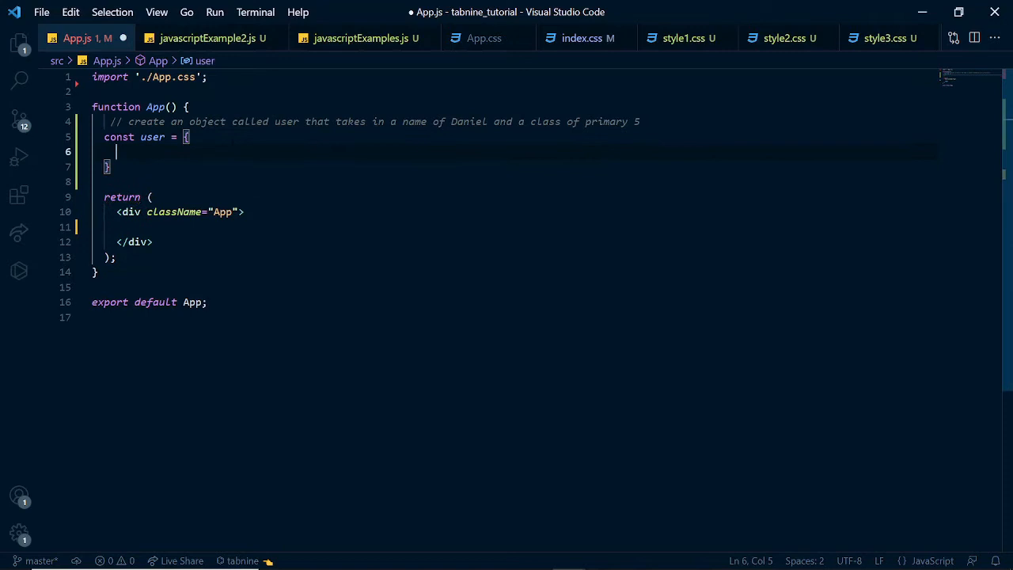
text(name: 'daniel',)
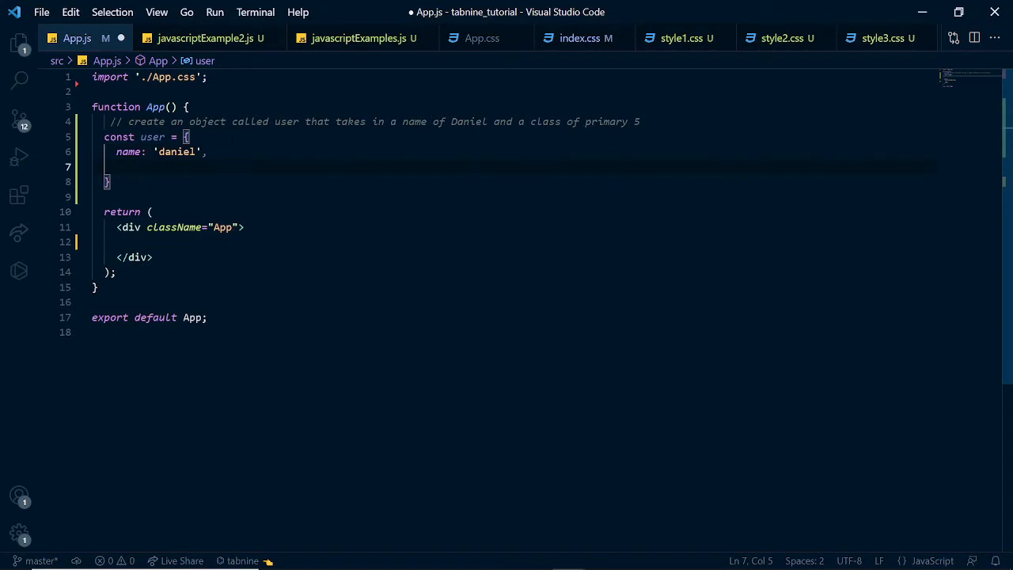
text(cla)
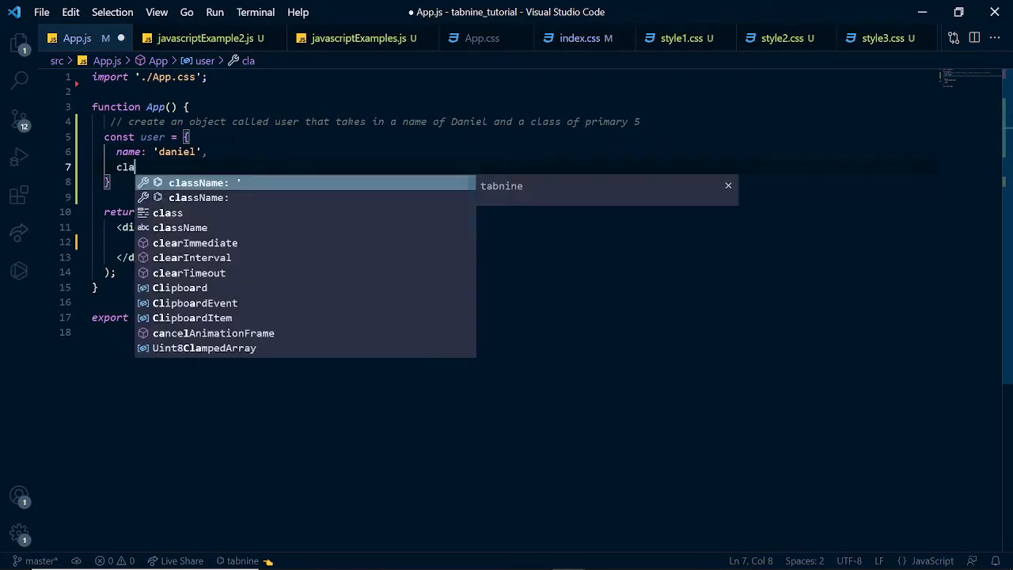
text(ss: ")
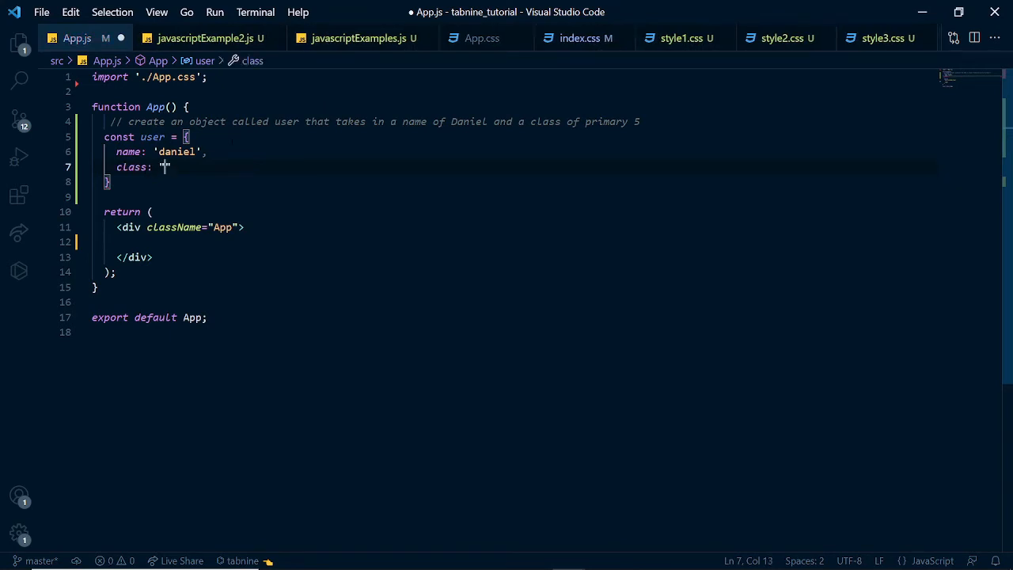
text(primary)
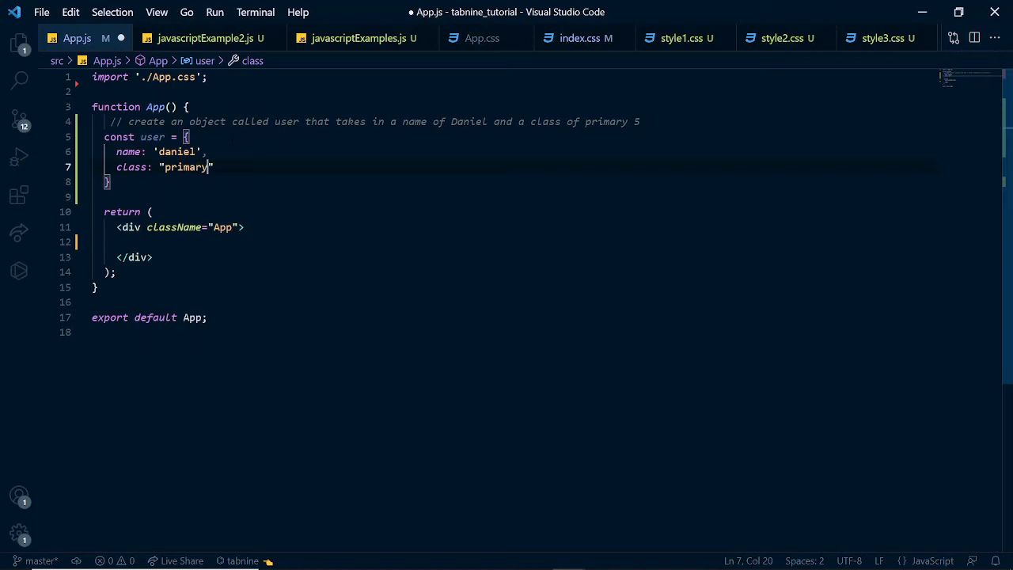
text(5)
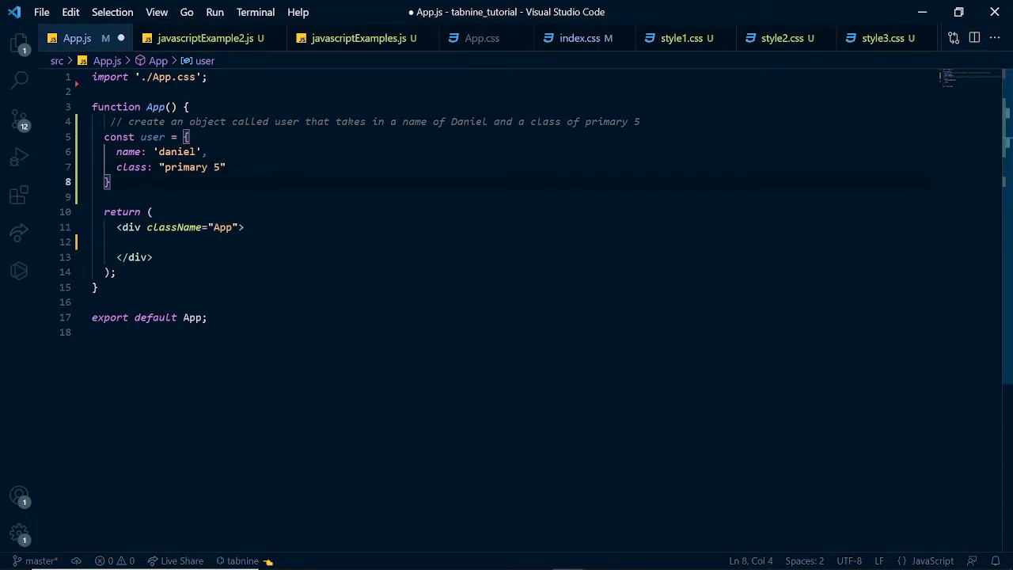
key(Enter)
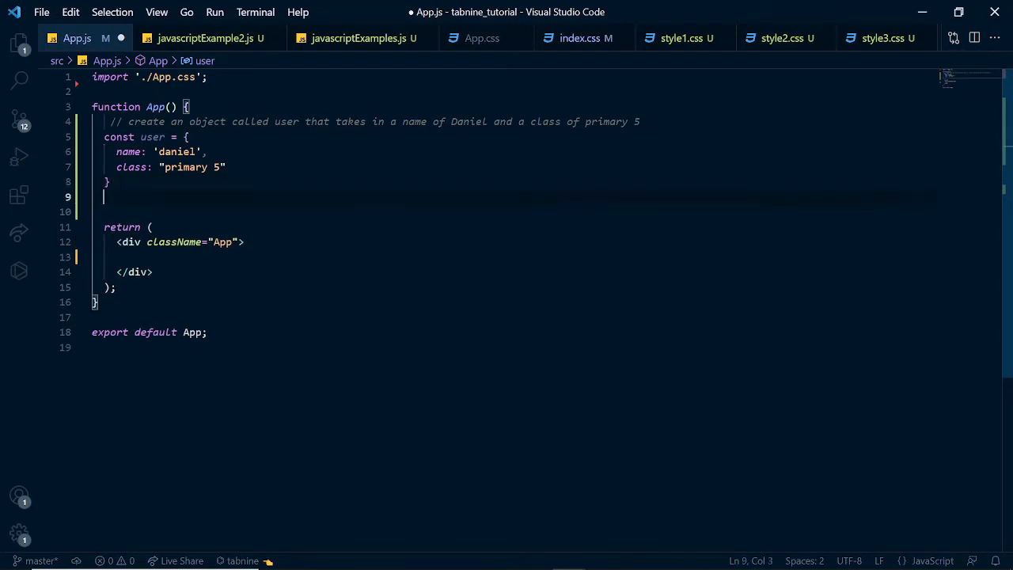
Add a comment requesting a numberGenerator function that lists numbers less than 10
key(Enter)
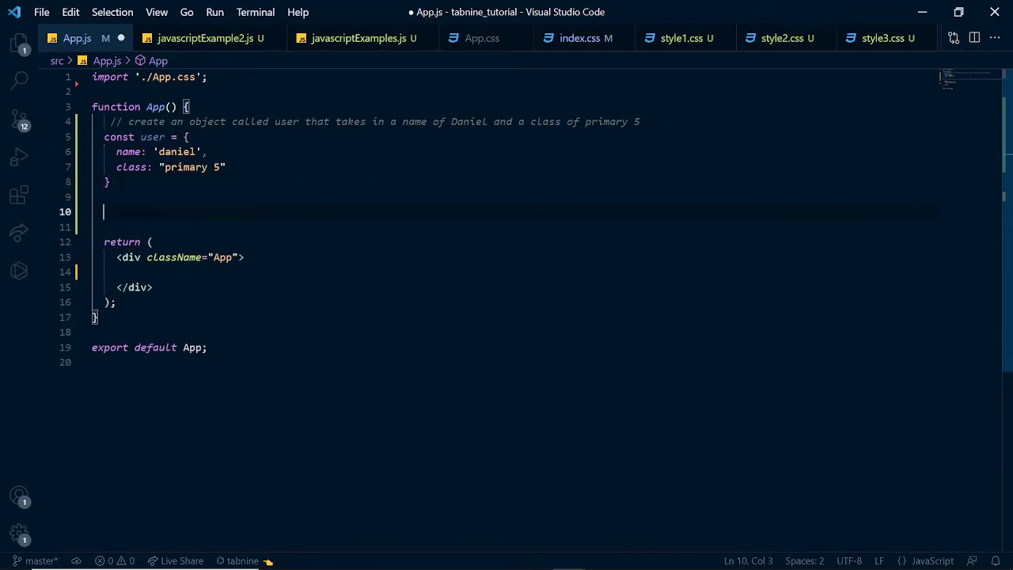
text(// w)
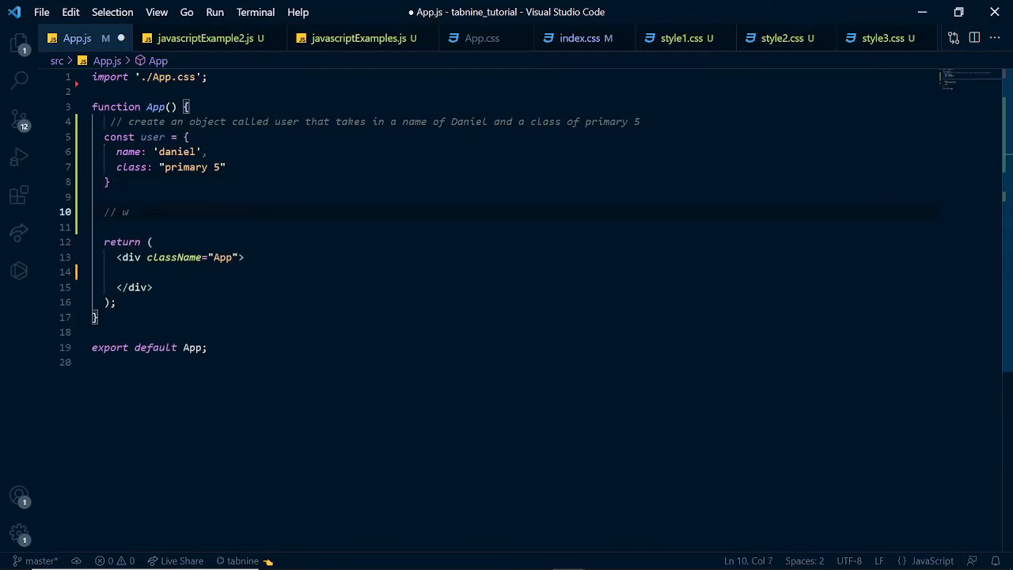
text(r)
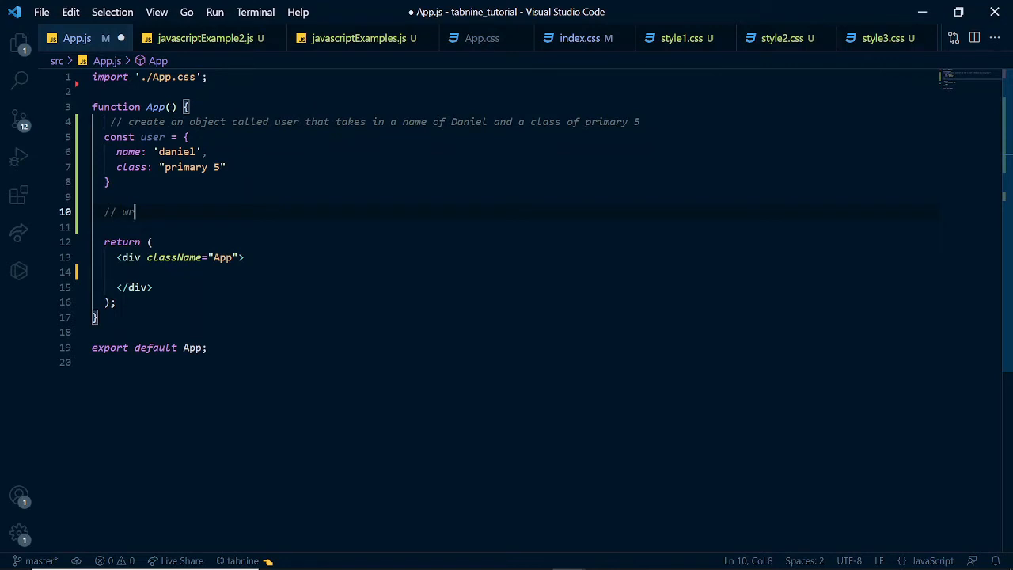
text(ite a function call)
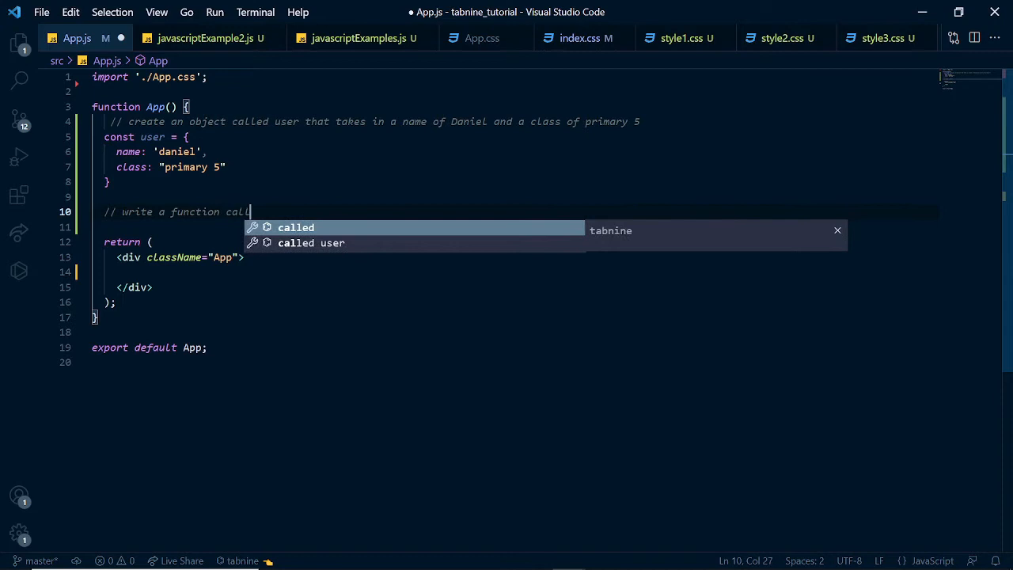
text(ed numberGene)
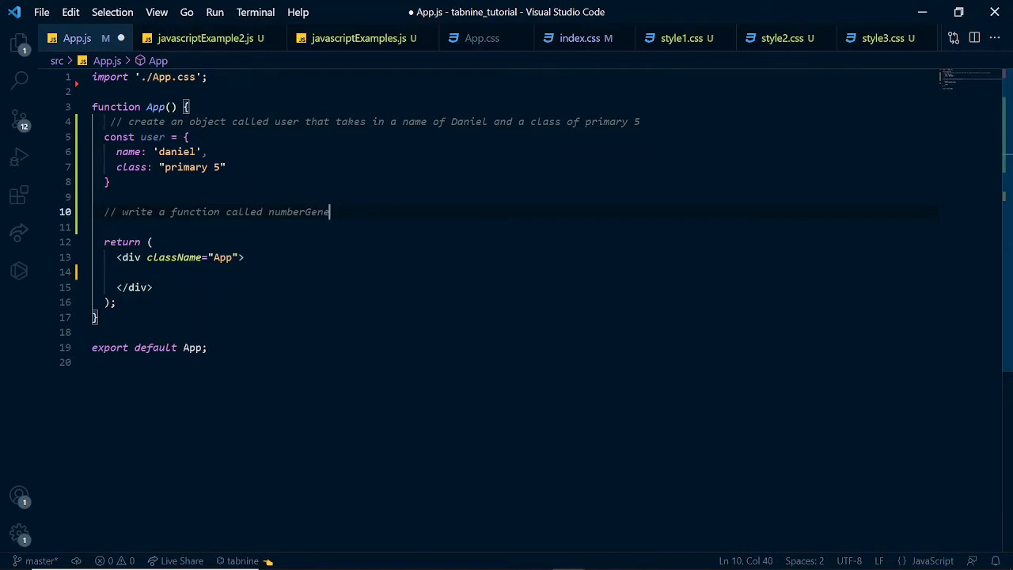
text(rator)
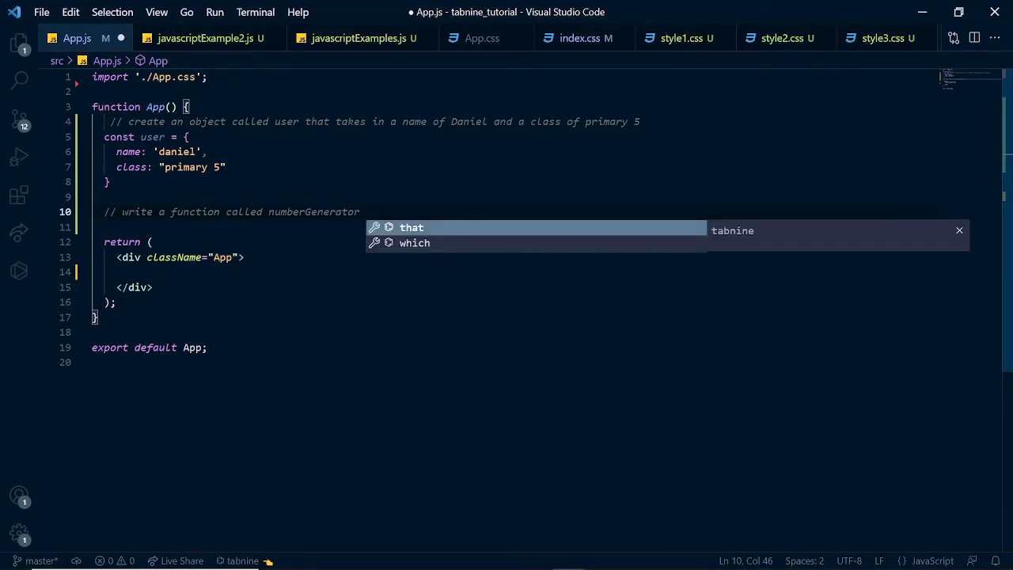
text(to list all the n)
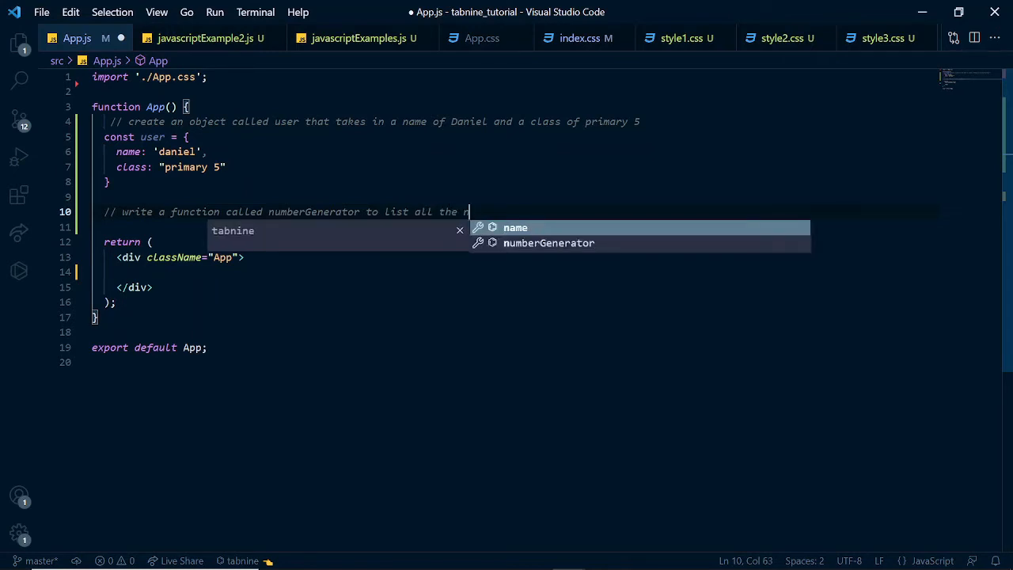
text(umbers le)
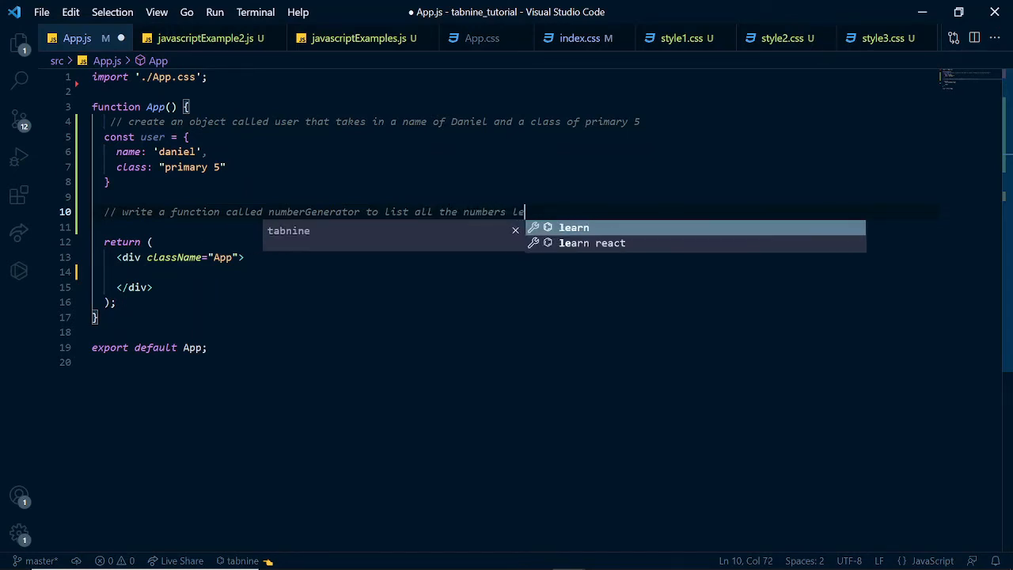
text(less than 10)
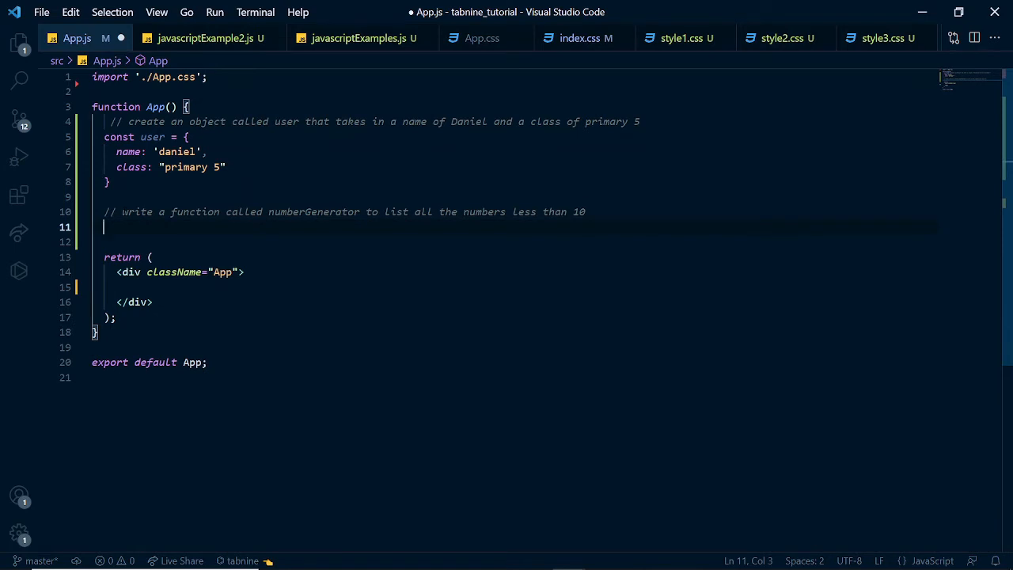
Write const numberGenerator with a for loop logging i below 10, via Tabnine
text(c)
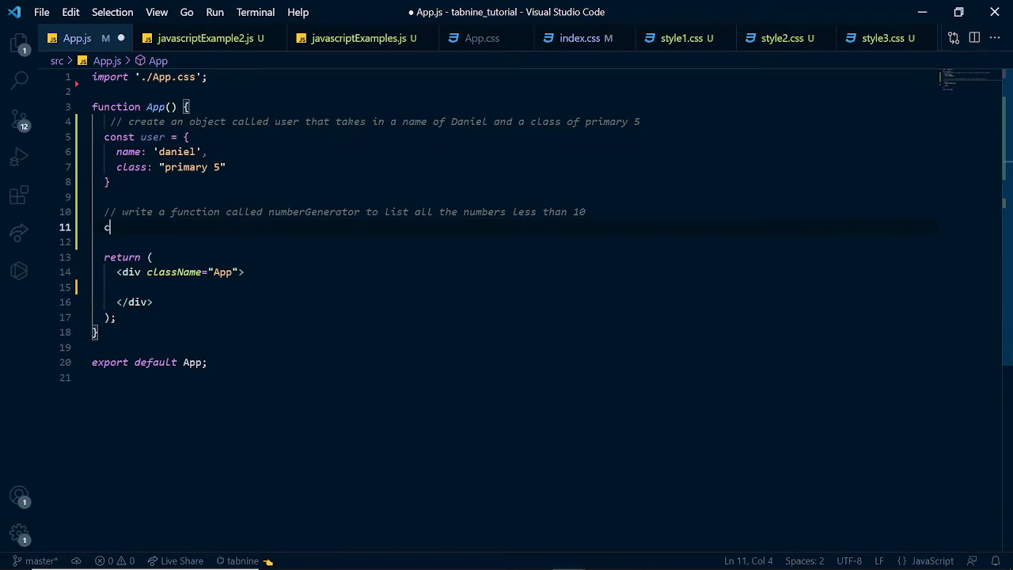
text(onst numberGenerator = ()
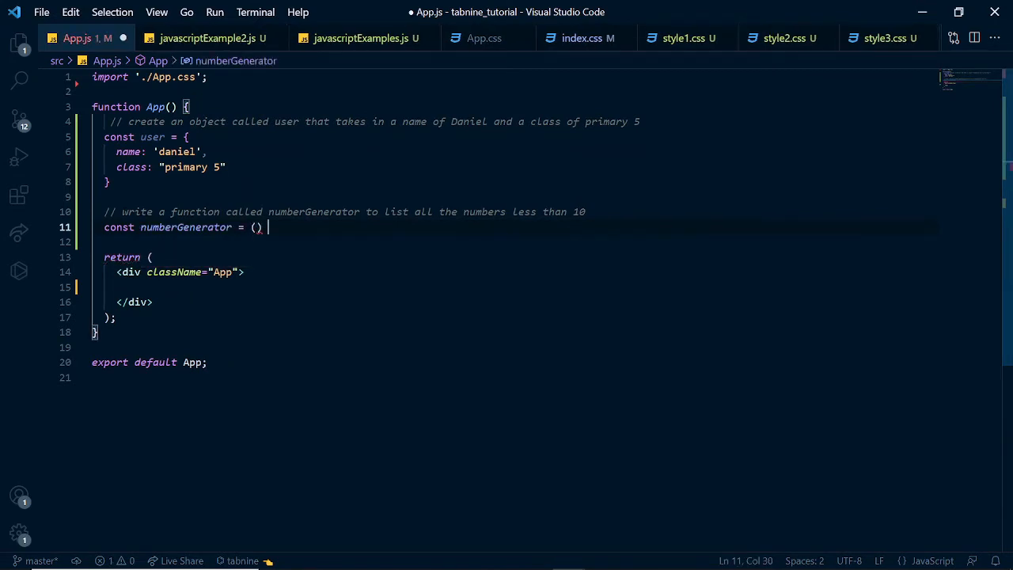
text(=> {)
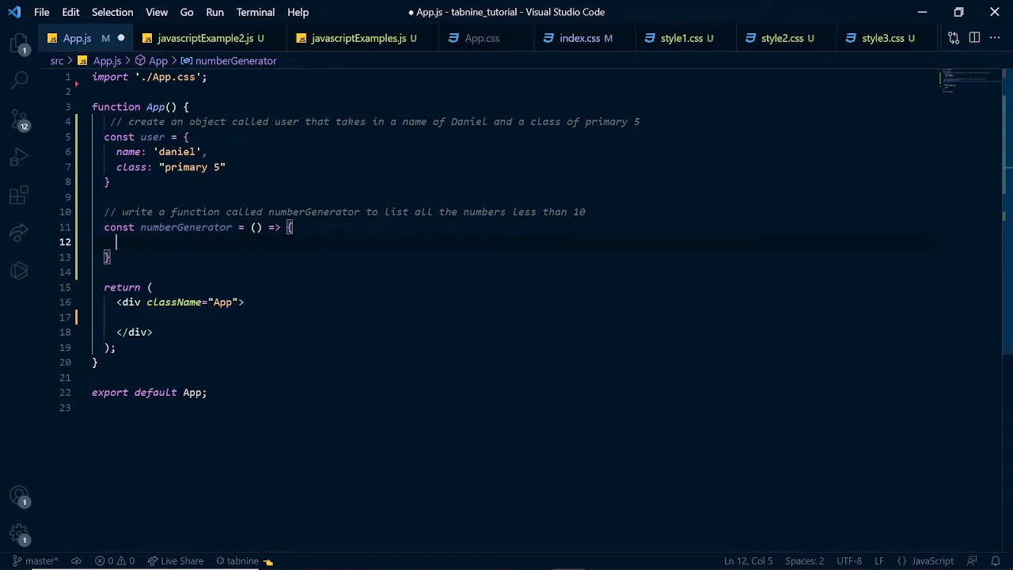
text(for()
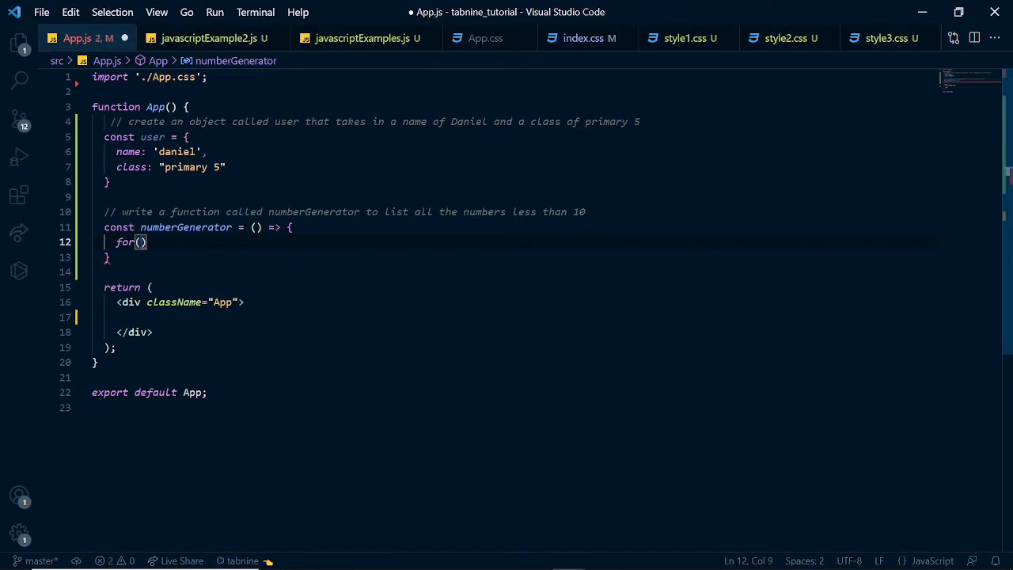
text(let i = 0; i < 10; i++)
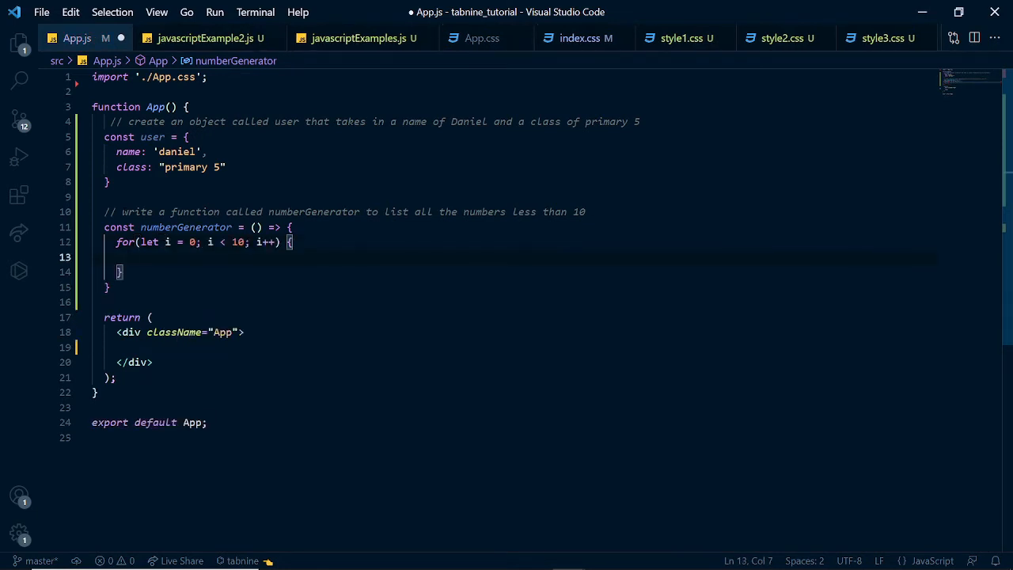
text(console.log(i)
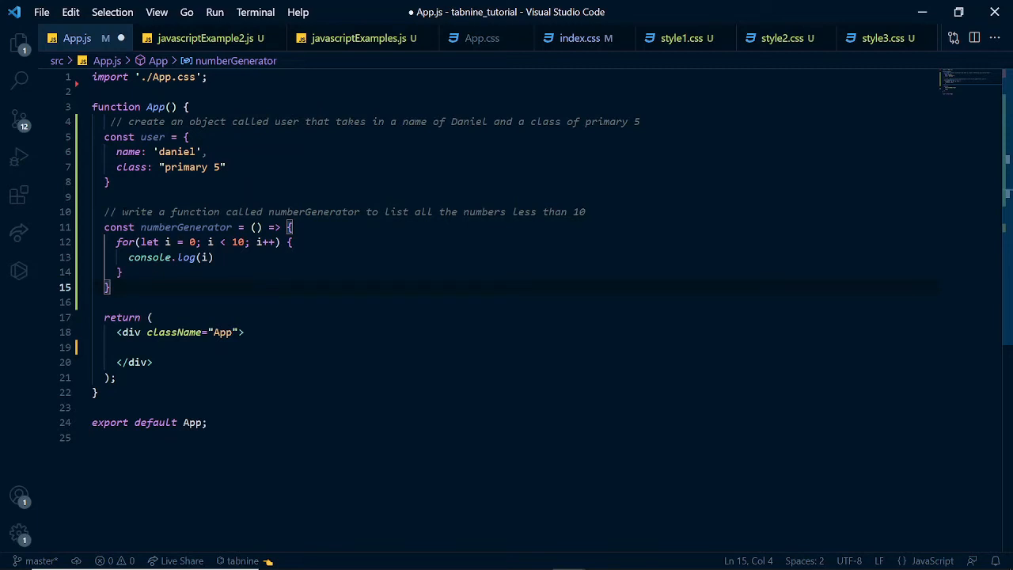
click(208, 38)
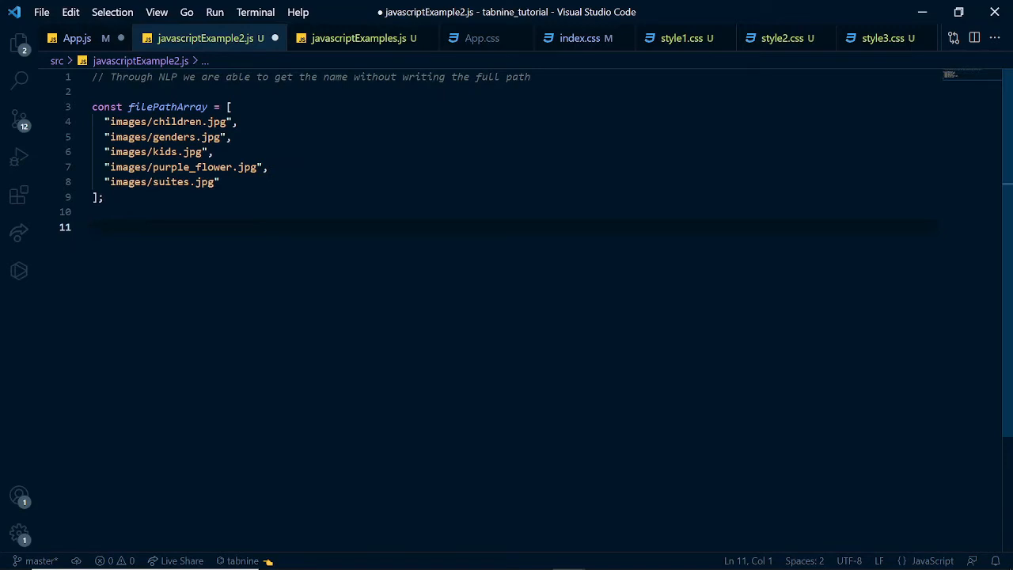
After the array, start const filterUniqueFileName = filePathArray using Tabnine's completion
click(93, 228)
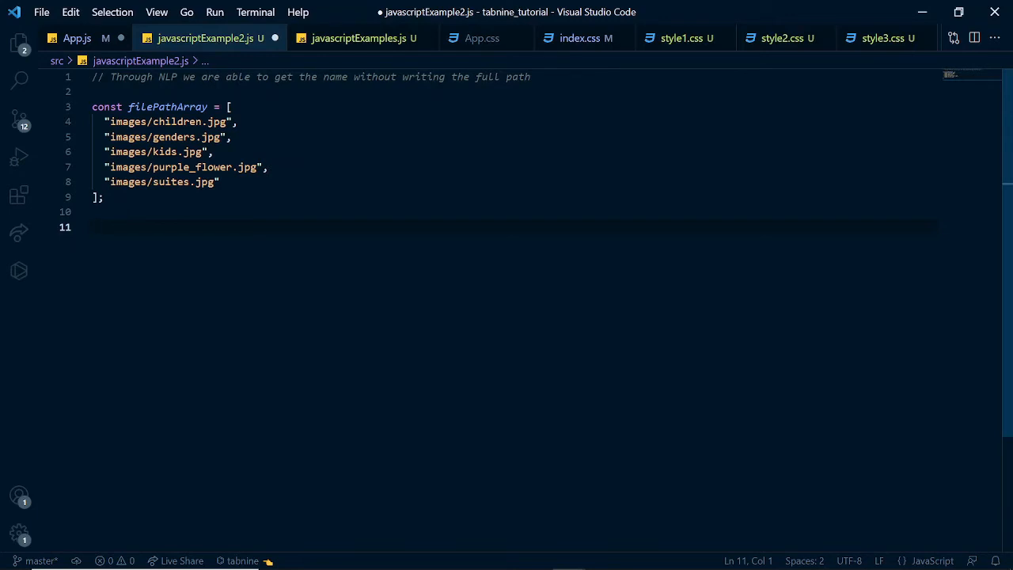
text(const)
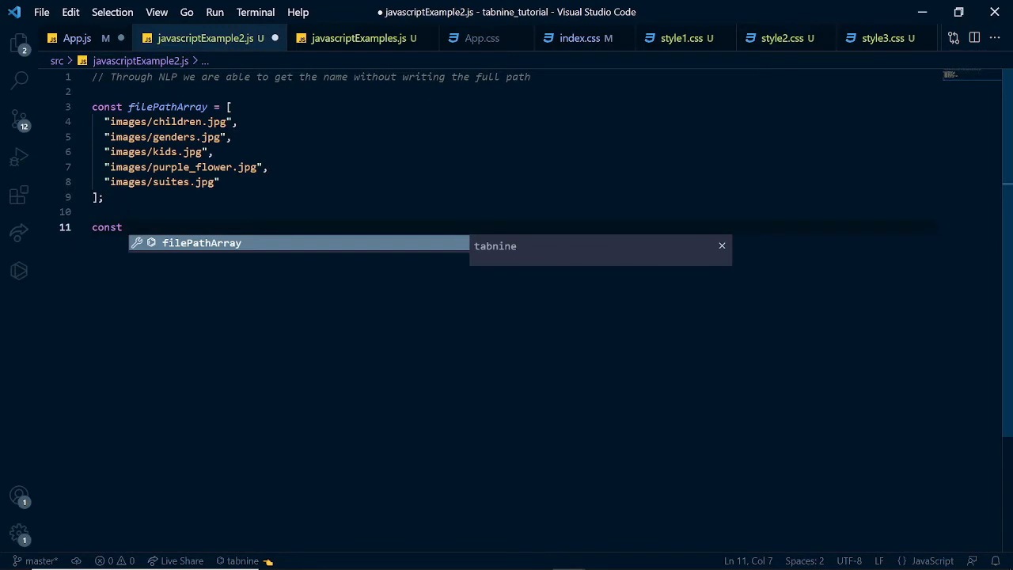
text(f)
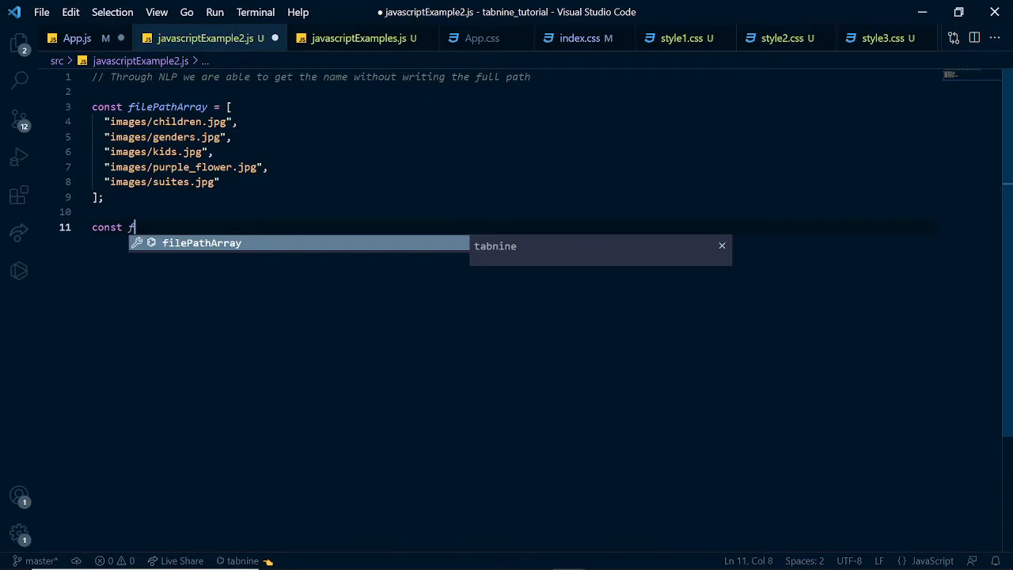
text(ilterU)
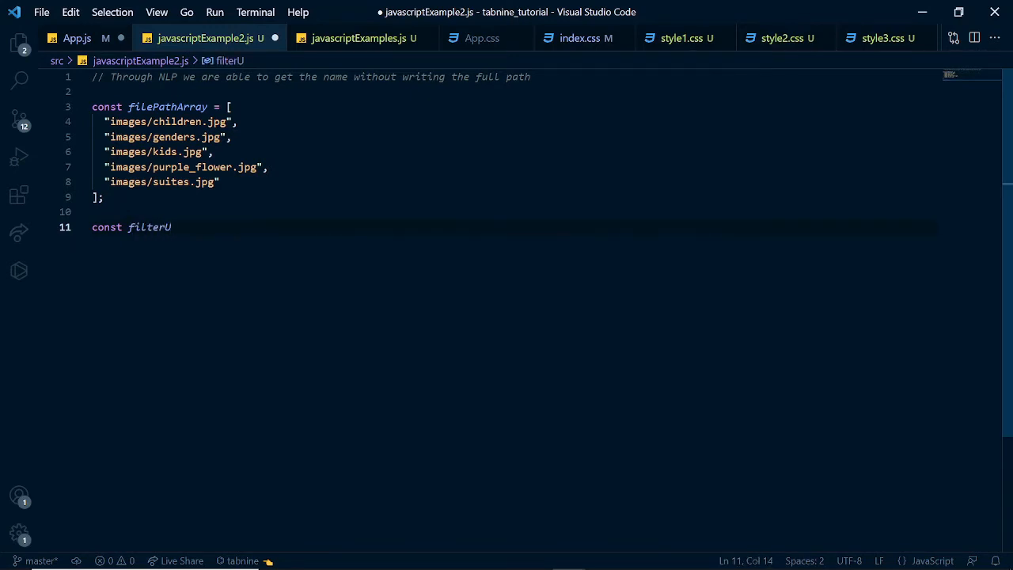
text(nique)
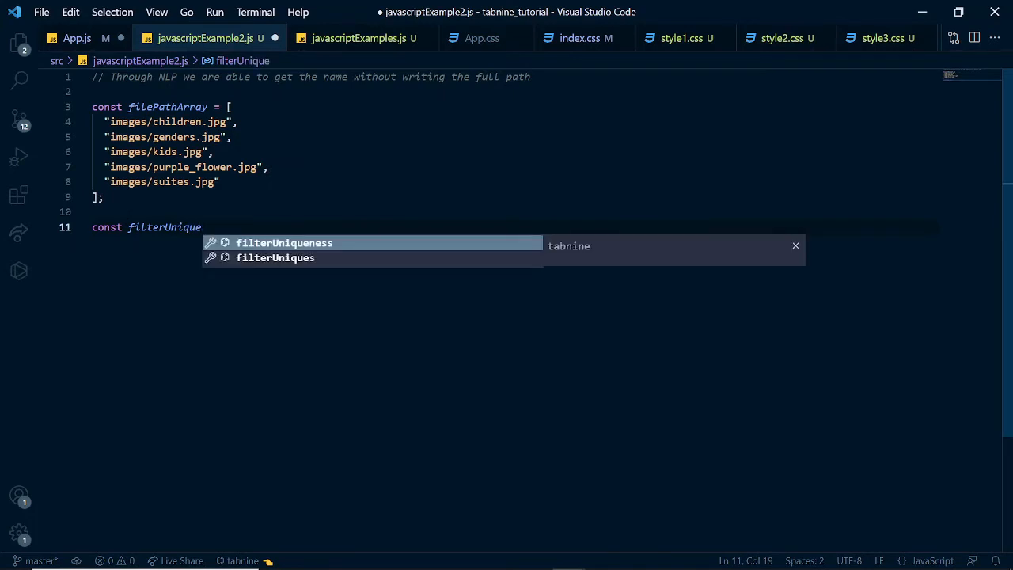
text(File)
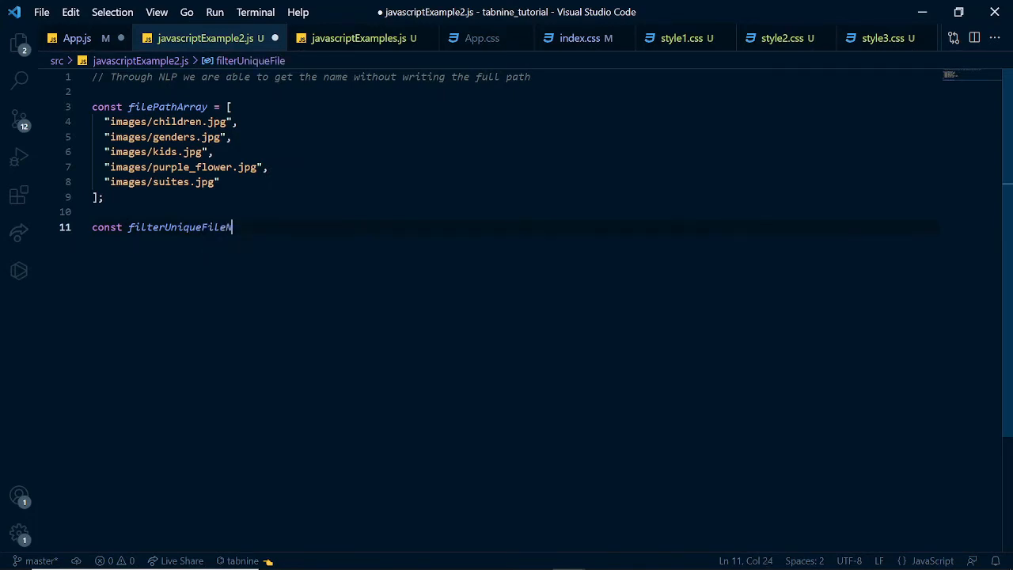
text(Name =)
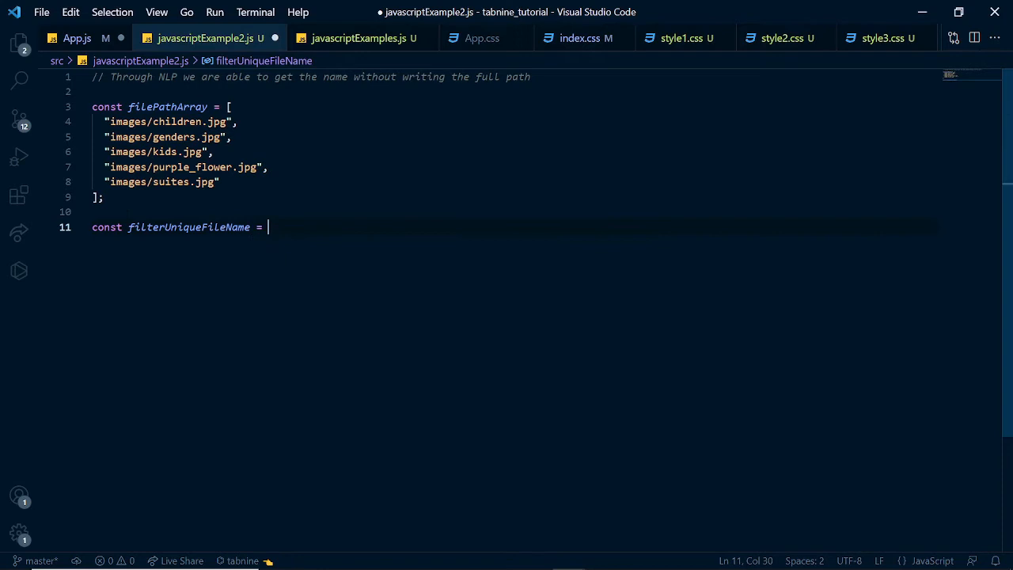
text(fir)
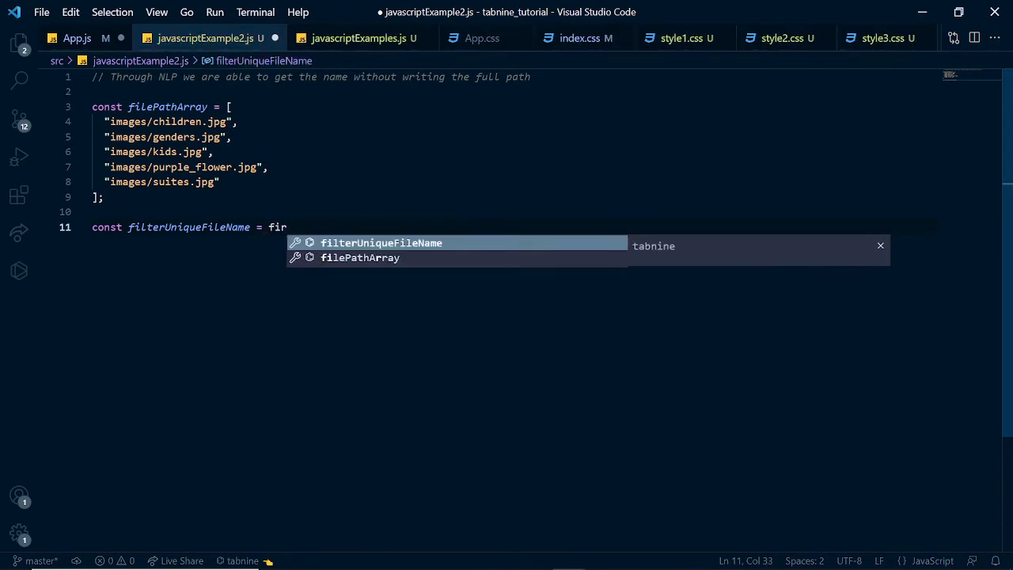
text(pa)
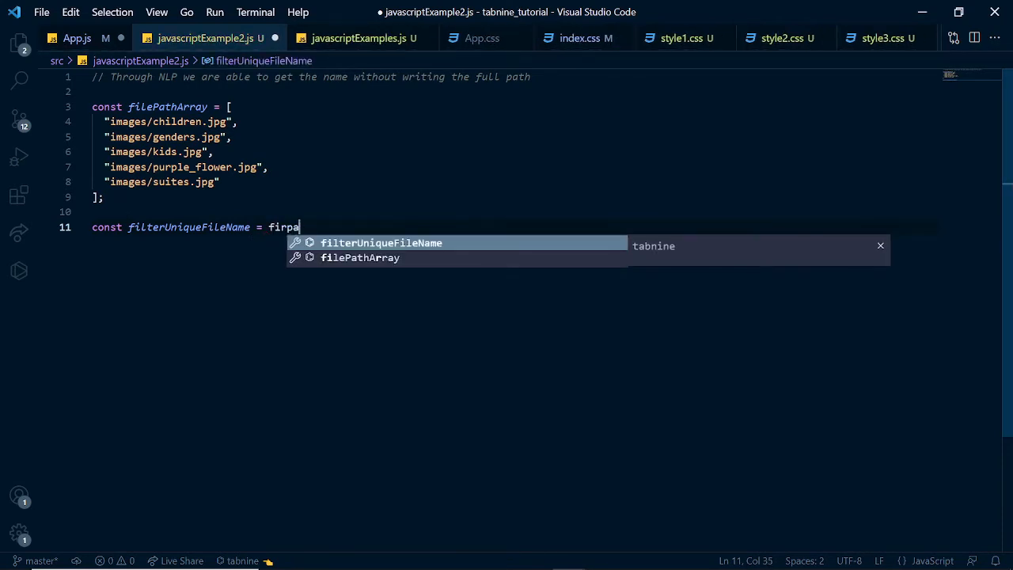
key(BackSpace)
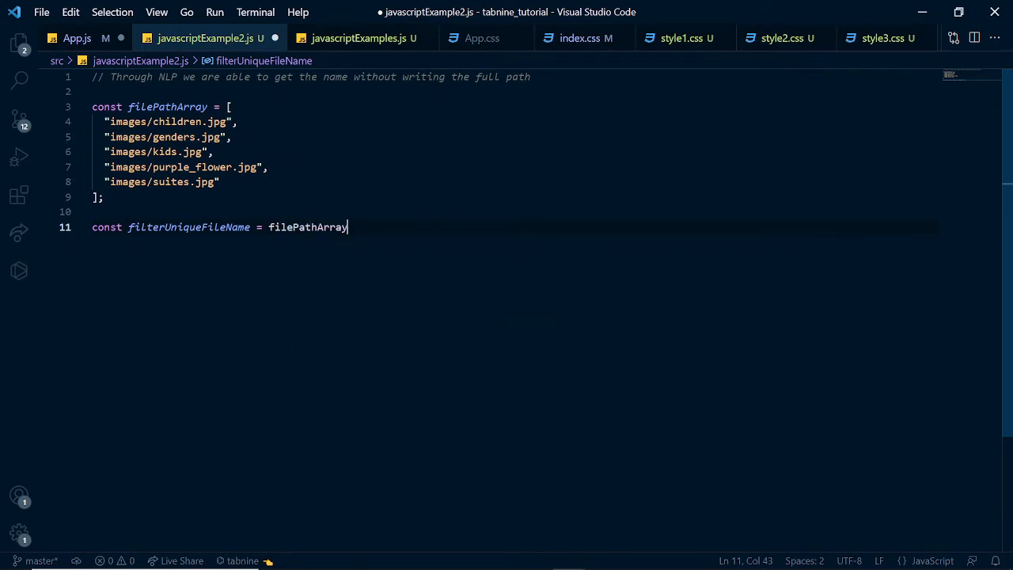
Add a .filter callback checking filePath.includes('purple_flower') and save javascriptExample2.js
text(.)
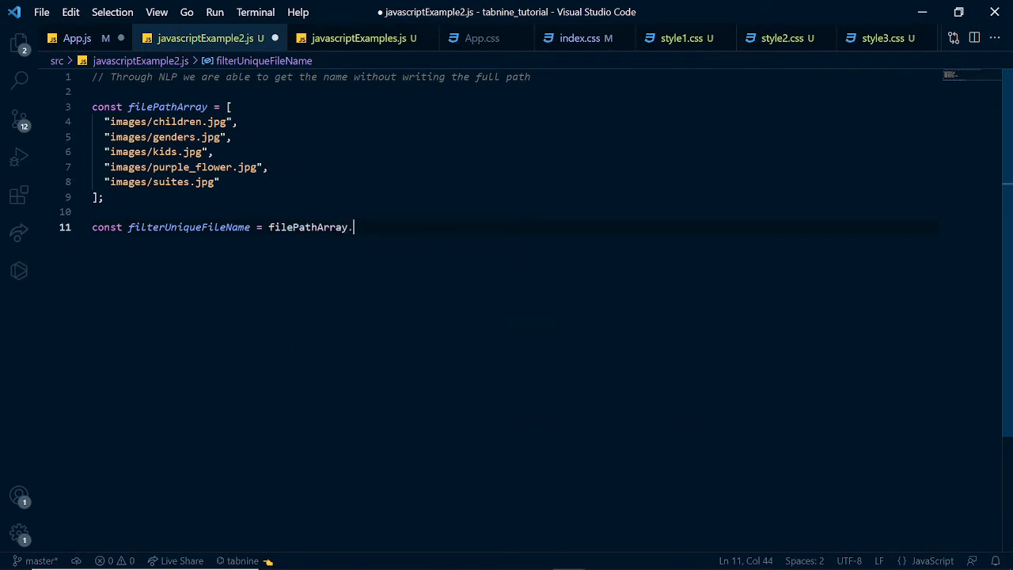
text(filter( filePath => {)
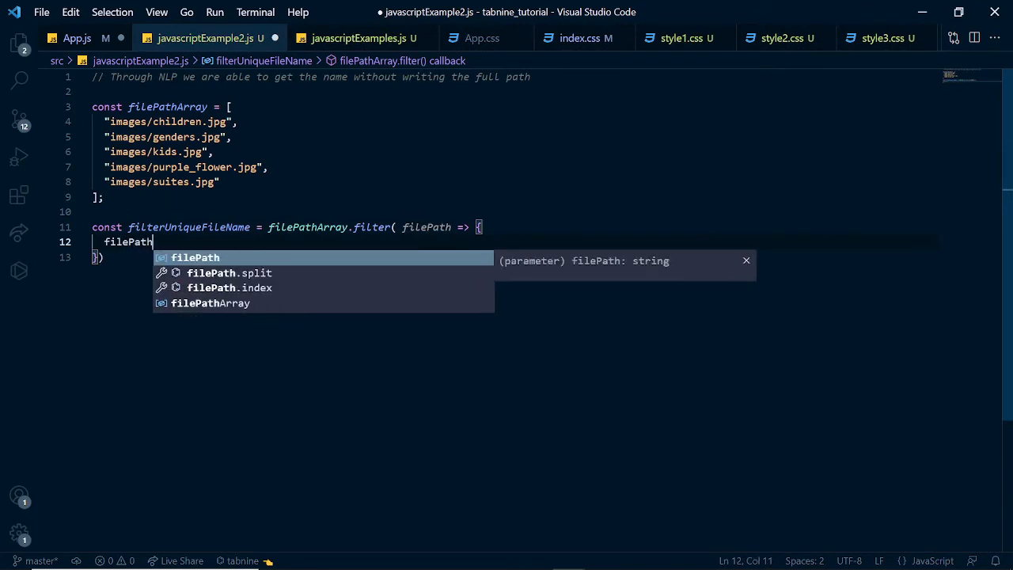
text(.includes()
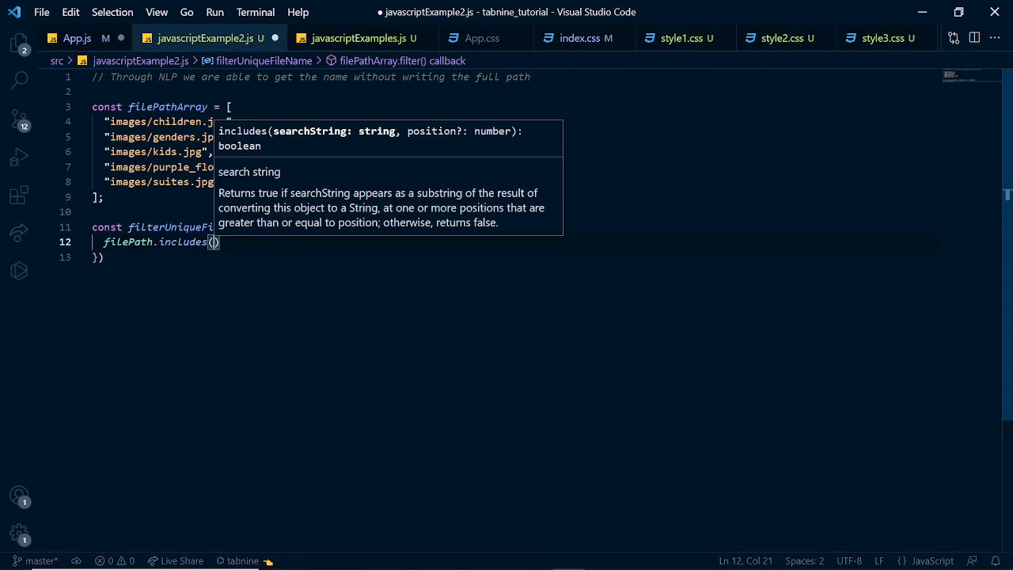
text(')
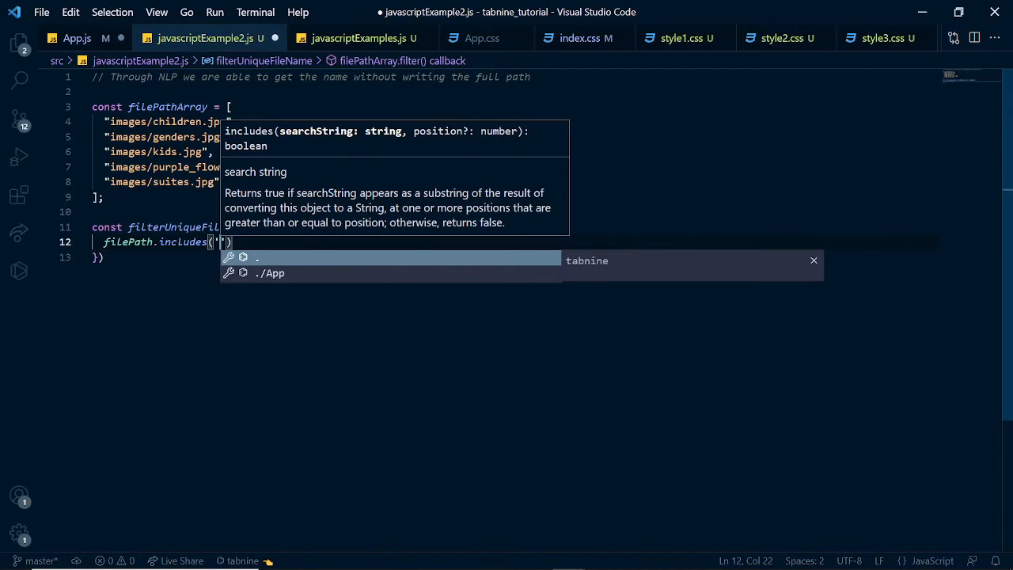
text(purple_flower)
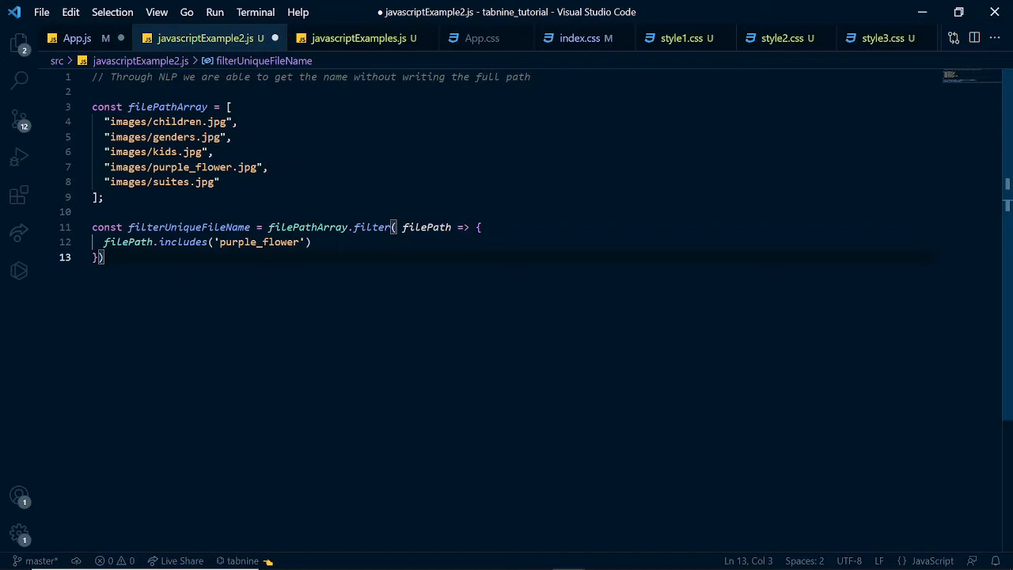
key(ctrl+s)
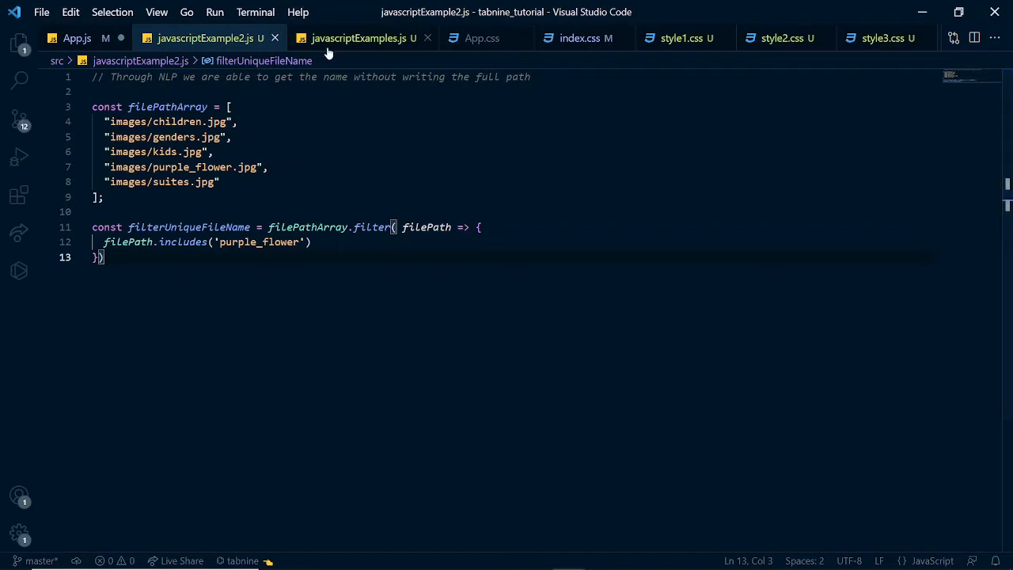
In javascriptExamples.js, type an object with name "kids", imagePath "images/kids.jpg", key 4
click(364, 38)
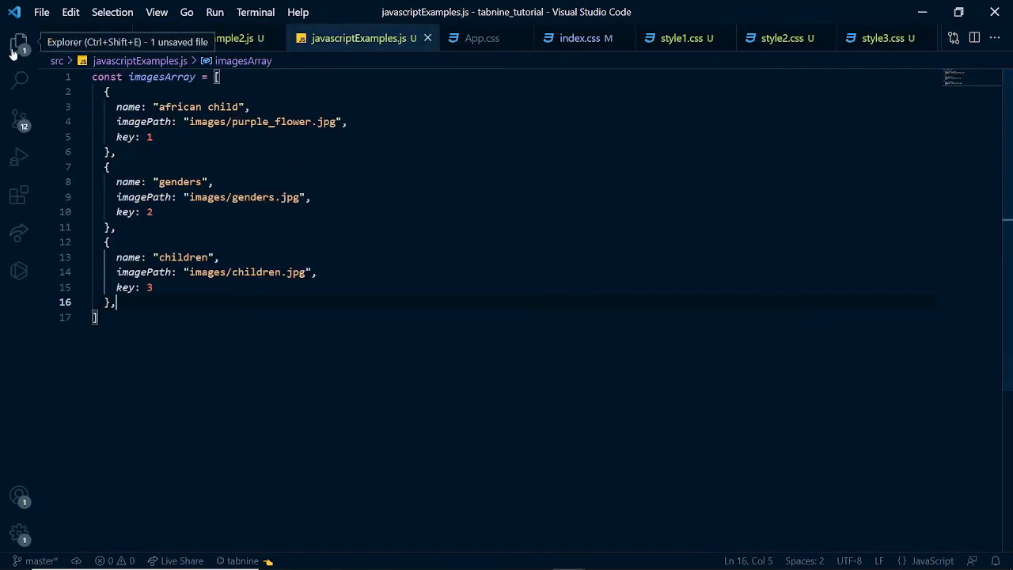
click(19, 43)
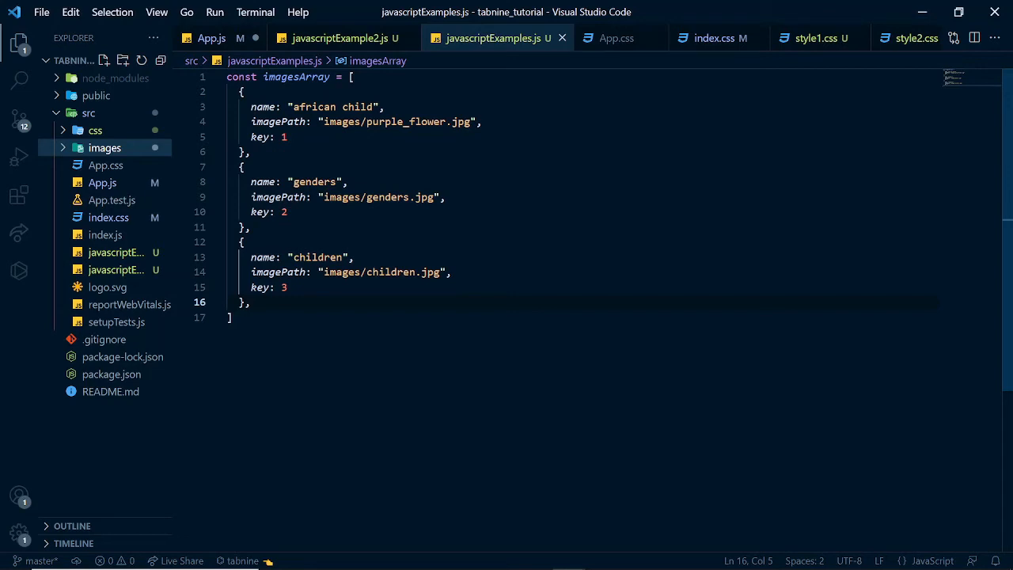
text(nam)
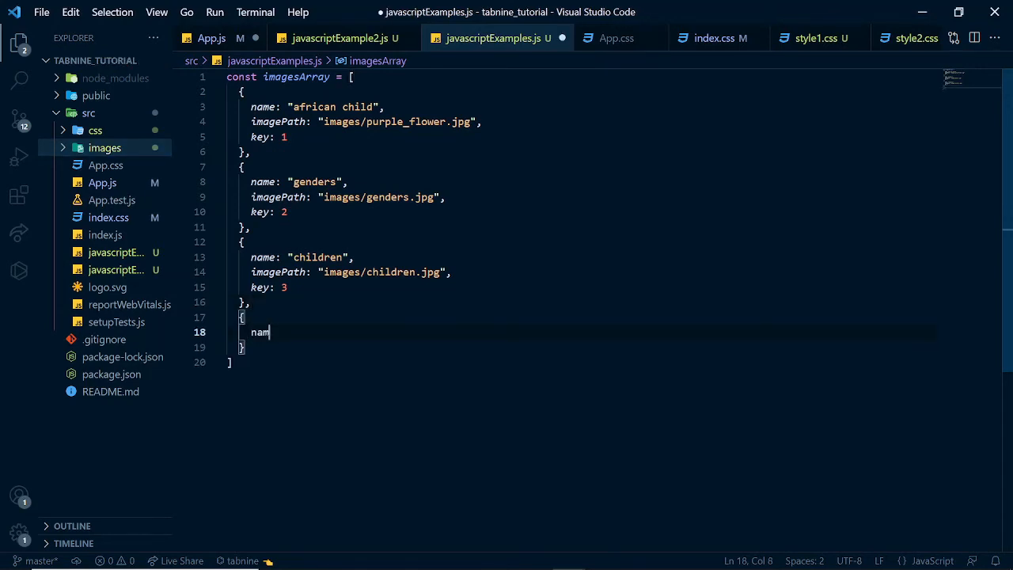
text(e:)
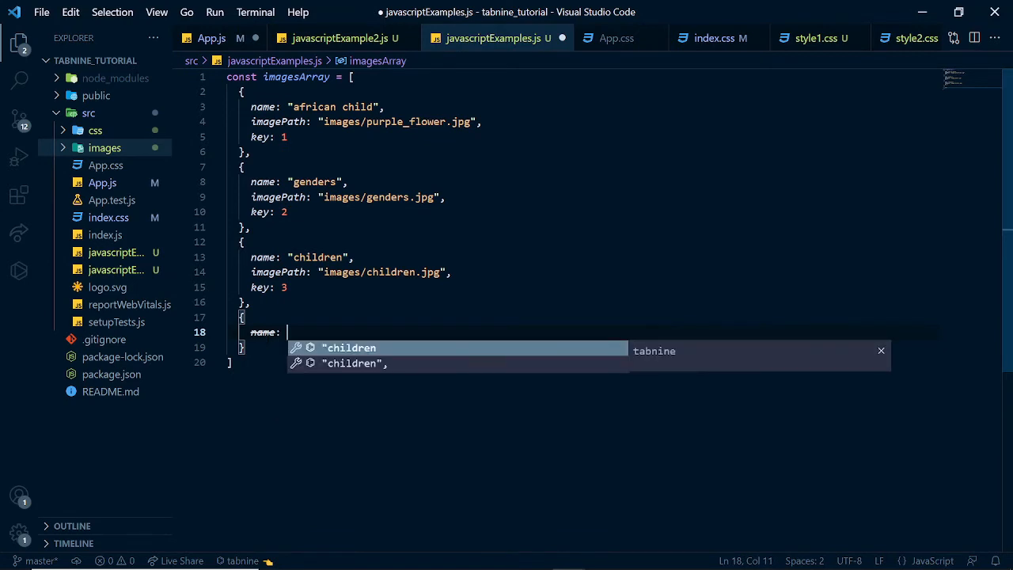
click(105, 148)
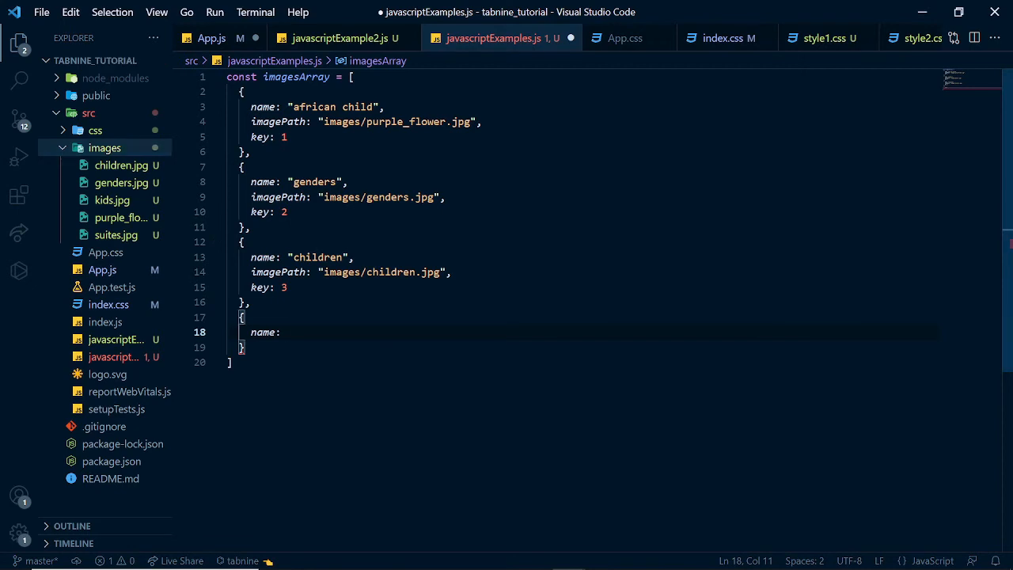
text("kids",)
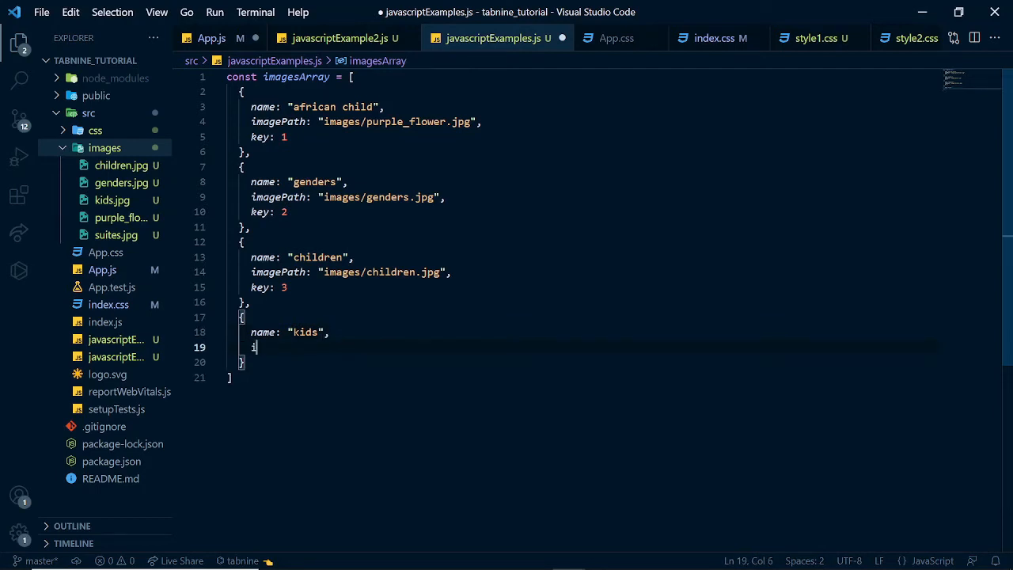
text(magePath: "images/kids.jpg",)
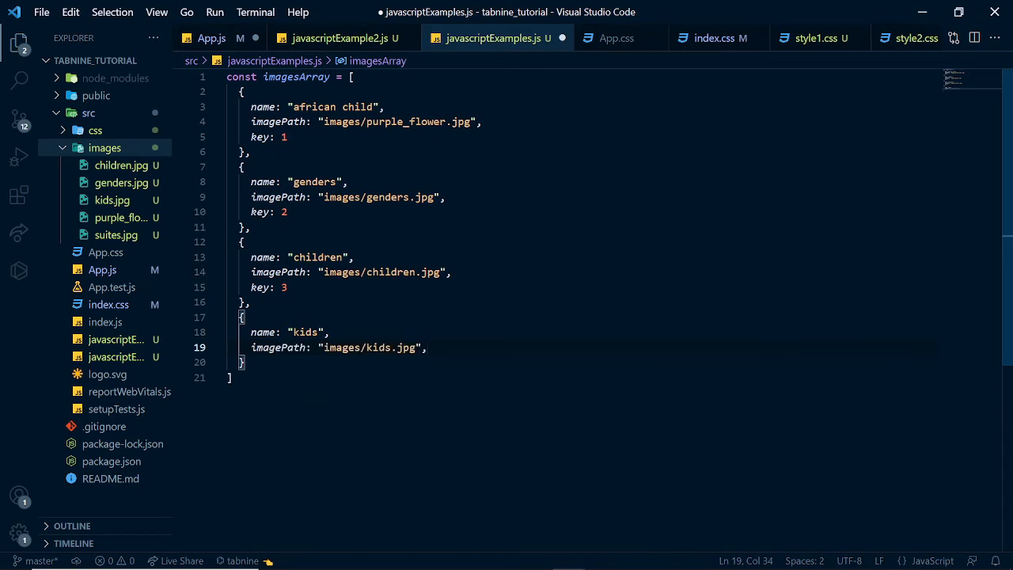
text(ke)
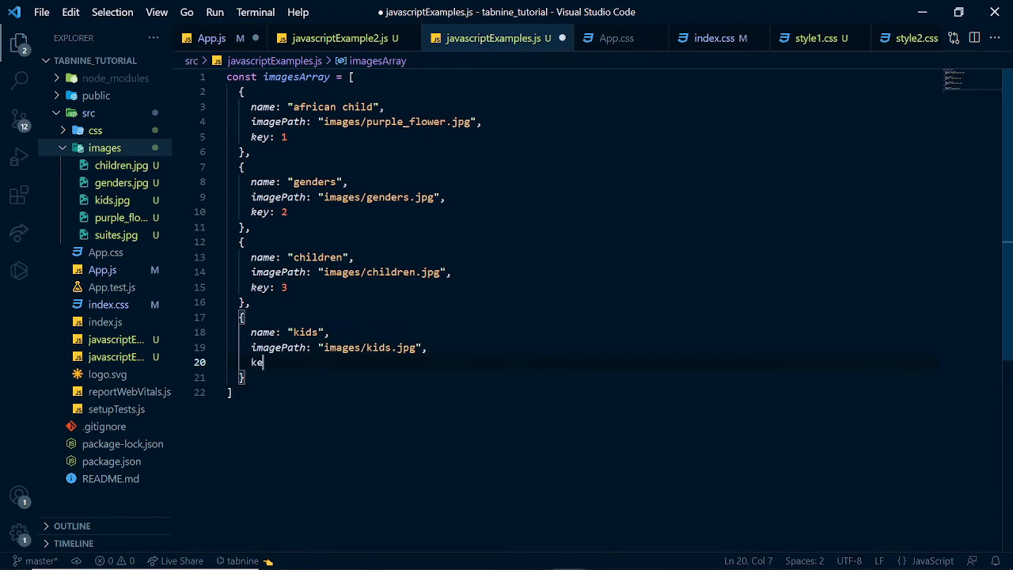
text(y)
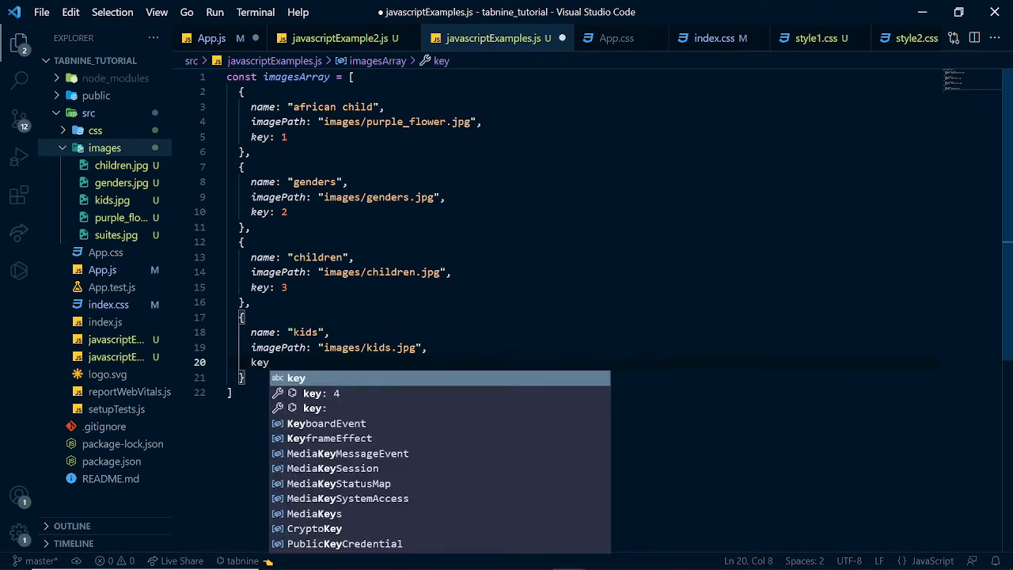
click(314, 393)
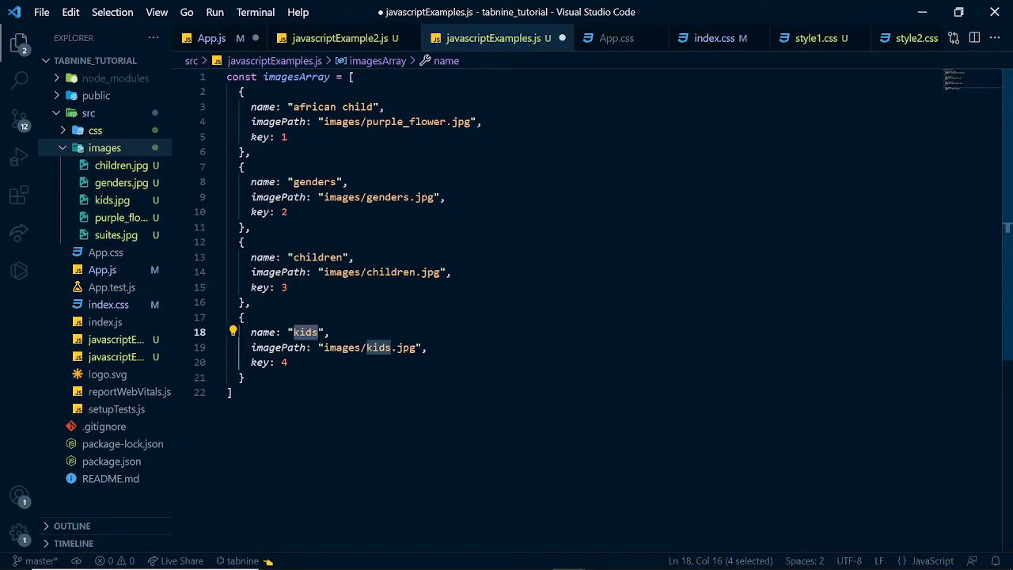
click(104, 147)
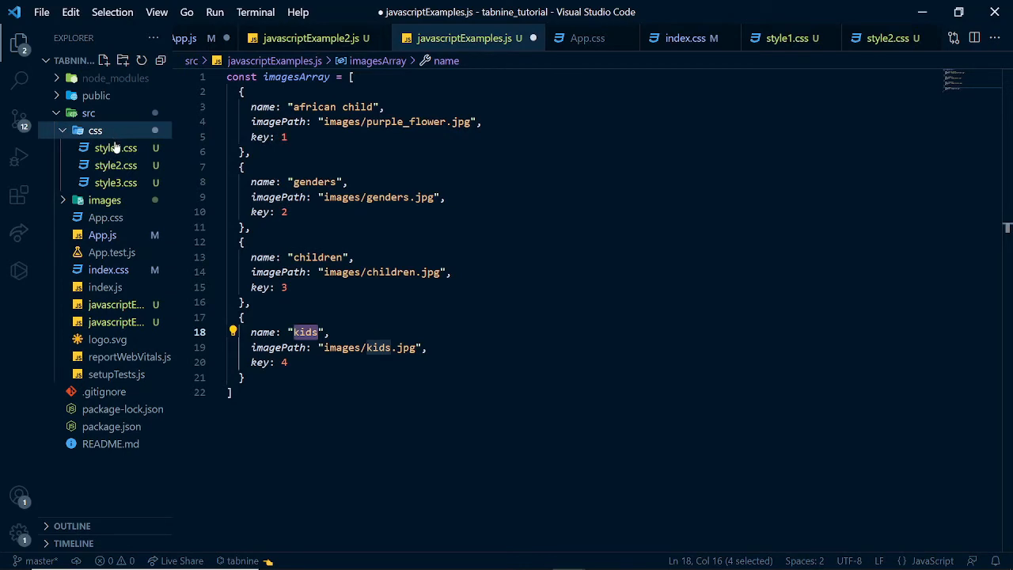
mouse_move(115, 155)
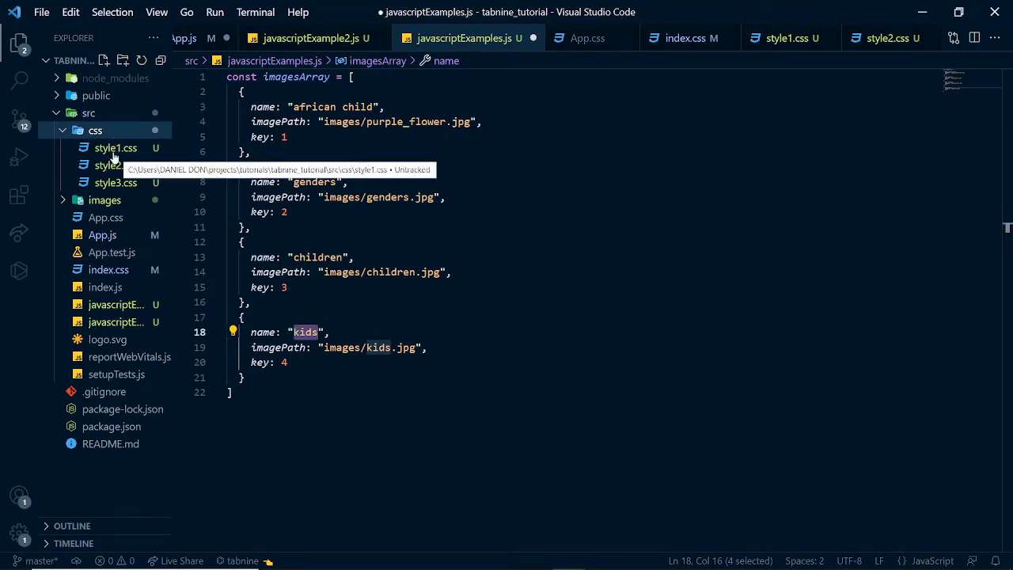
mouse_move(132, 175)
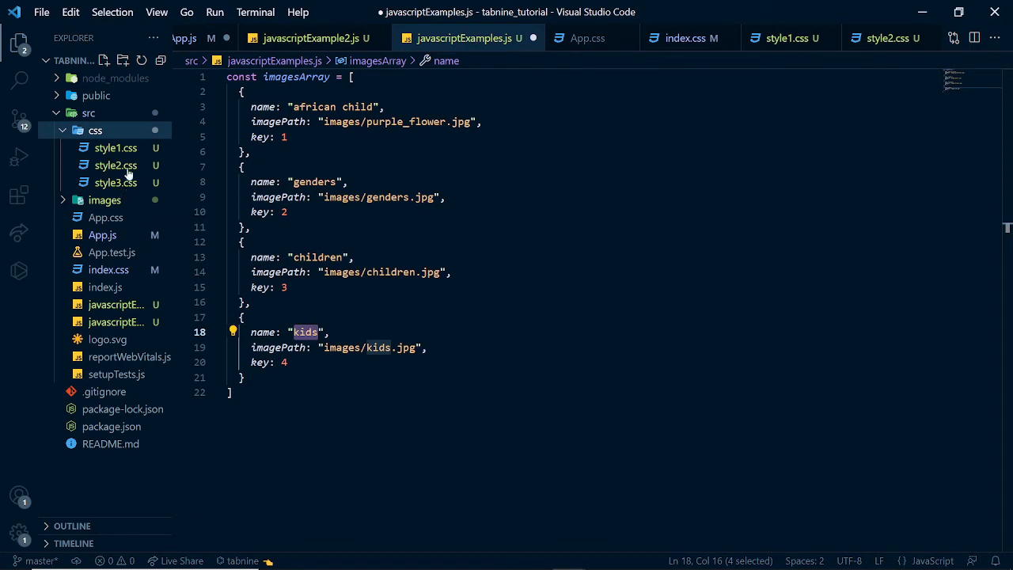
Browse the css files, then write .container3 { max-width: 2000px; } in style3.css
click(115, 148)
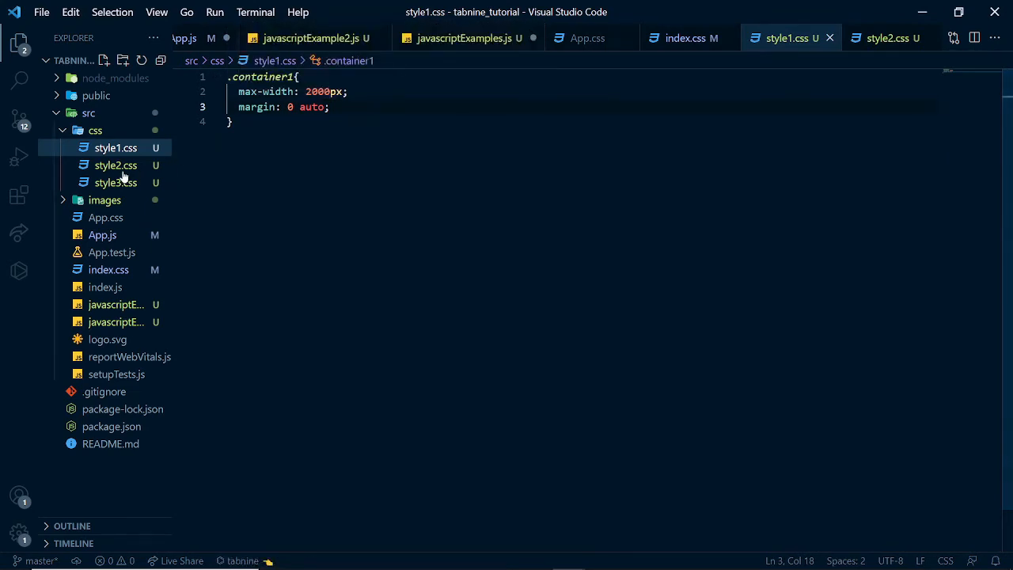
click(116, 165)
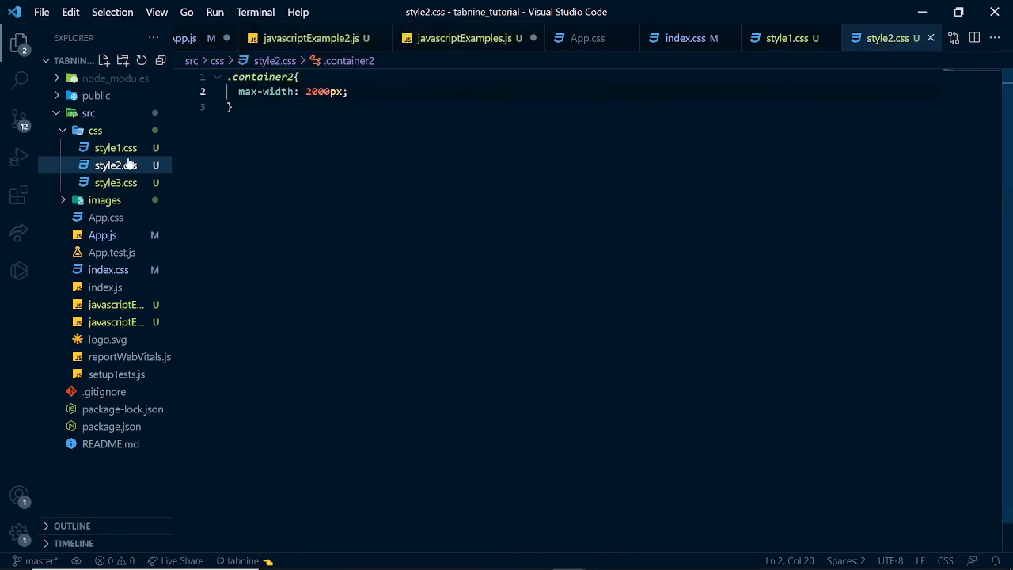
click(117, 182)
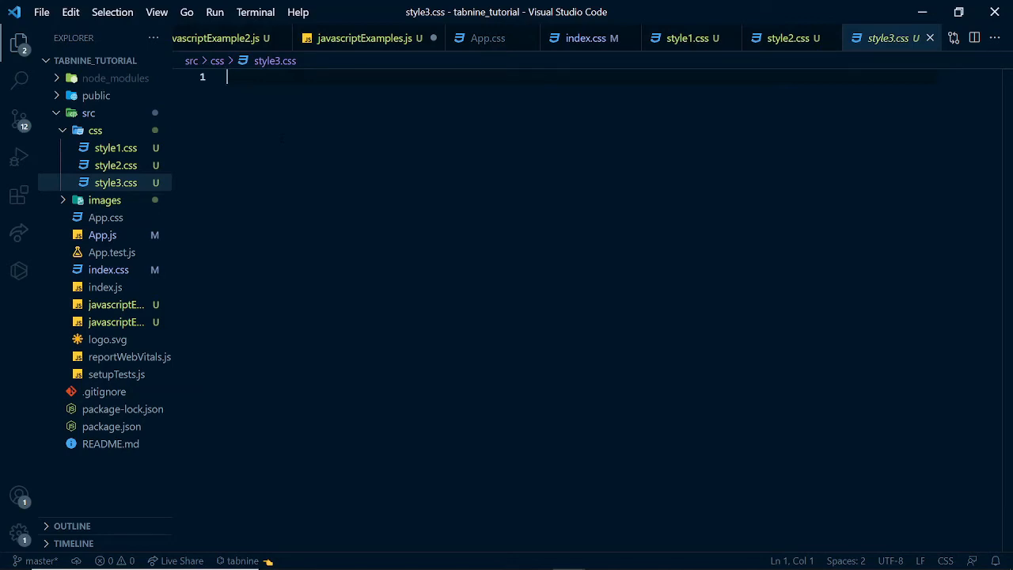
text(.containe)
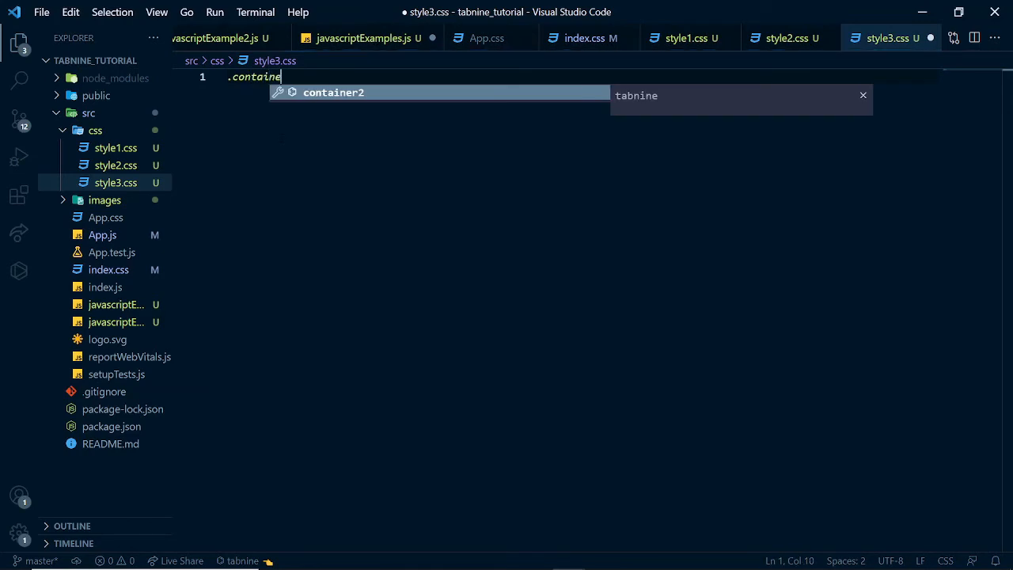
text(r4)
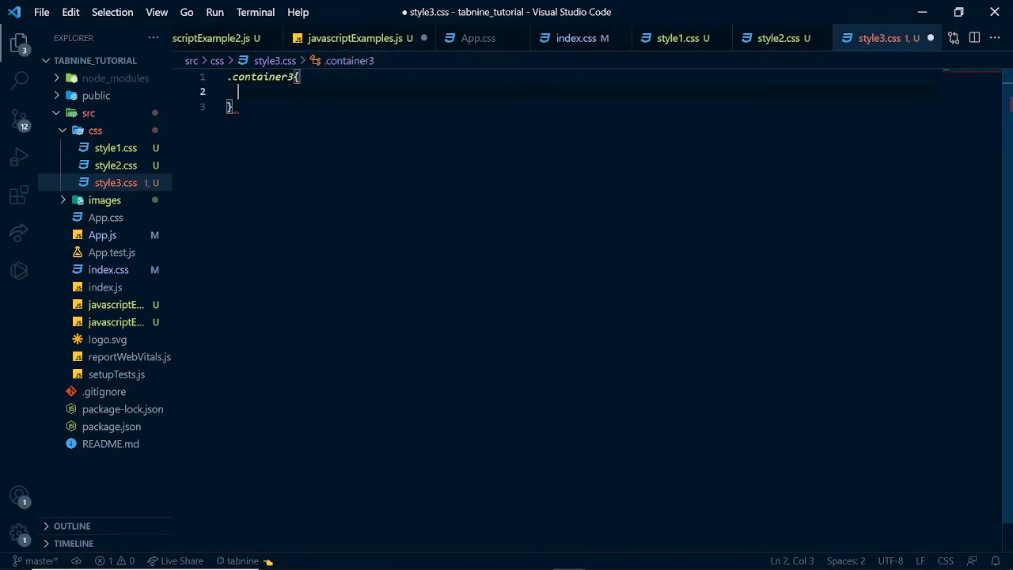
text(max-width: 2000px;)
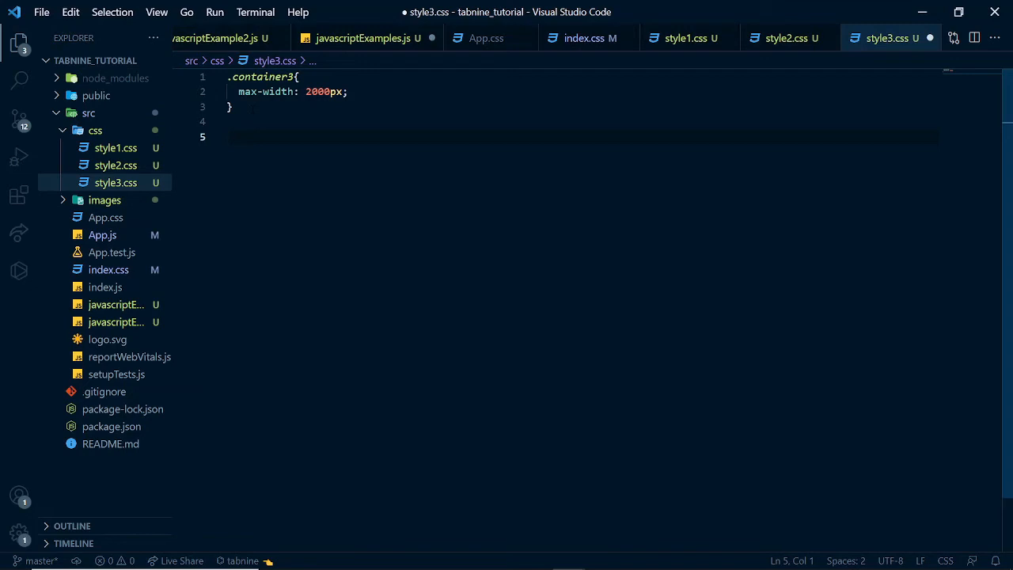
text(@medai)
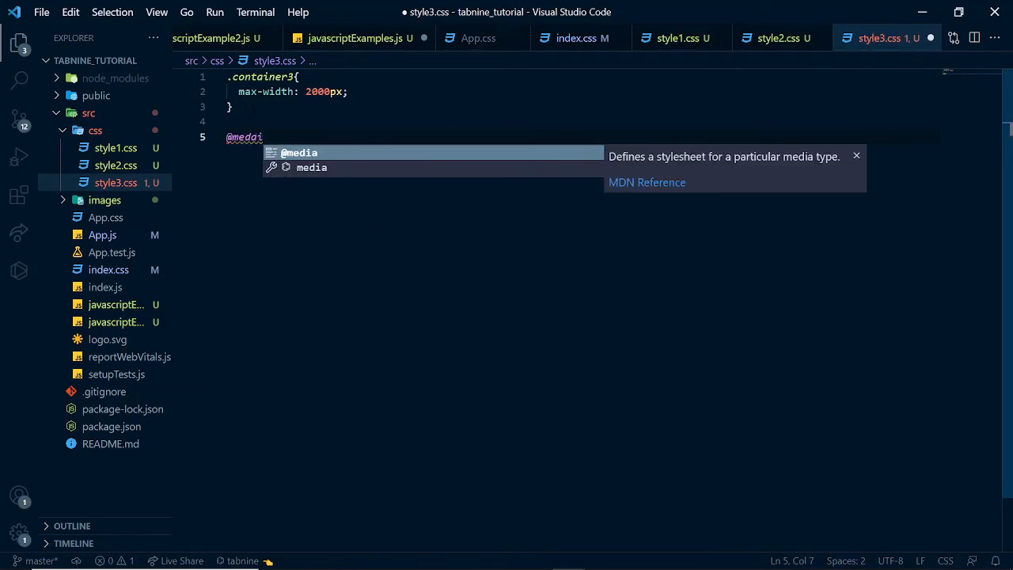
text(a)
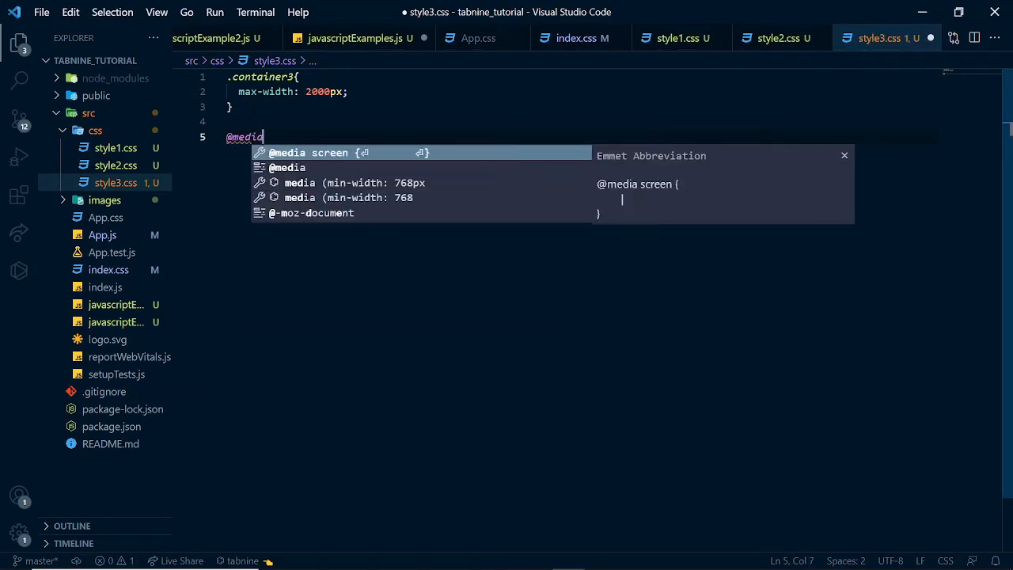
text(scrr)
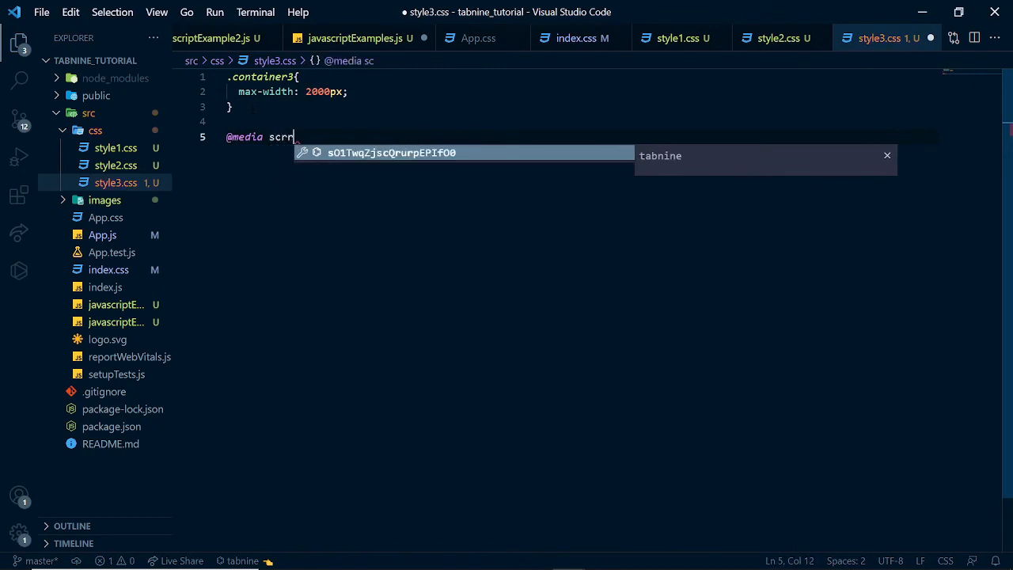
key(Backspace)
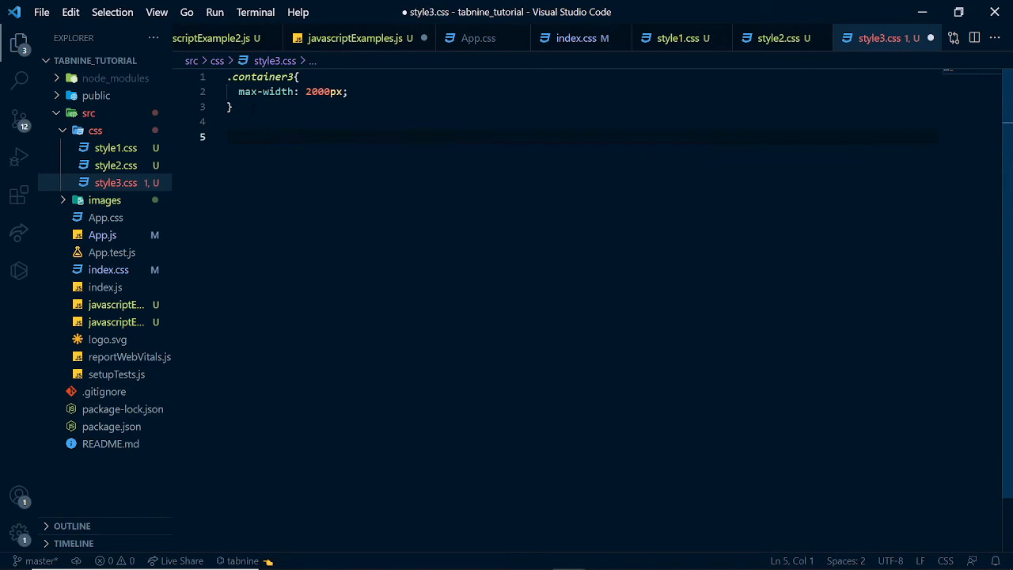
text(@media and)
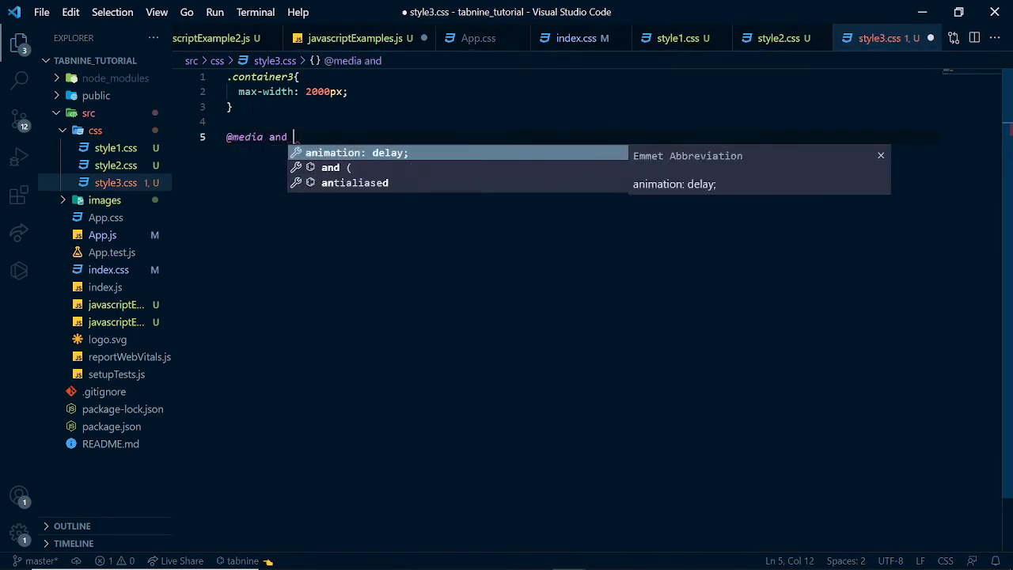
text(screen)
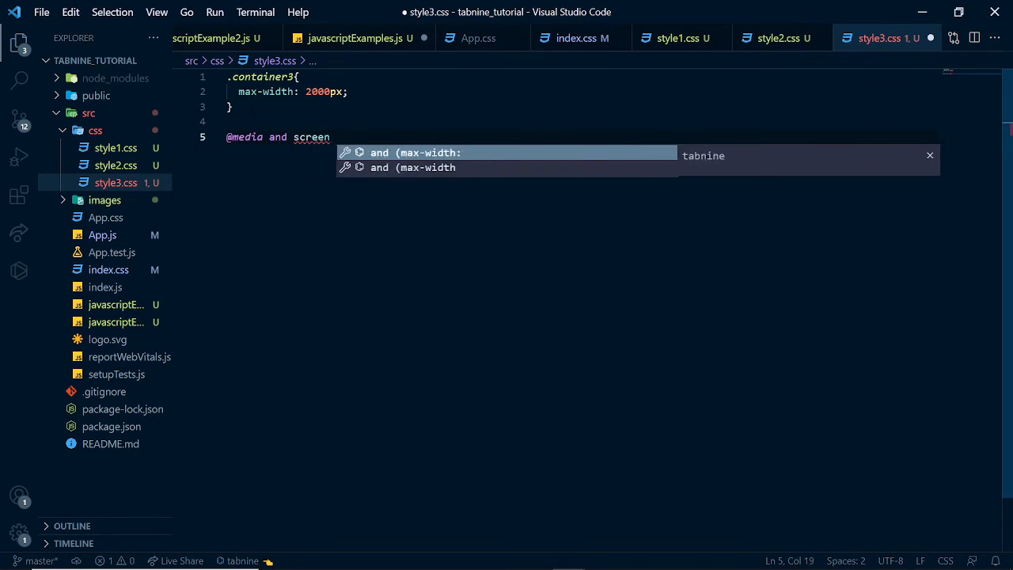
text((max-width: 768px) {)
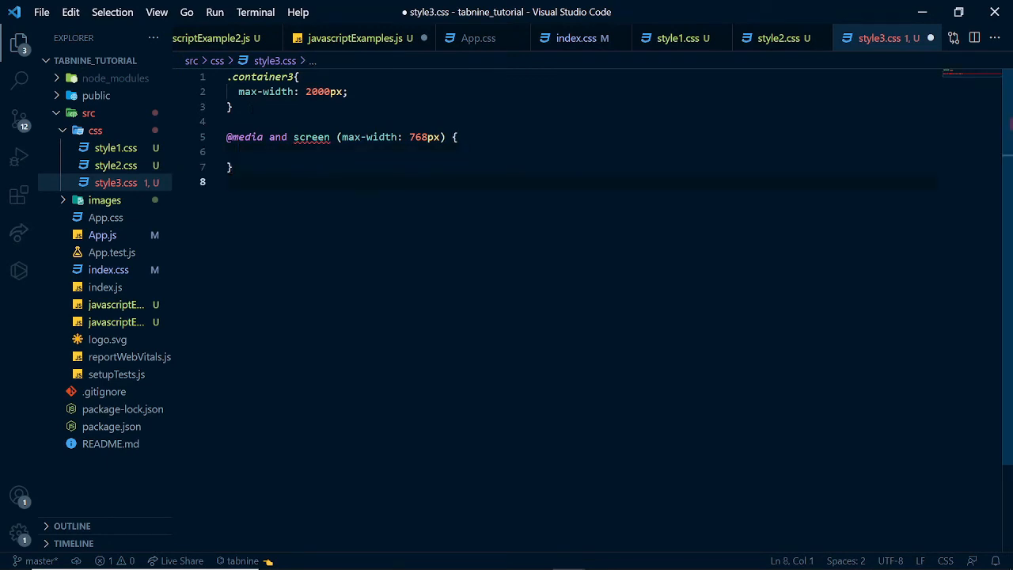
text(@media)
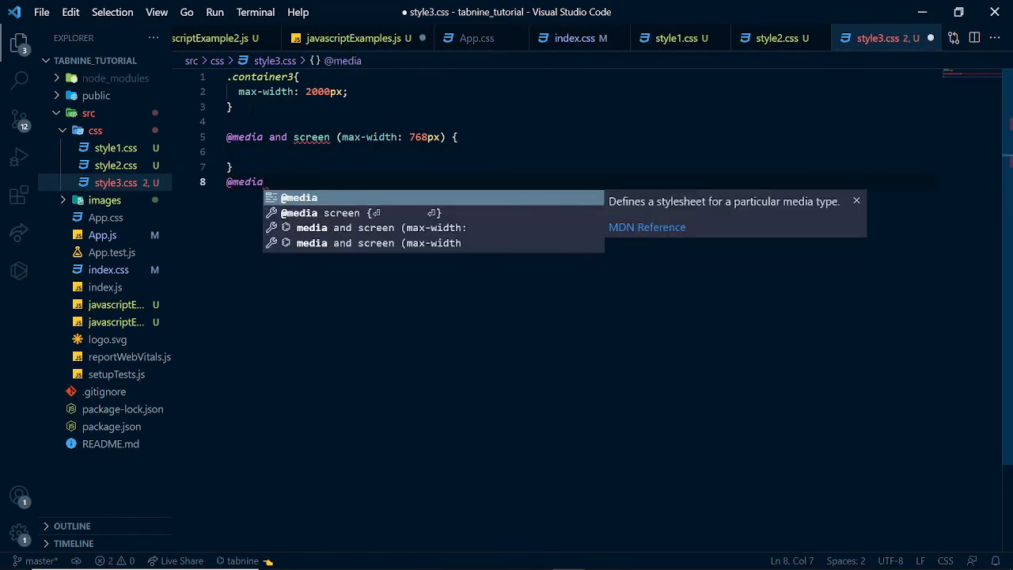
text(and sc)
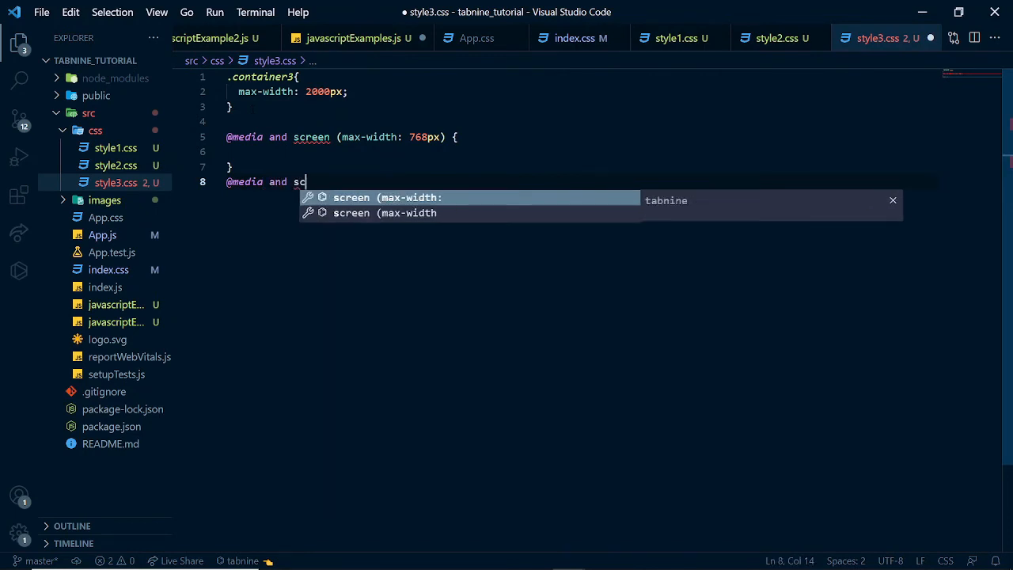
text(reen ()
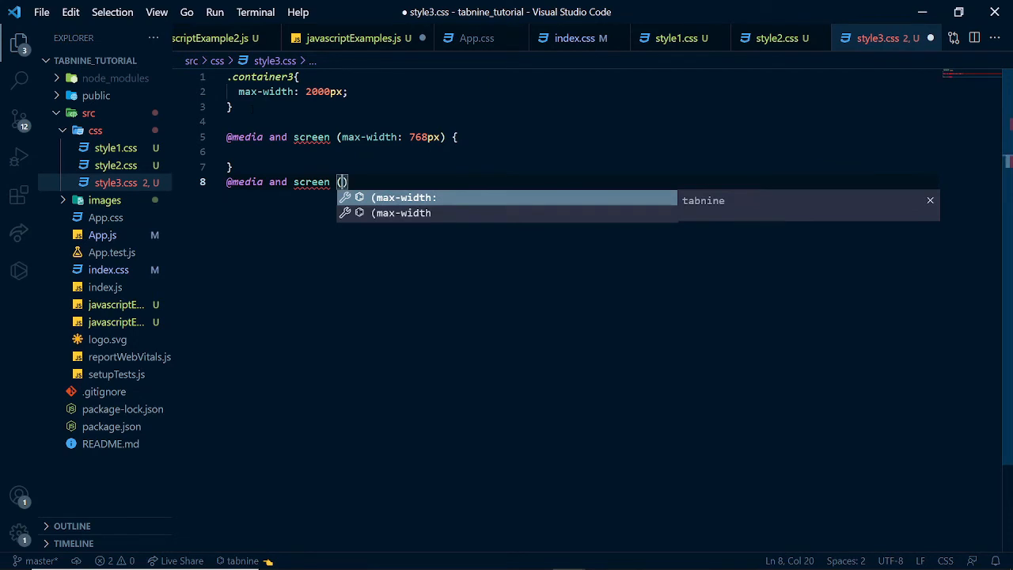
text(max-width: 1024)
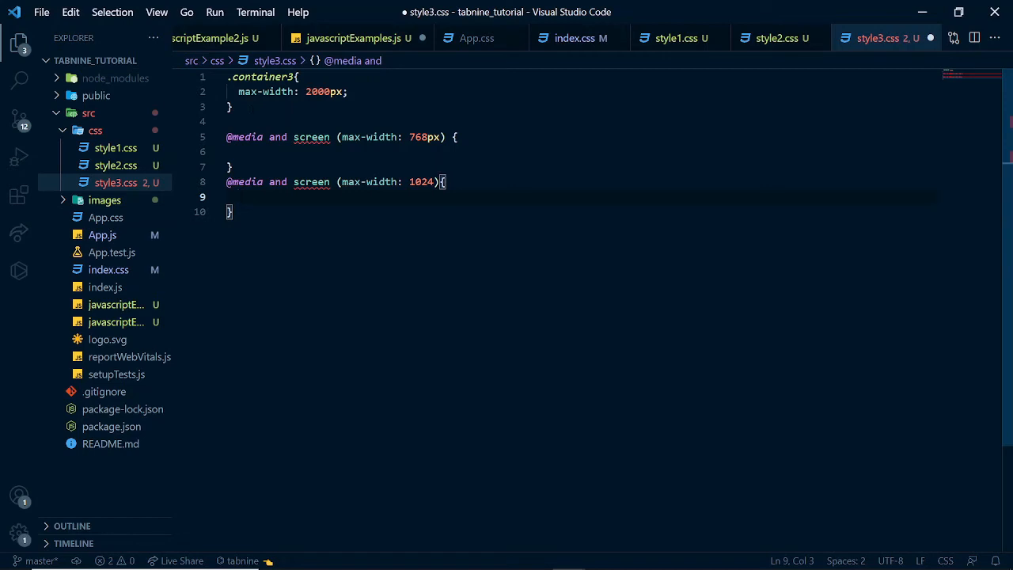
key(ctrl+s)
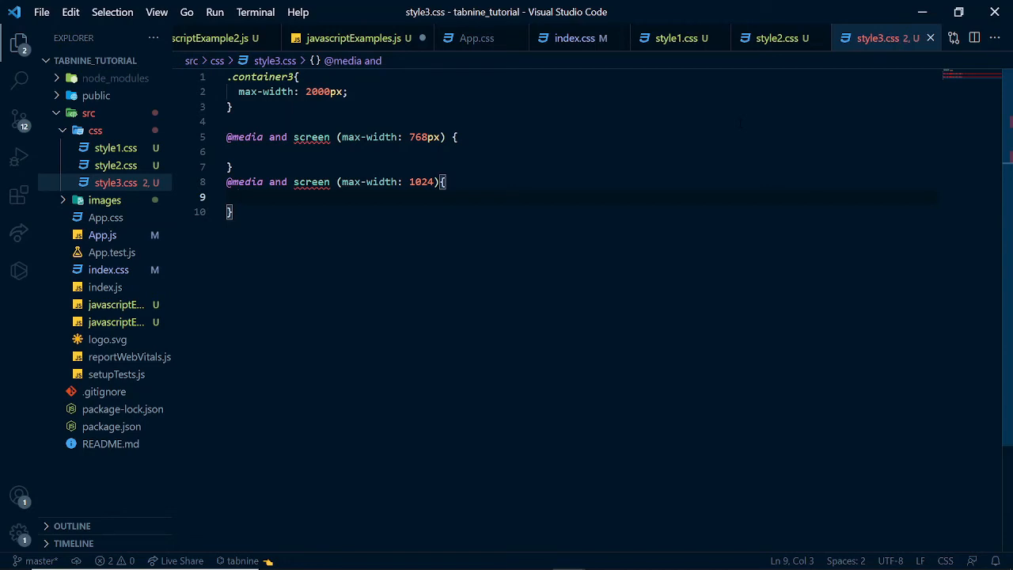
Create a new file named reactJsExample.jsx in the src folder
click(88, 112)
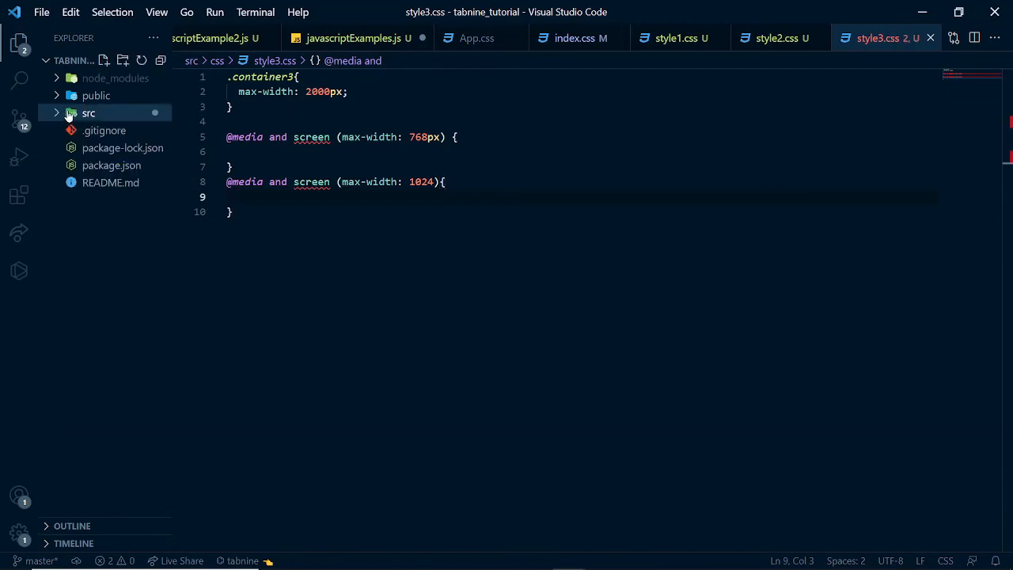
right_click(88, 112)
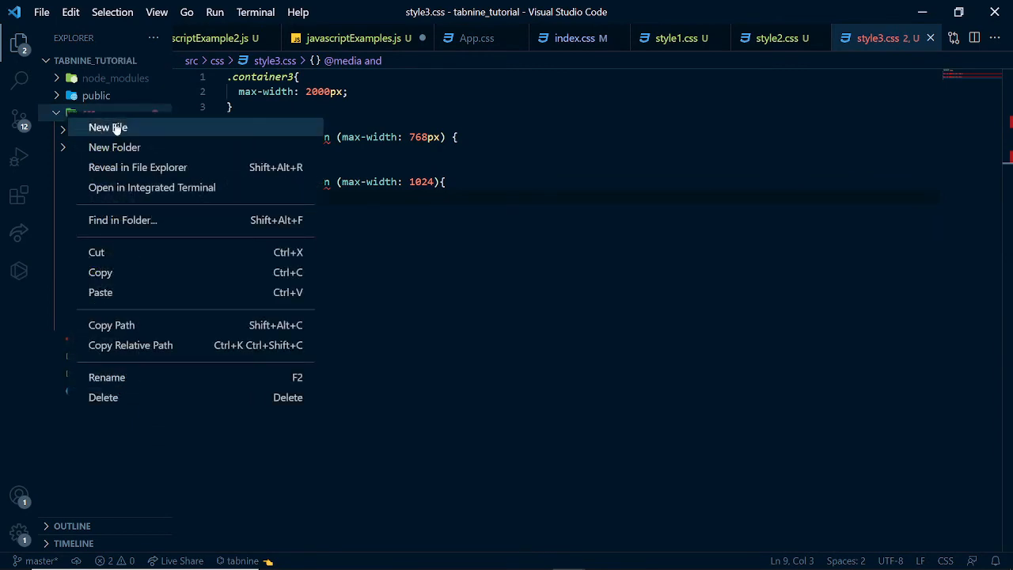
click(108, 127)
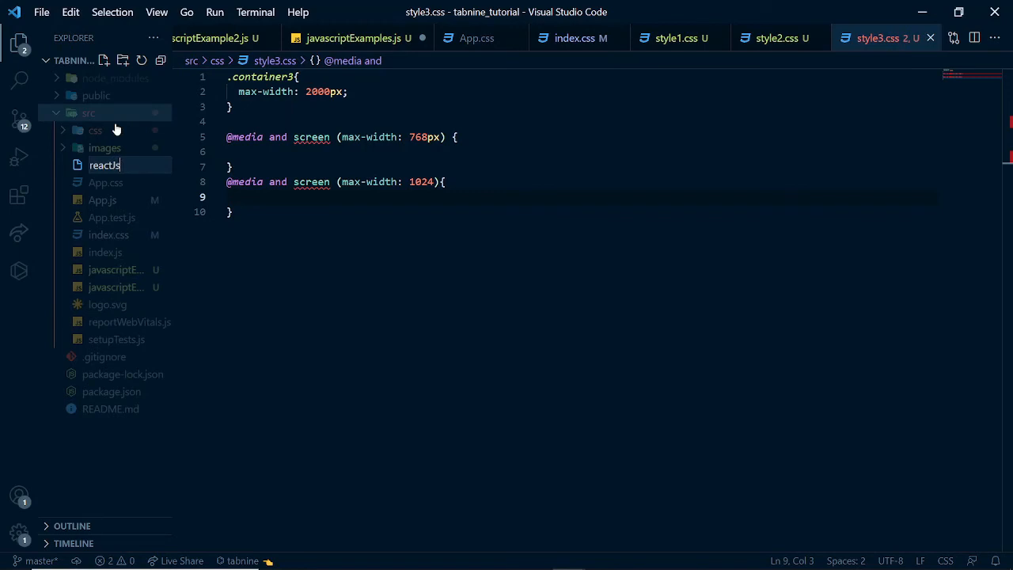
text(Examp)
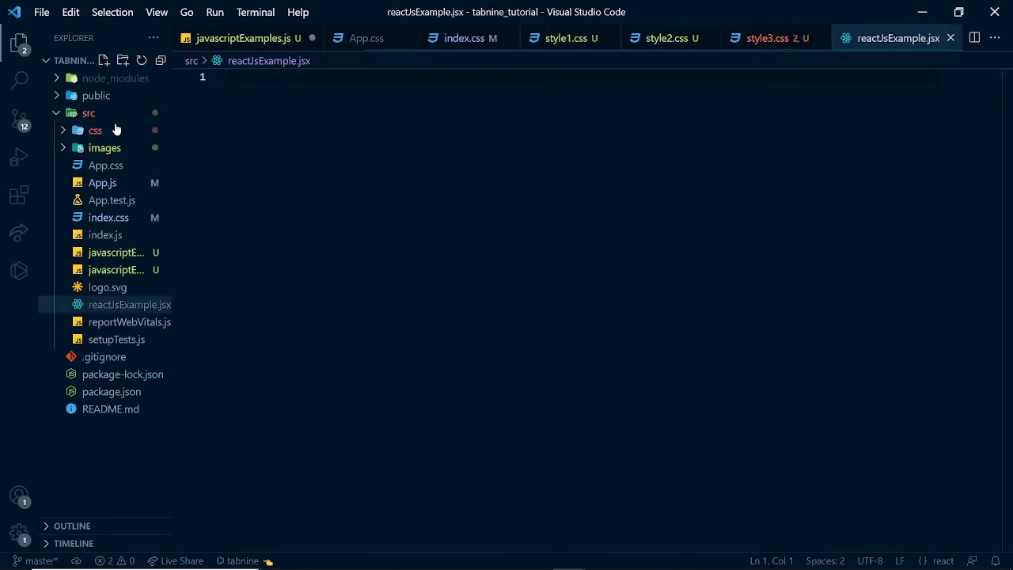
Add import React from 'react'; as line 1 of reactJsExample.jsx, followed by blank lines
text(import Rea)
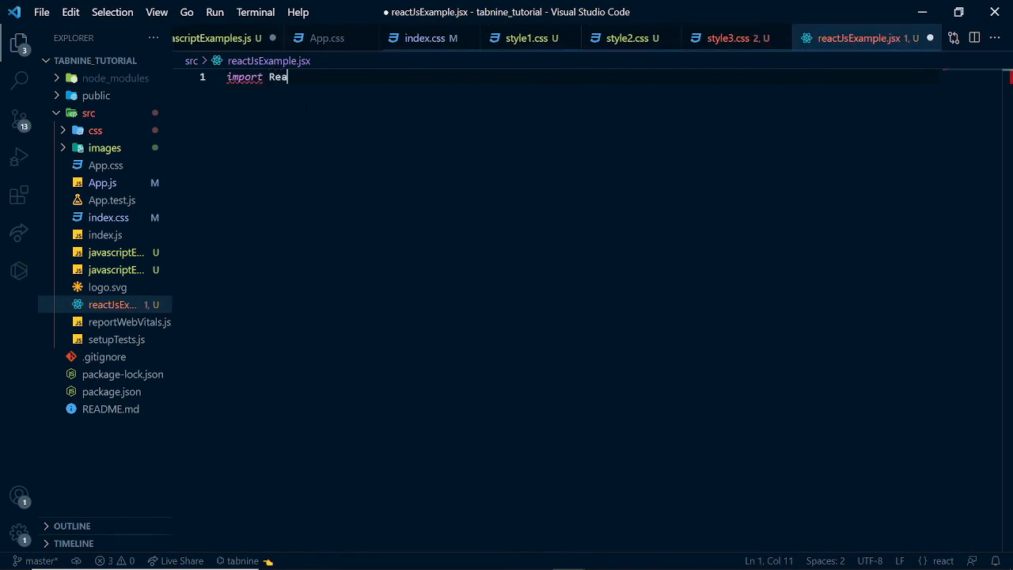
text(ct from 'react';)
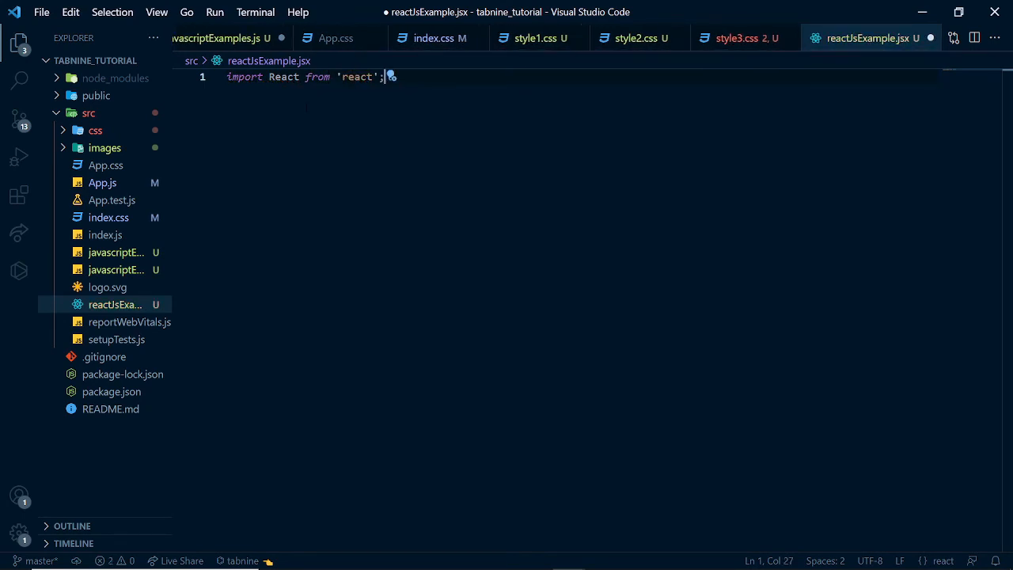
key(Enter)
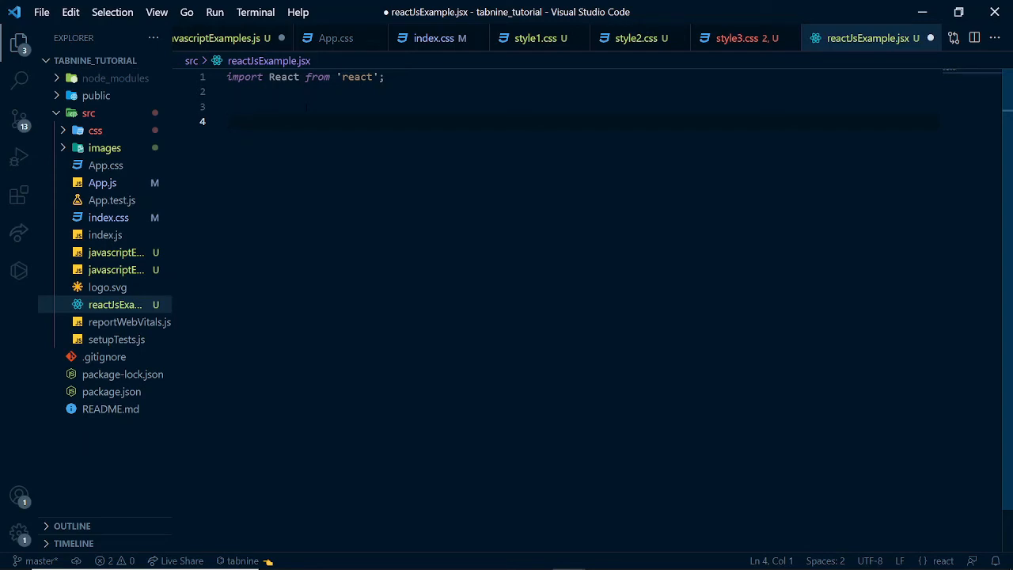
Write a // comment requesting an ES6 functional testComponent taking name and data props
text(// w)
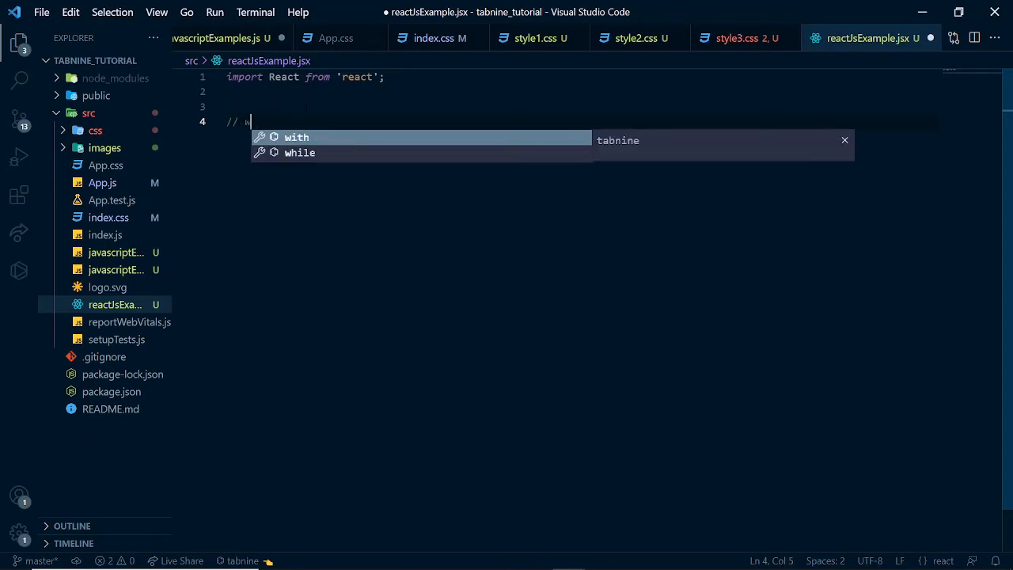
text(rite a functional component)
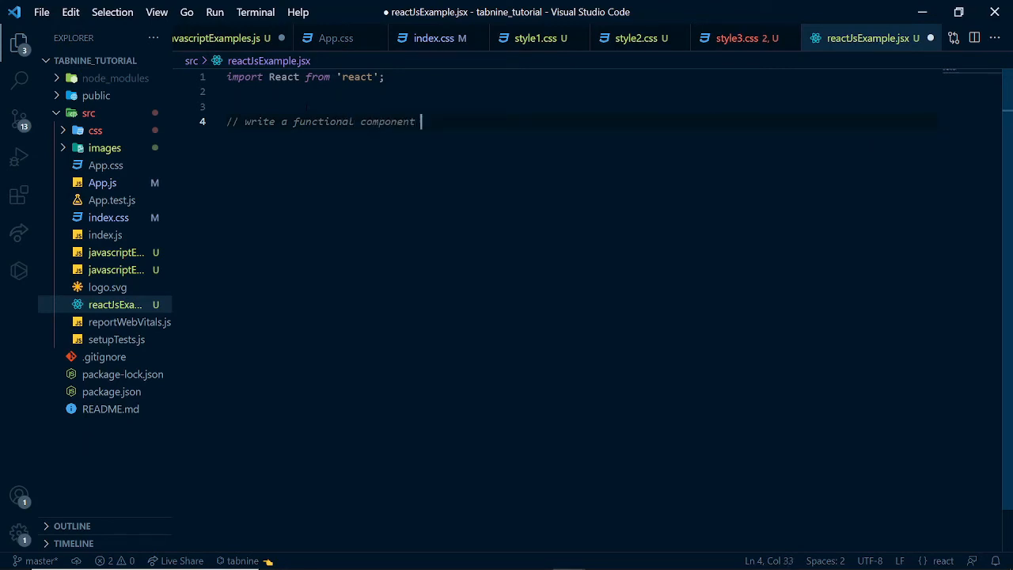
text(wi)
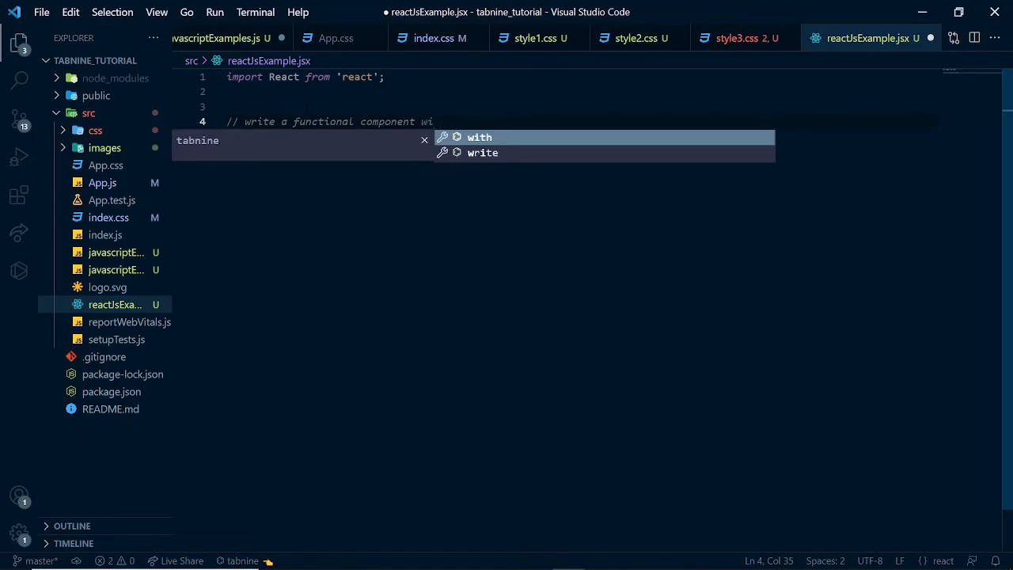
text(e)
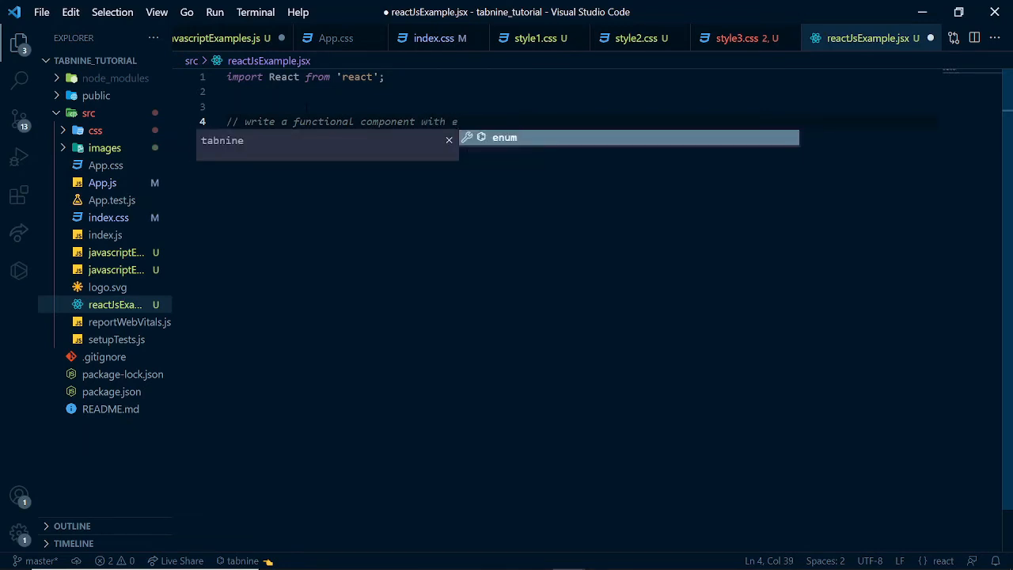
text(s6)
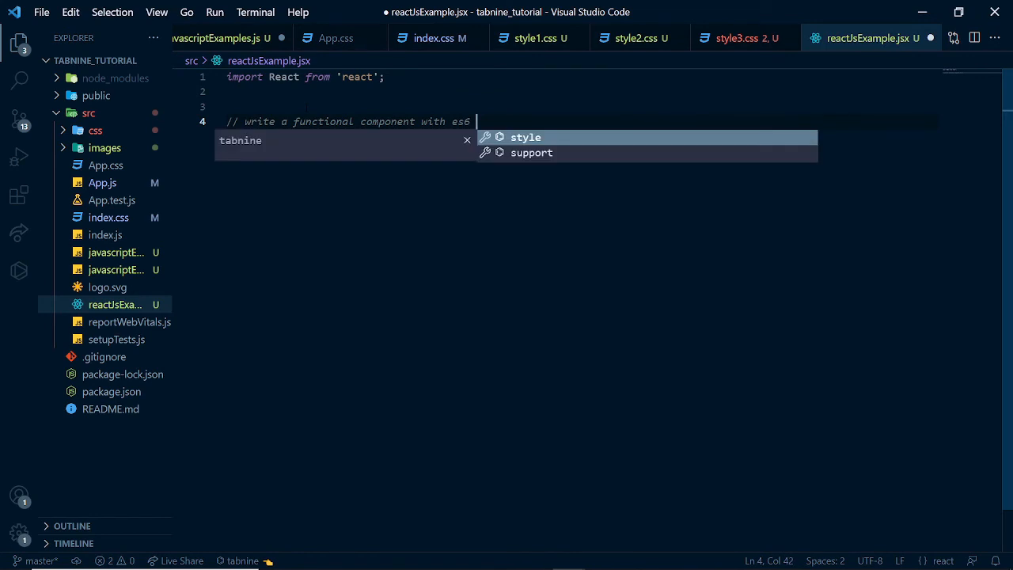
text(called te)
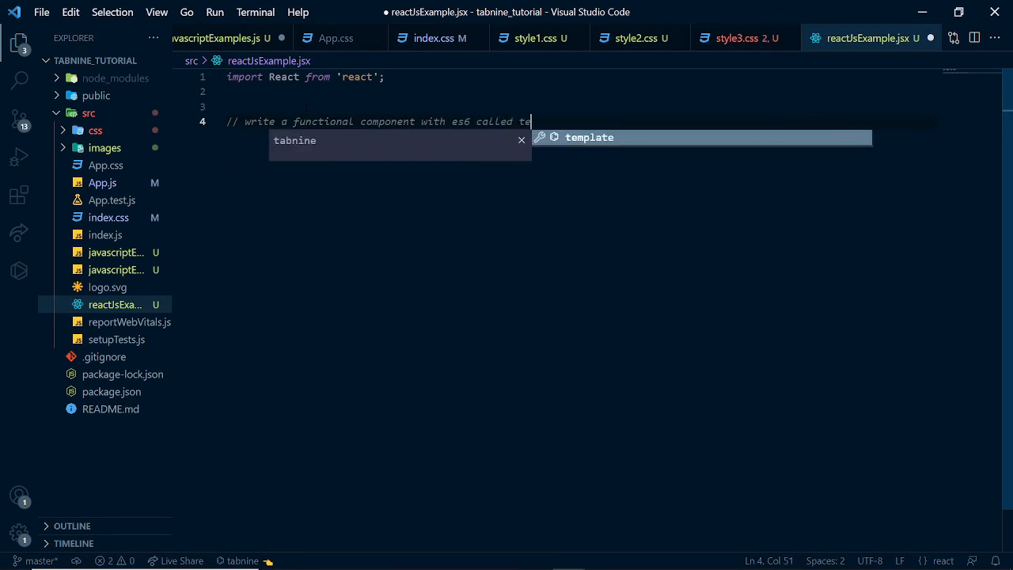
text(stComponen)
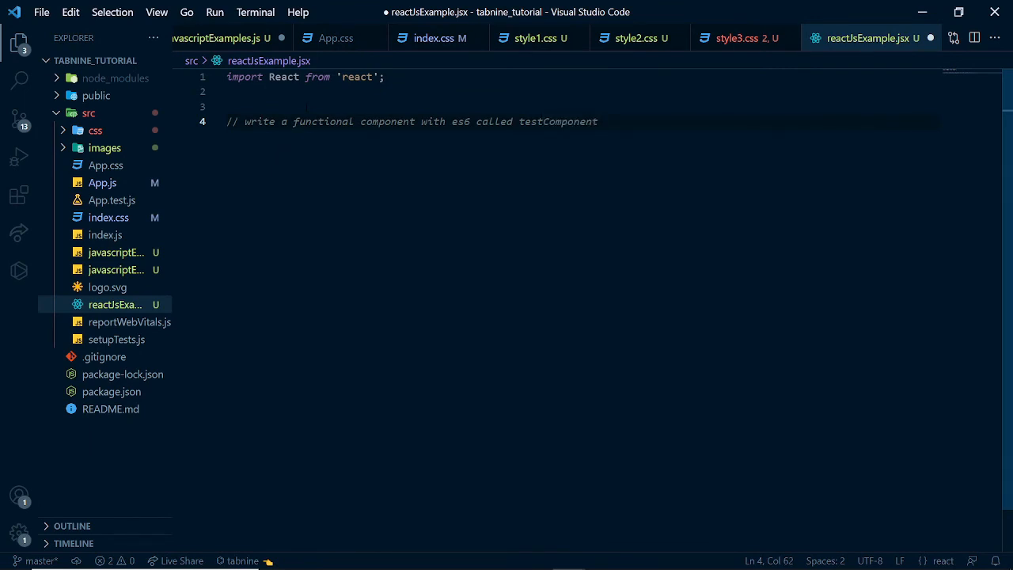
text(theat)
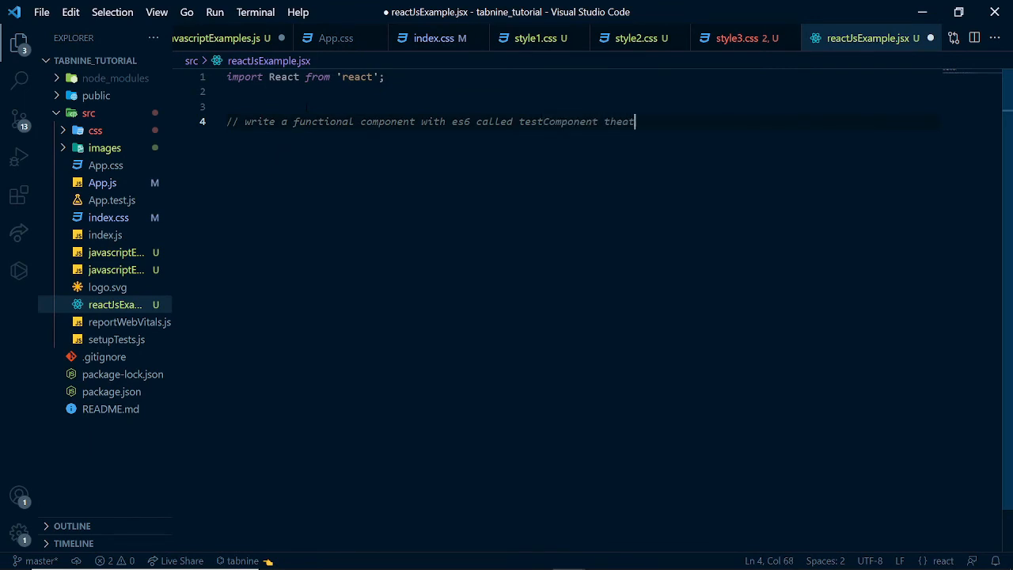
text(takes in tw)
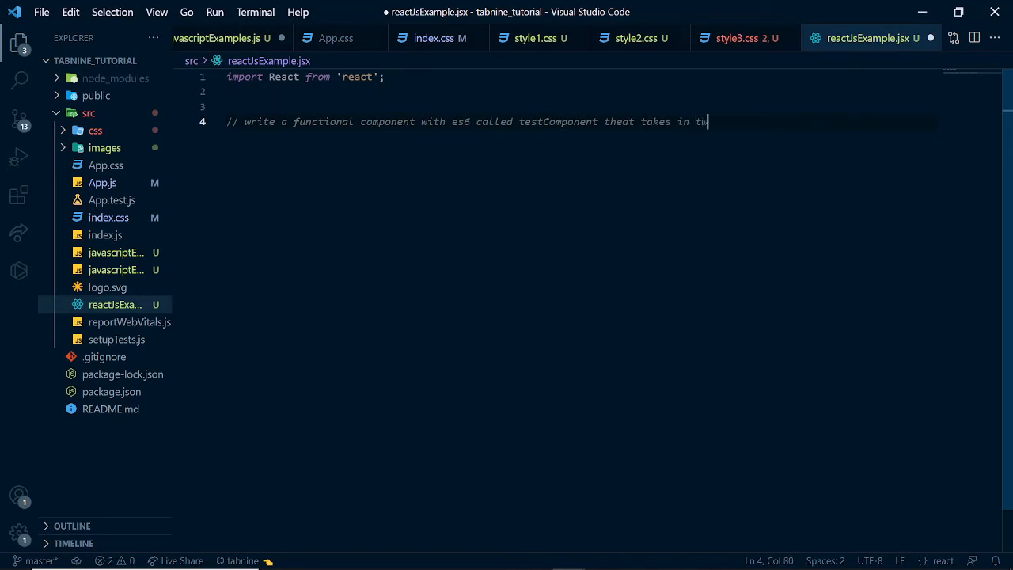
text(o props)
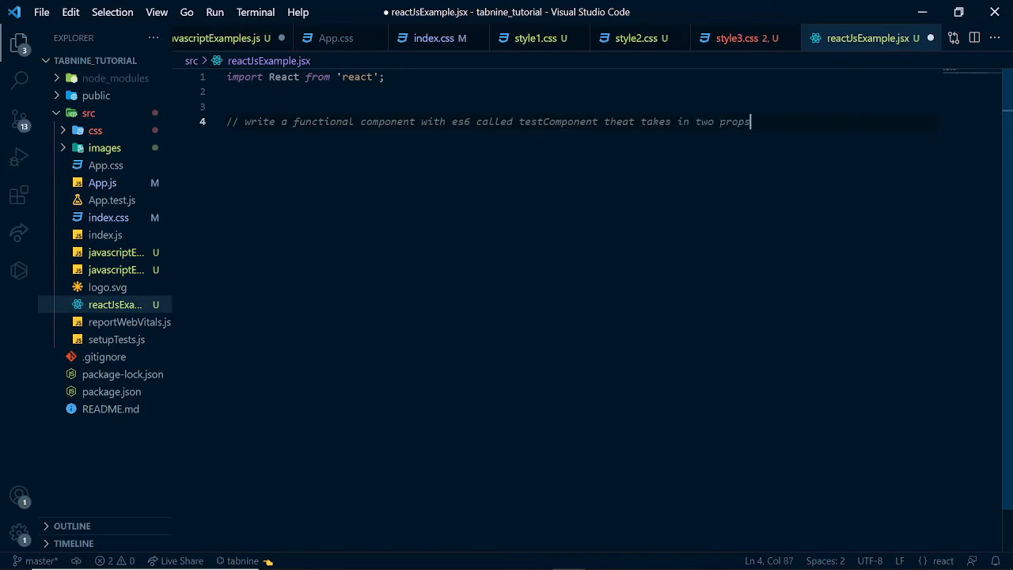
text(namely)
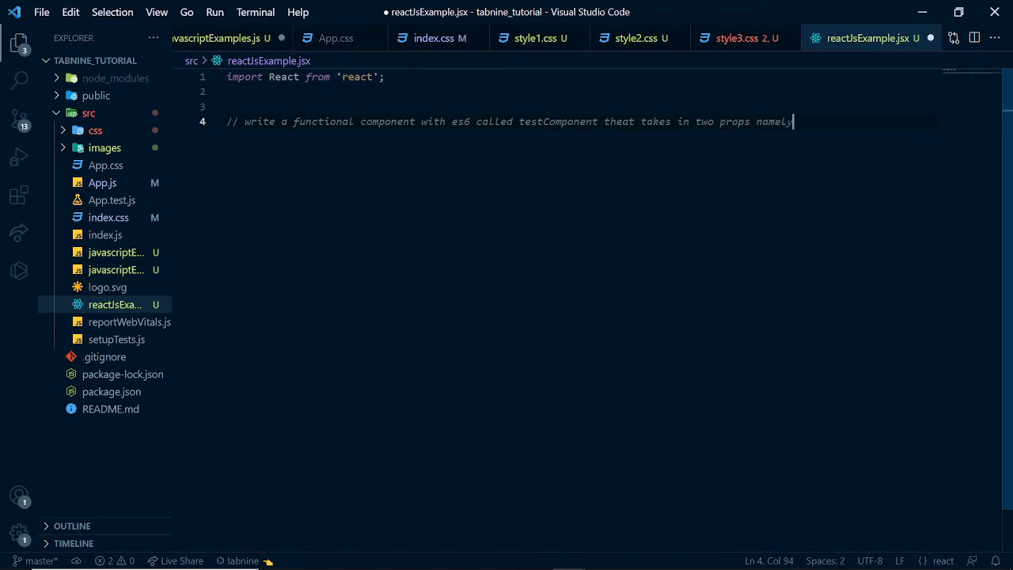
text(: name and dat)
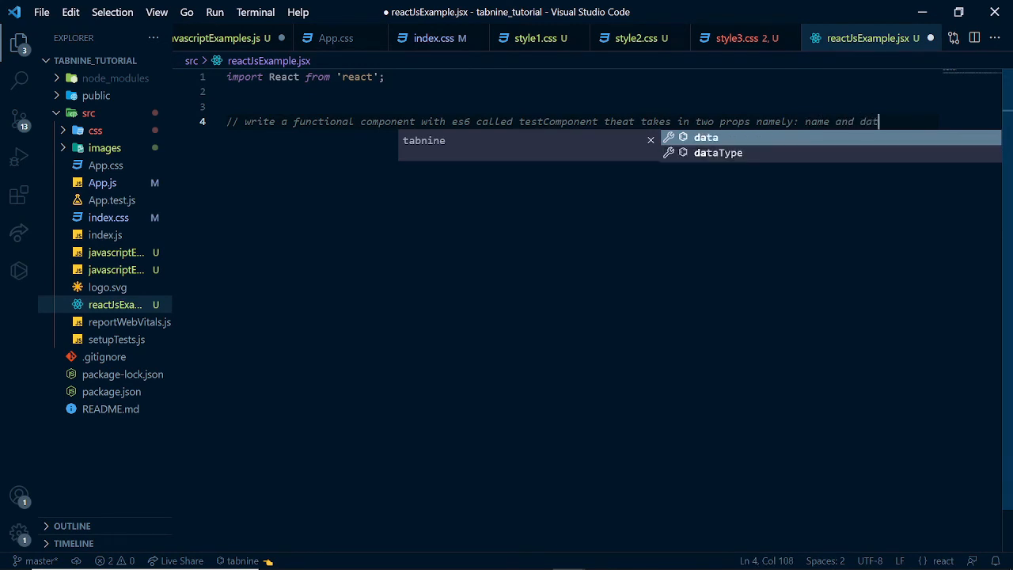
click(716, 152)
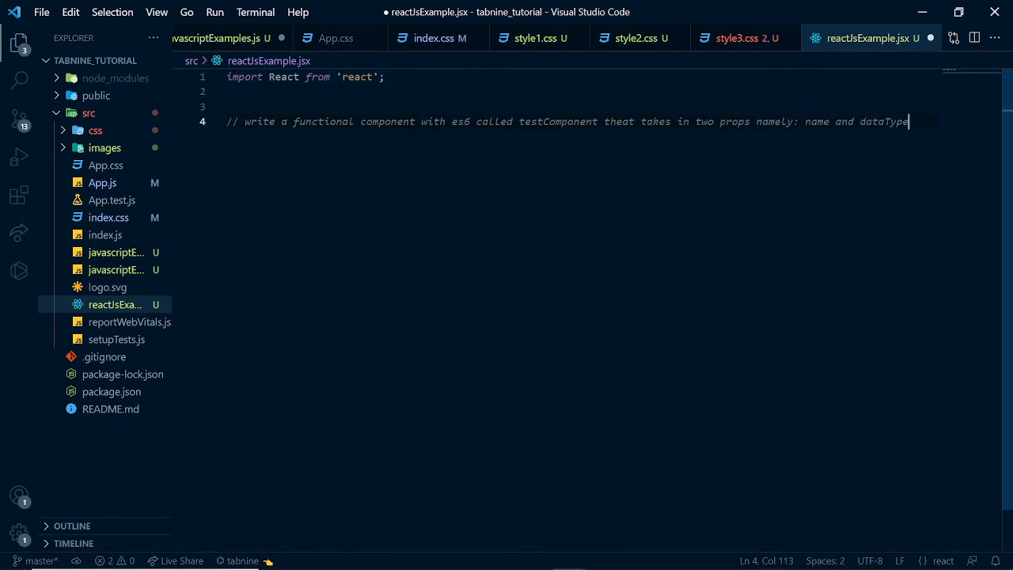
key(BackSpace)
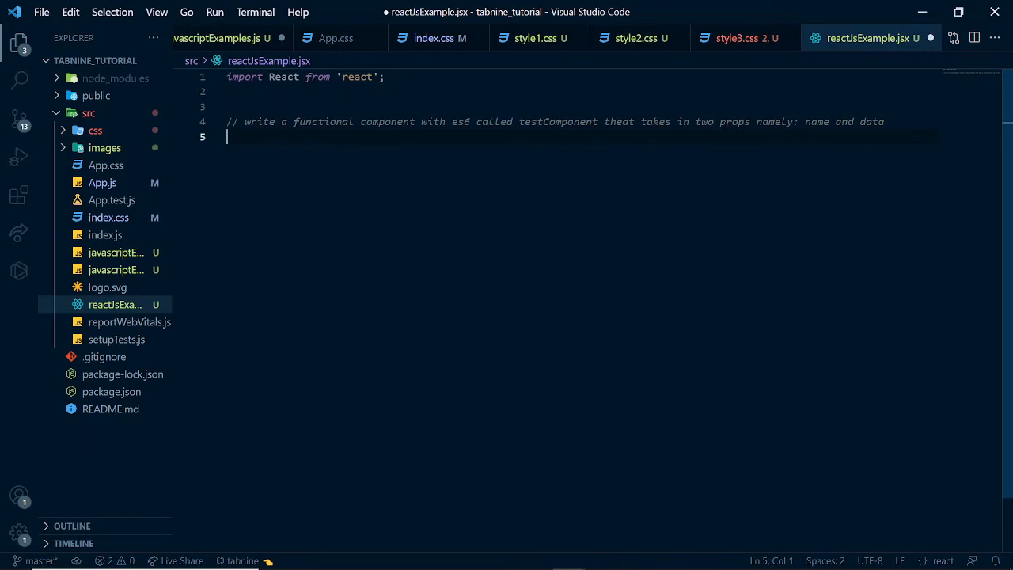
Start const testComponent as an arrow function ({ name, data }) => {}, discarding the createClass suggestion
text(const)
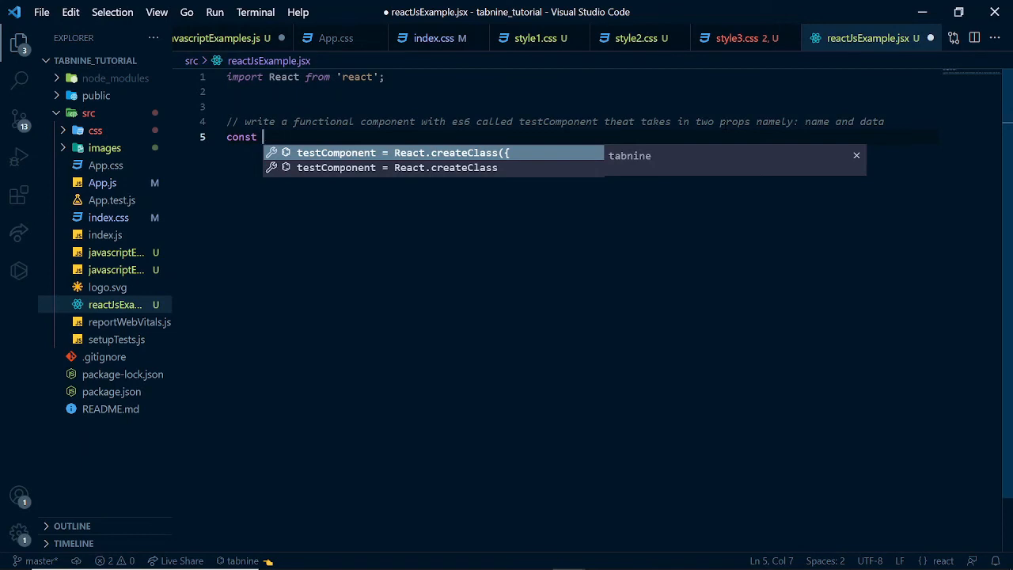
text(te)
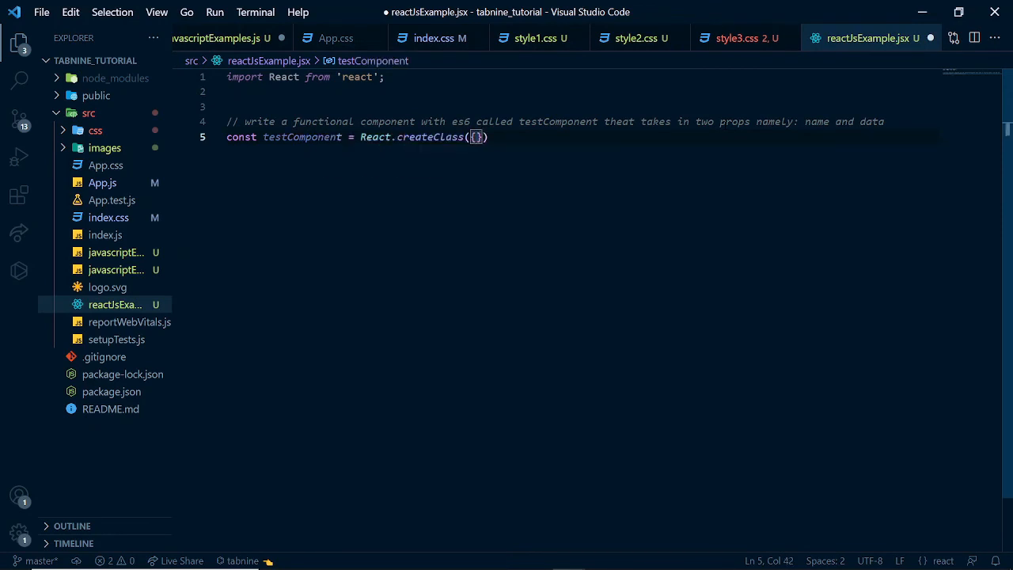
key(Backspace)
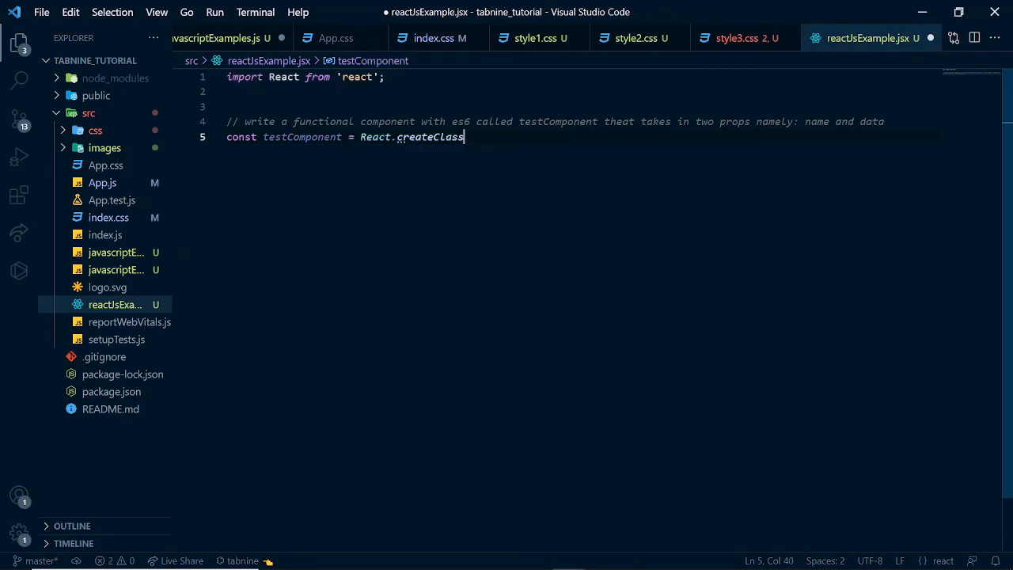
key(BackSpace)
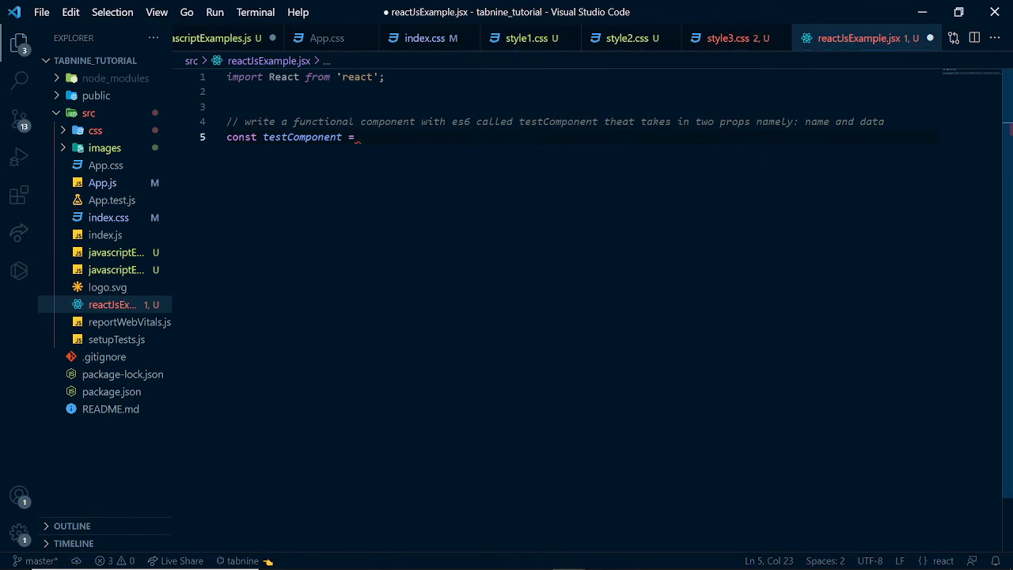
text(({}))
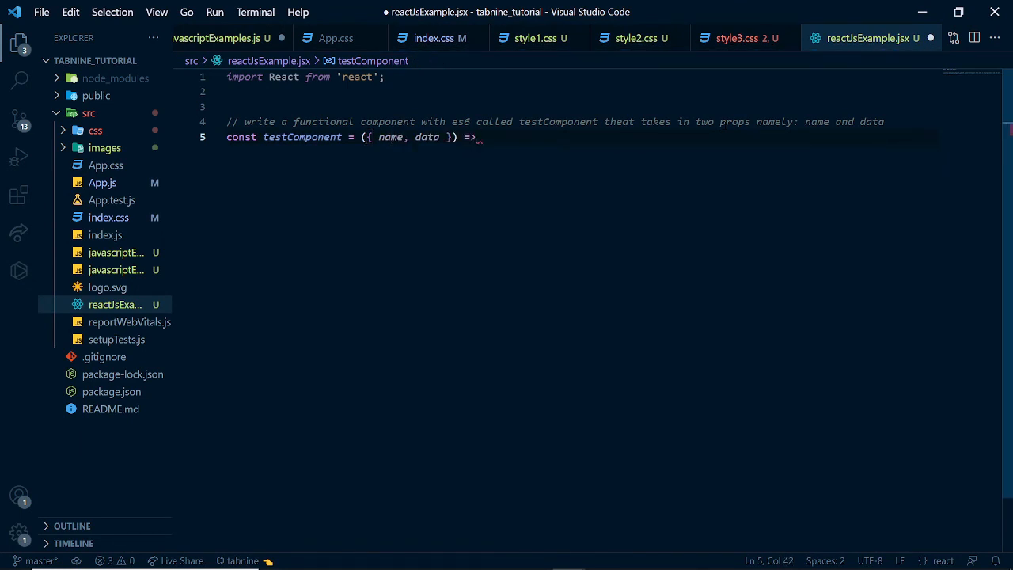
text({})
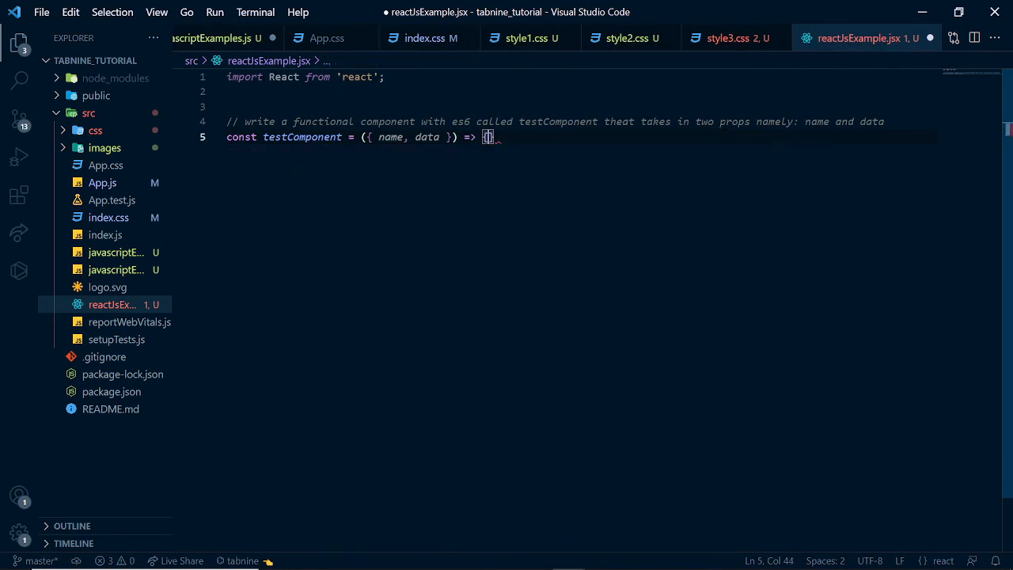